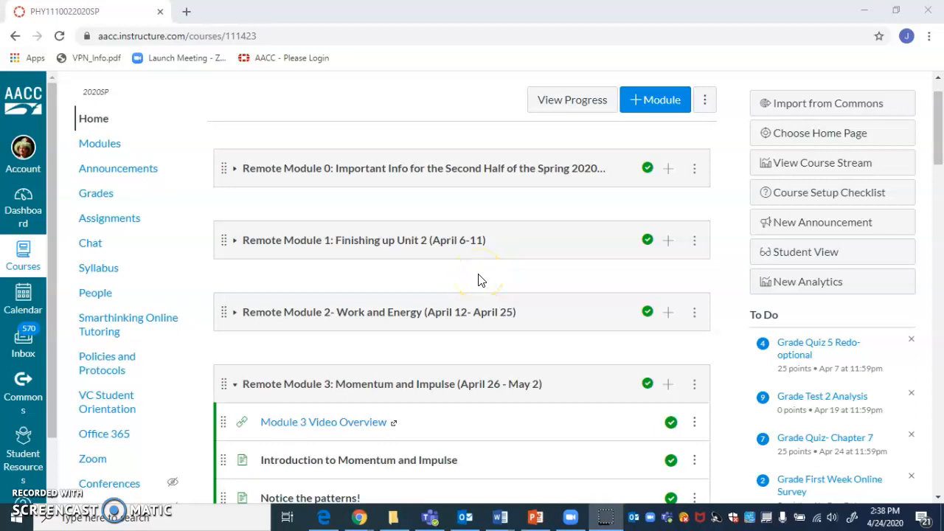
pyautogui.moveTo(499, 331)
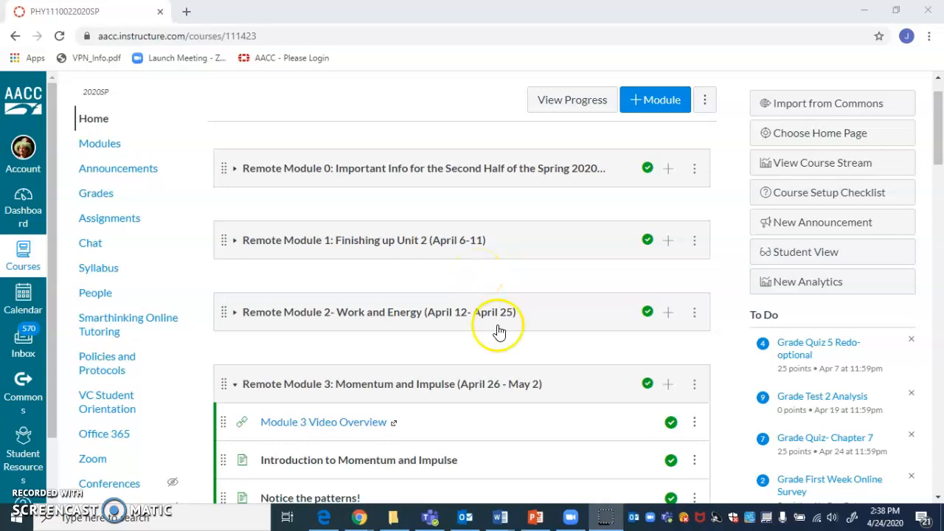
pyautogui.moveTo(392, 263)
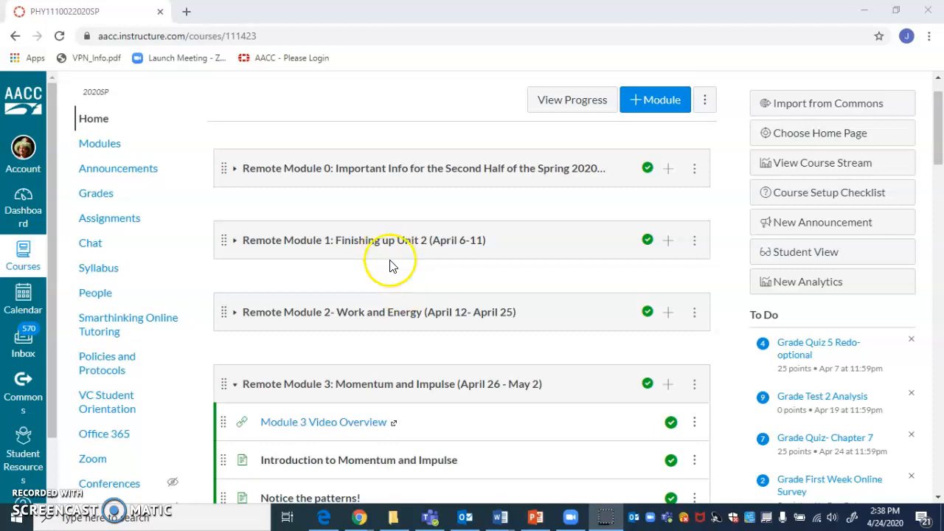
pyautogui.moveTo(402, 248)
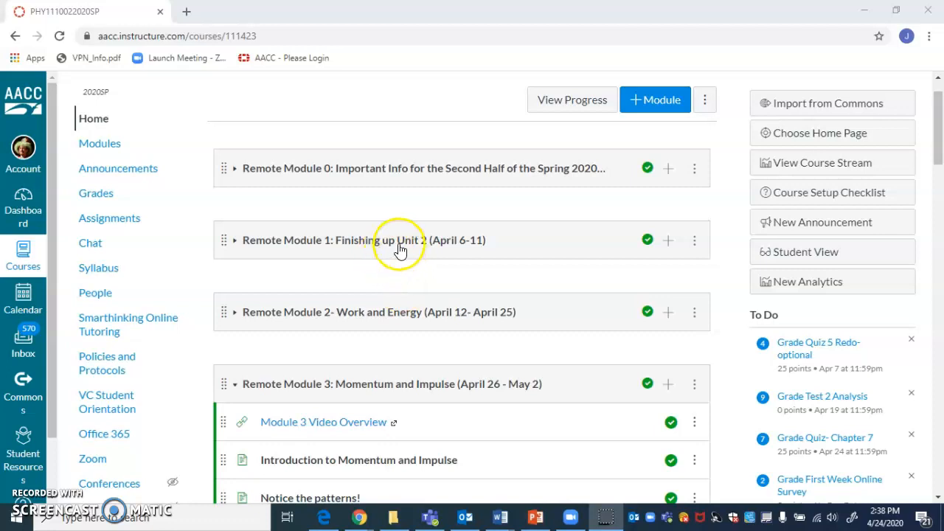
pyautogui.moveTo(295, 192)
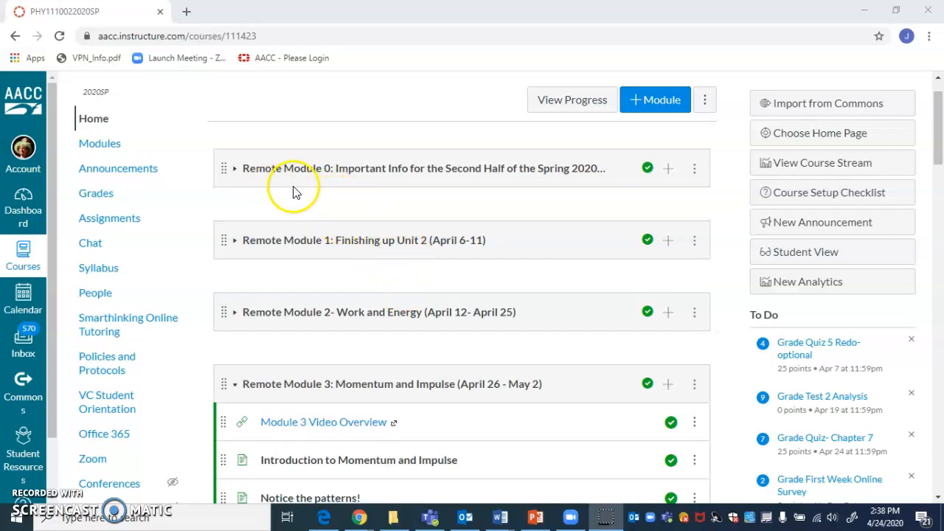
pyautogui.moveTo(307, 168)
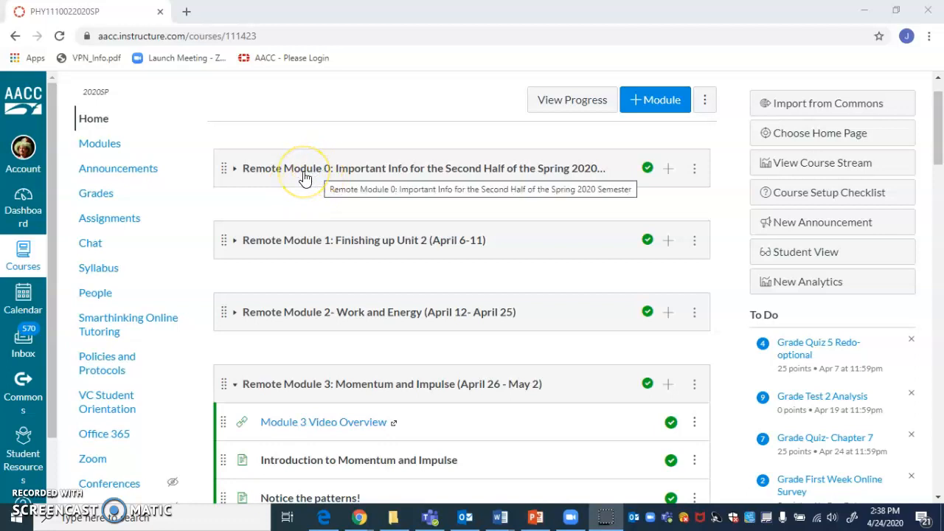
pyautogui.moveTo(316, 369)
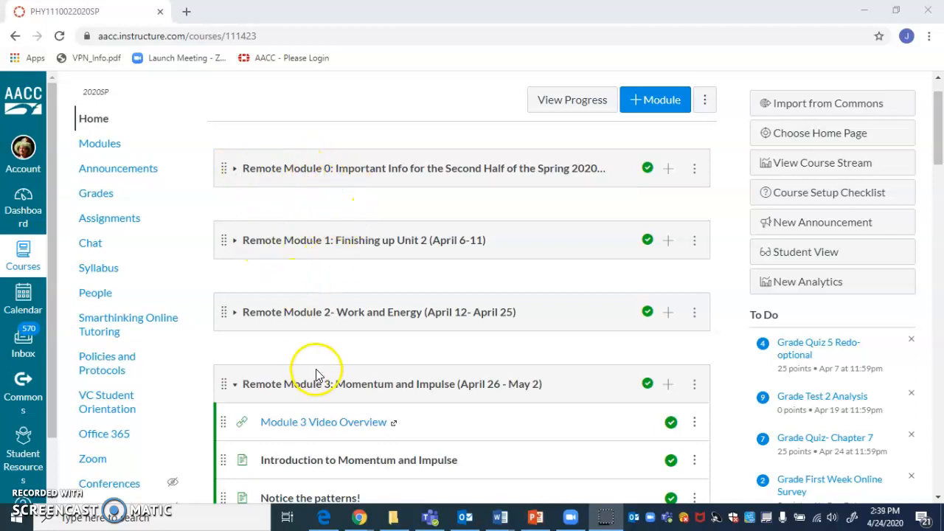
pyautogui.moveTo(244, 318)
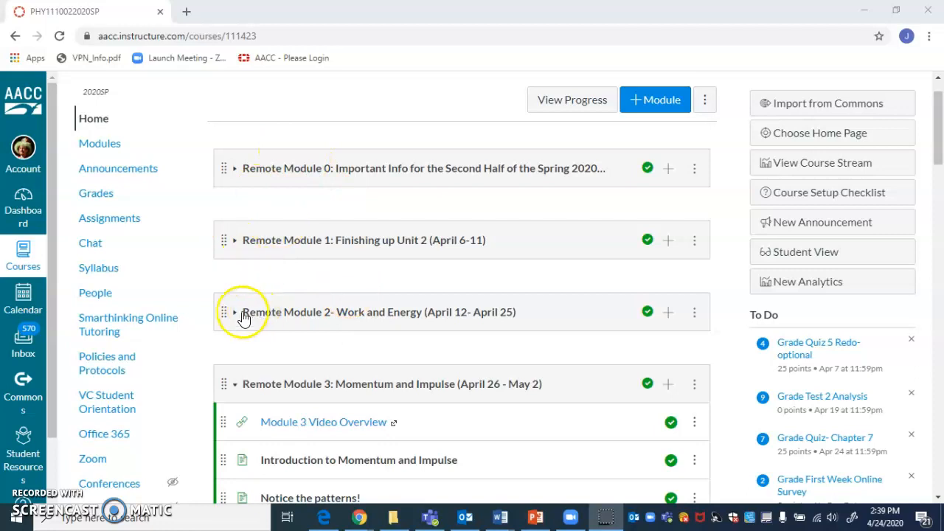
# Step: Open the 'Introduction to Momentum and Impulse' page from the Module 3 list and view its impulse equations
pyautogui.scroll(-3)
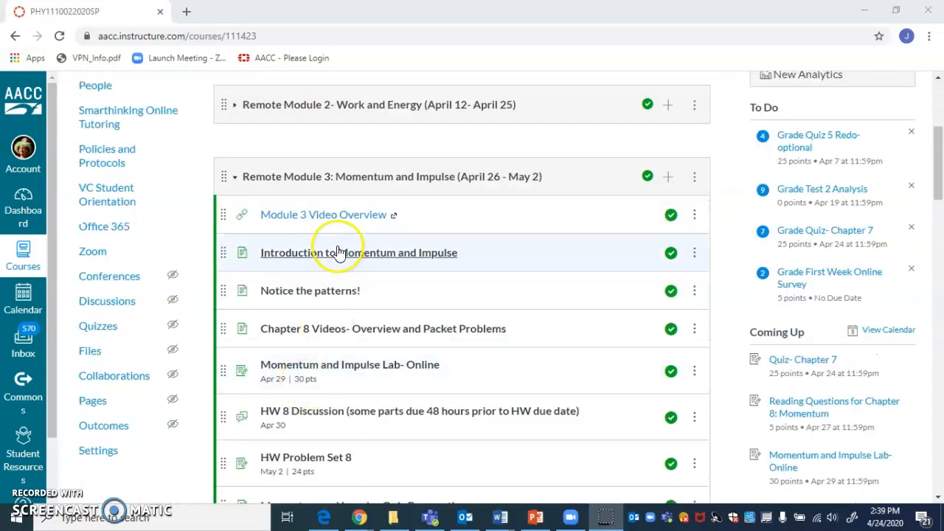
pyautogui.moveTo(340, 221)
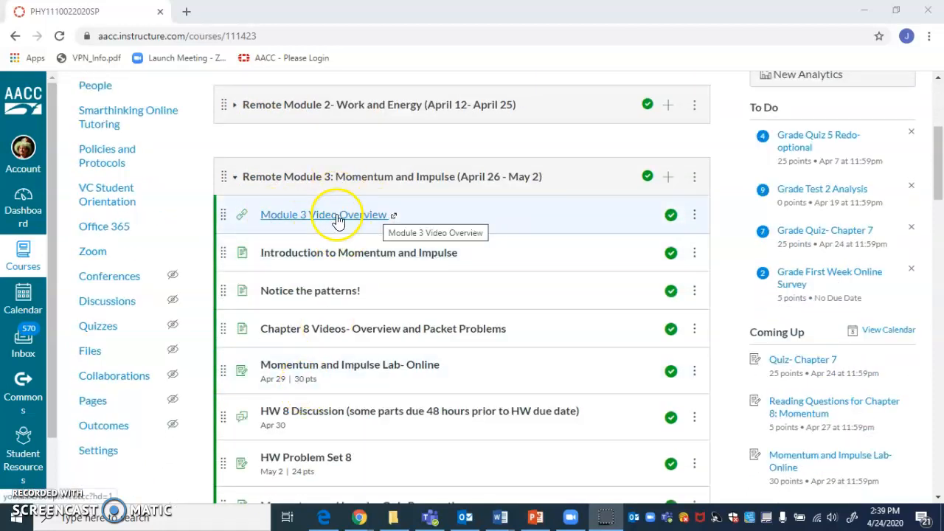
pyautogui.moveTo(324, 252)
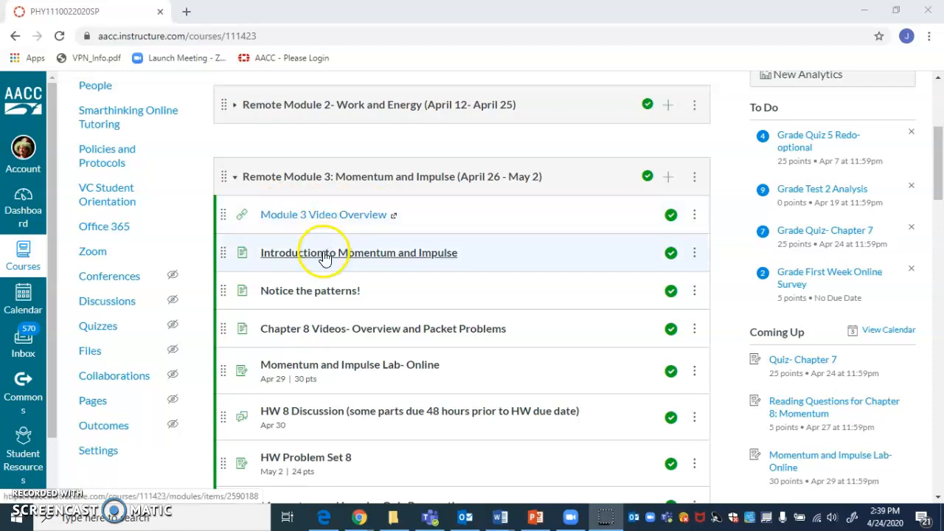
pyautogui.moveTo(354, 252)
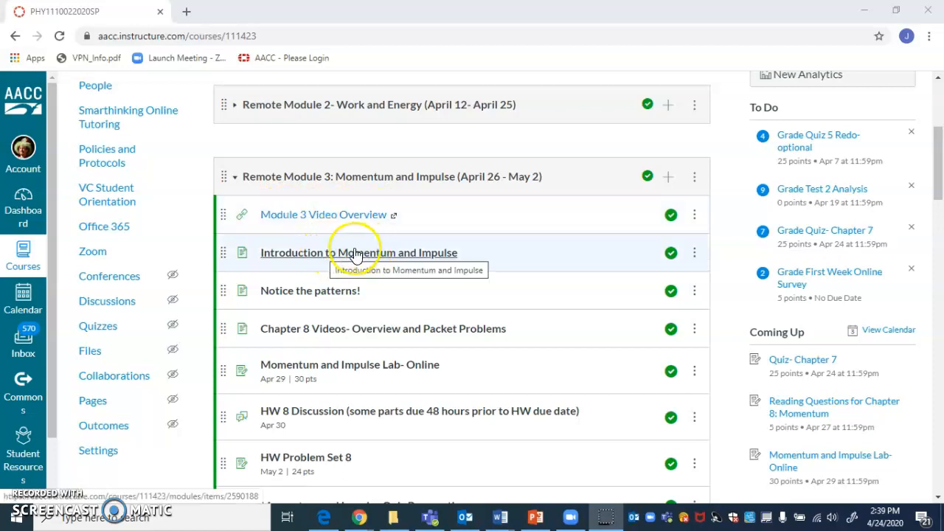
pyautogui.click(359, 252)
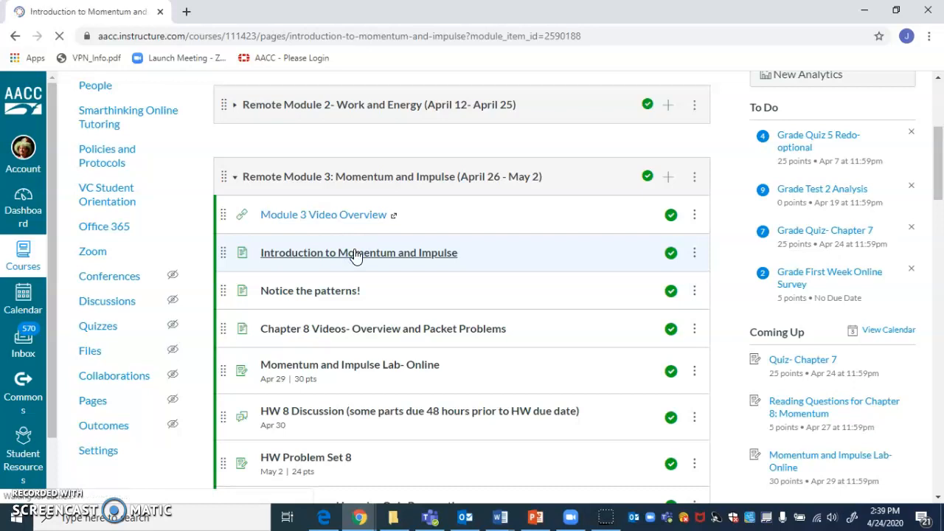
pyautogui.click(361, 253)
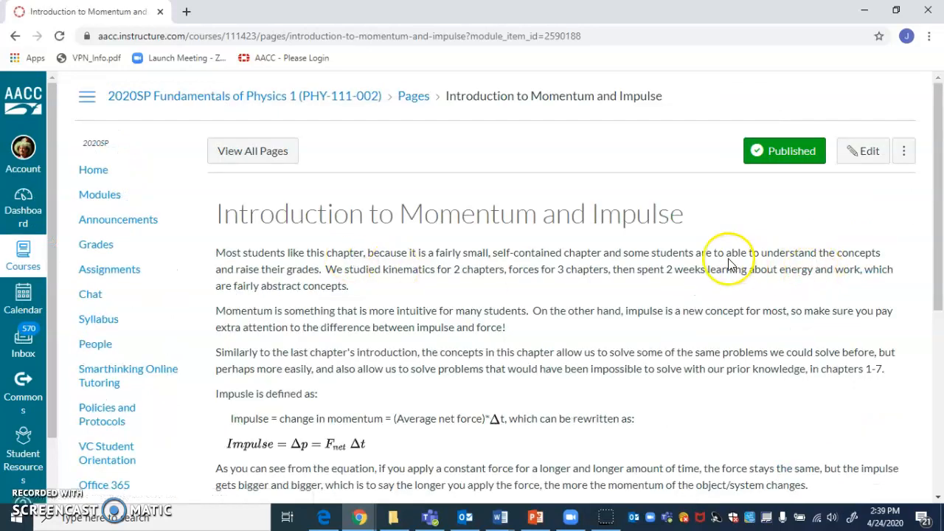
pyautogui.scroll(-3)
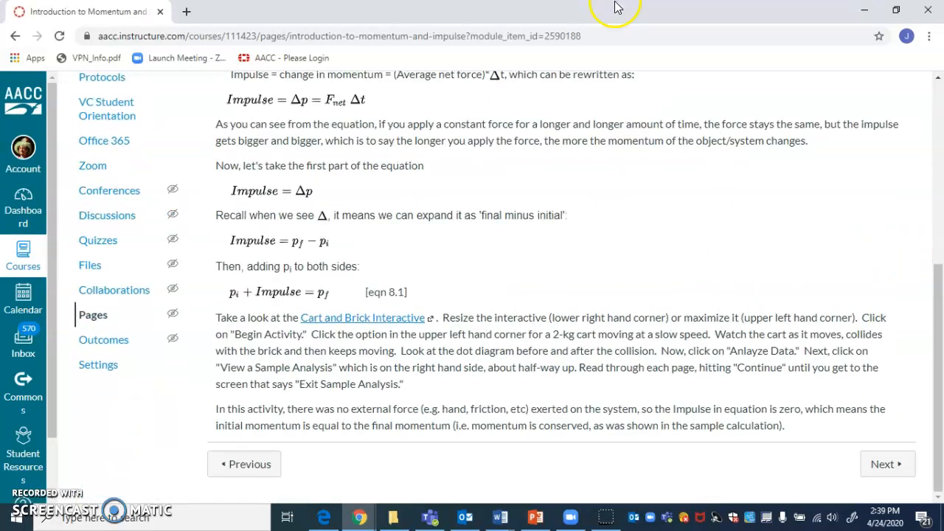
pyautogui.moveTo(882, 463)
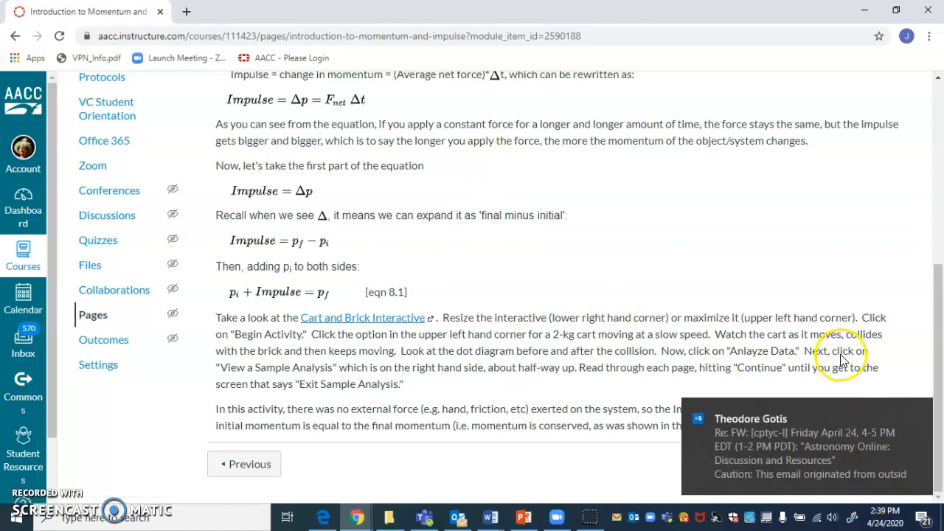
pyautogui.moveTo(841, 356)
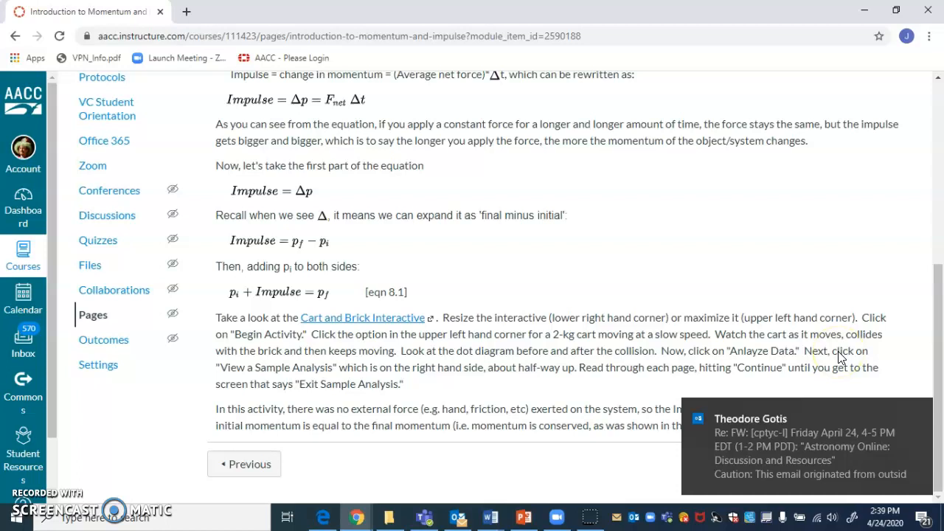
pyautogui.moveTo(643, 398)
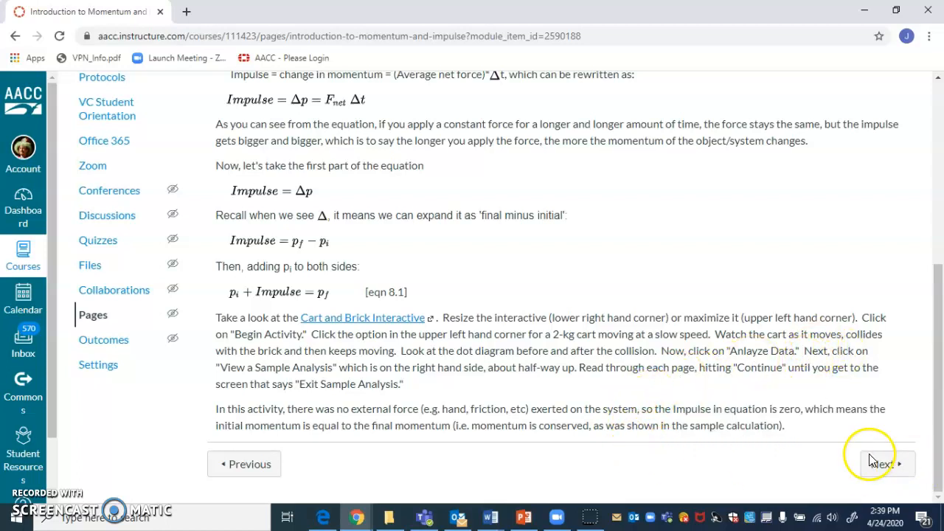
# Step: Advance with Next to the 'Notice the patterns!' page comparing equations 8.1–8.3
pyautogui.click(885, 463)
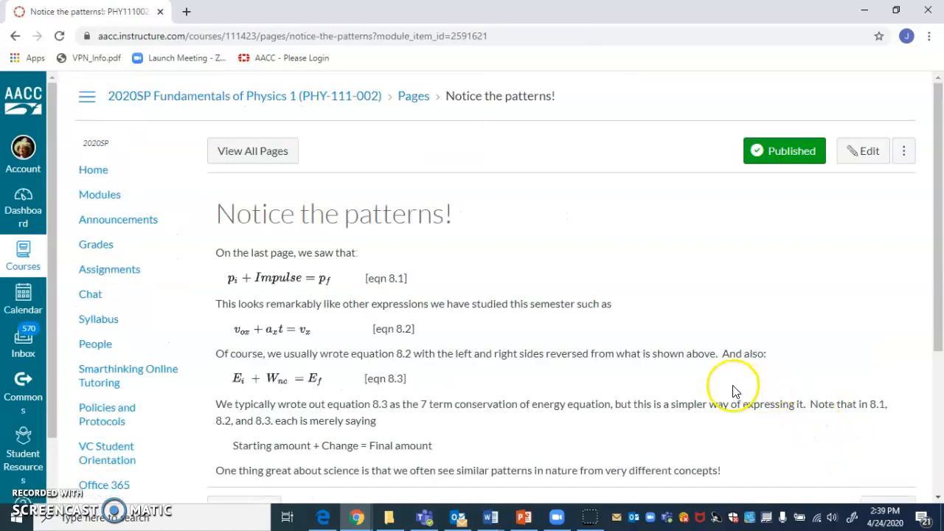
pyautogui.moveTo(662, 376)
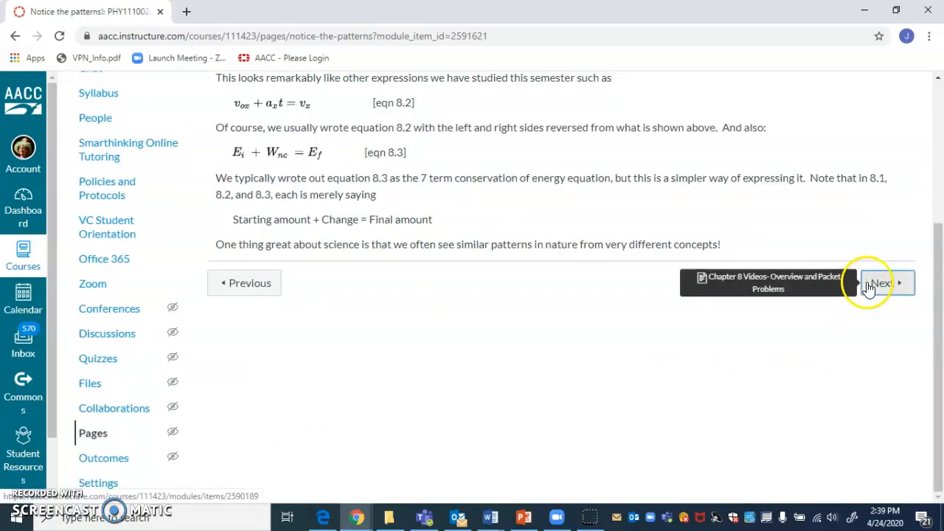
# Step: Advance to the 'Chapter 8 Videos- Overview and Packet Problems' page and skim its Khan Academy notes and video
pyautogui.click(881, 283)
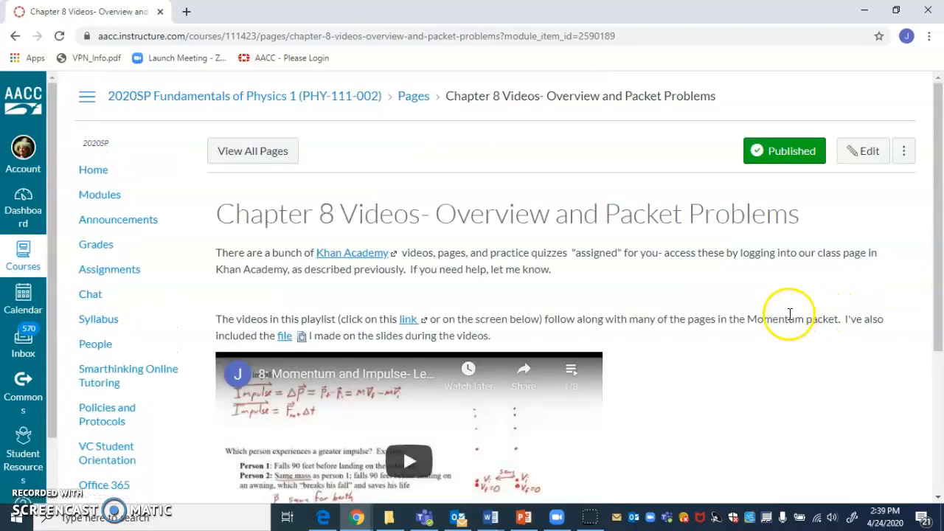
pyautogui.scroll(-3)
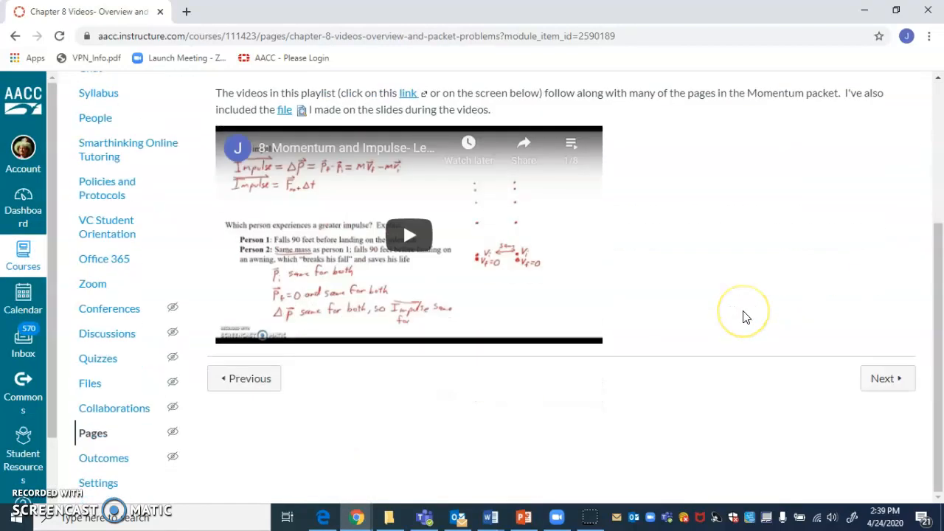
pyautogui.scroll(3)
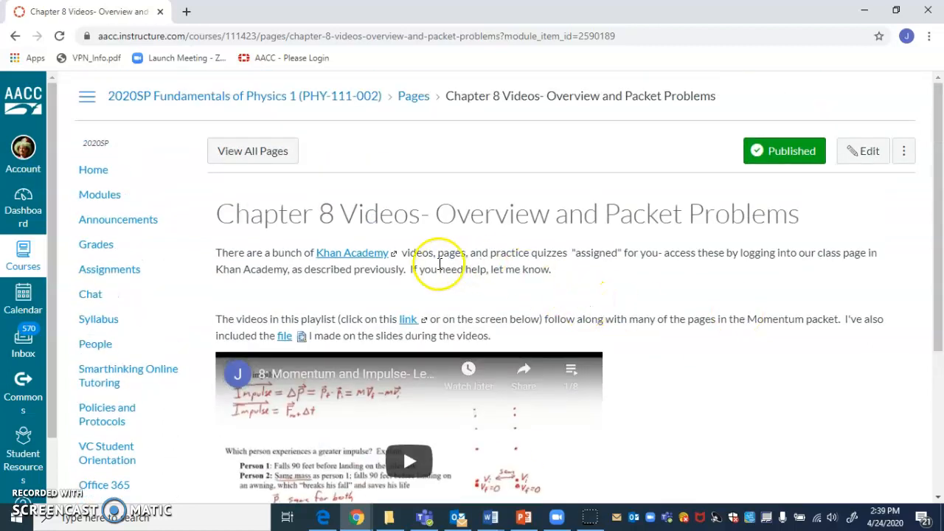
pyautogui.moveTo(361, 262)
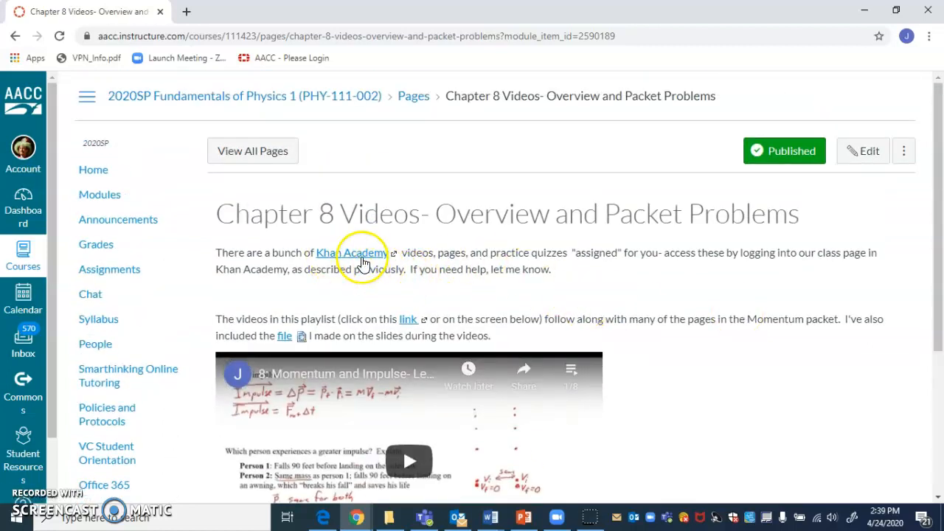
pyautogui.moveTo(351, 253)
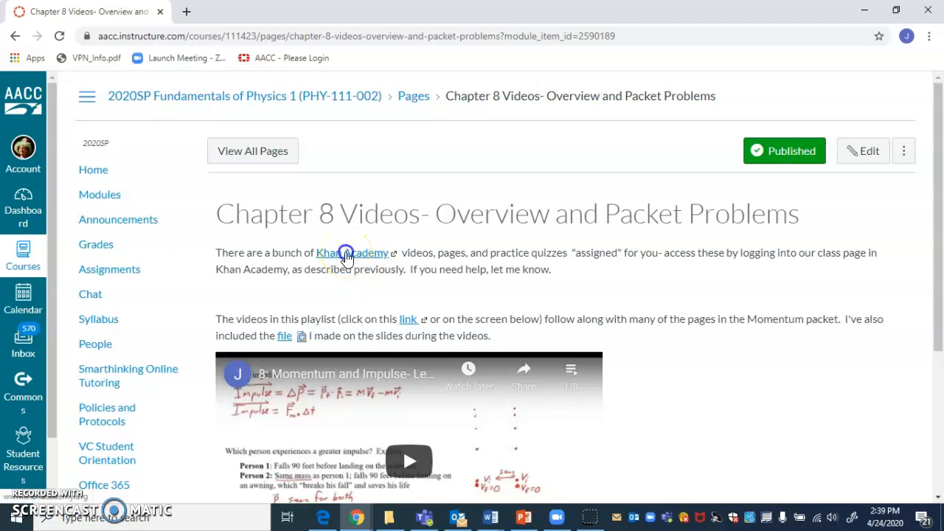
# Step: Show the Khan Academy 'My assignments' dashboard listing PHY 111 SP2020 momentum assignments due Monday 11:59 PM
pyautogui.click(351, 252)
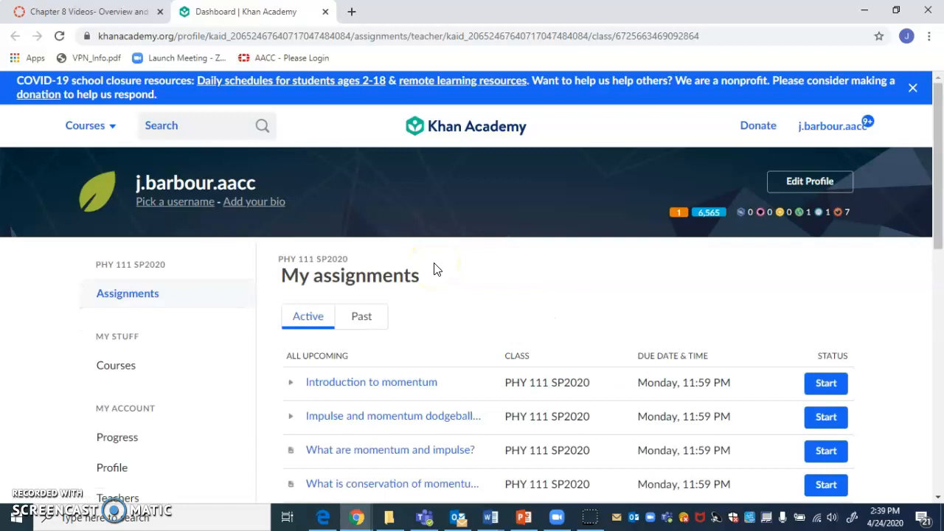
pyautogui.moveTo(693, 269)
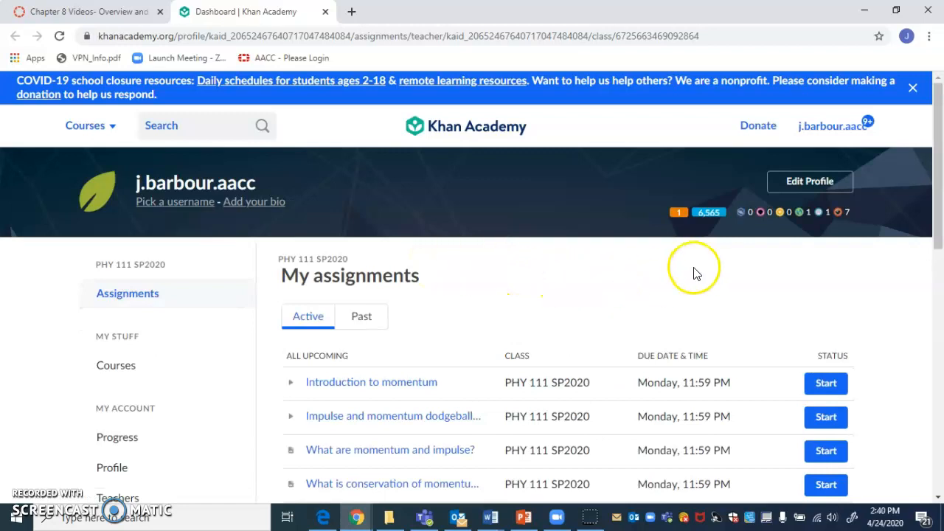
pyautogui.moveTo(636, 259)
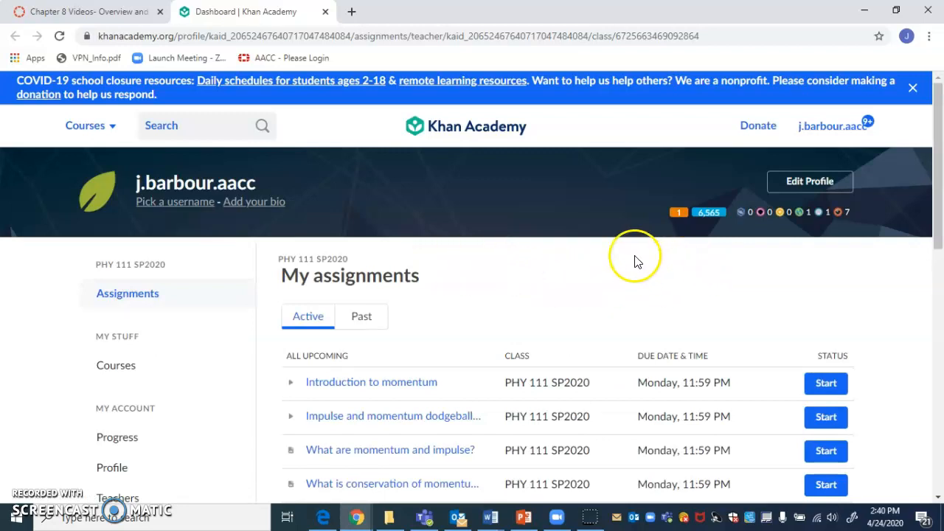
pyautogui.moveTo(455, 295)
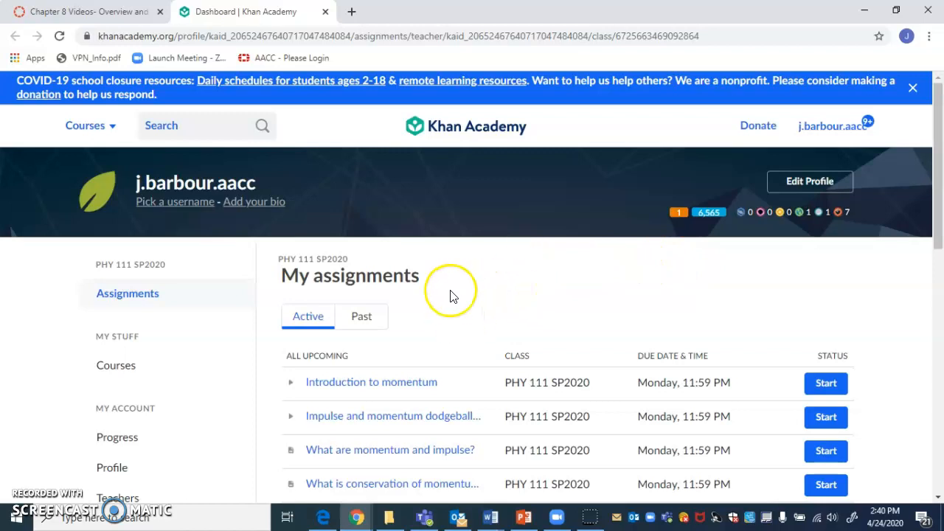
pyautogui.scroll(-3)
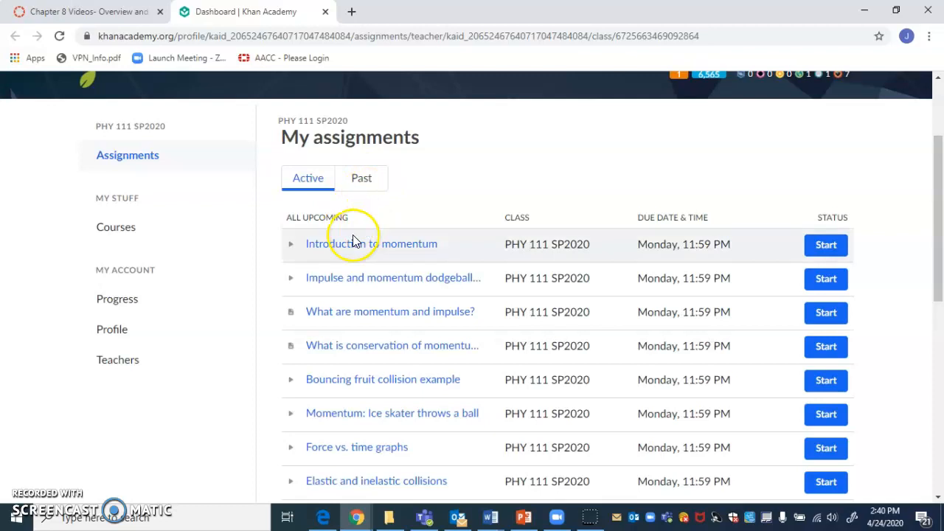
pyautogui.moveTo(362, 177)
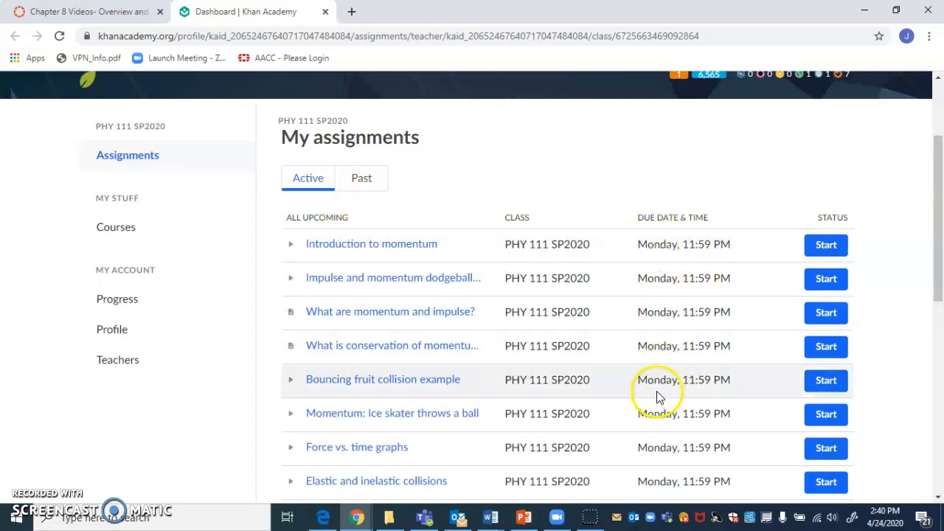
pyautogui.moveTo(383, 214)
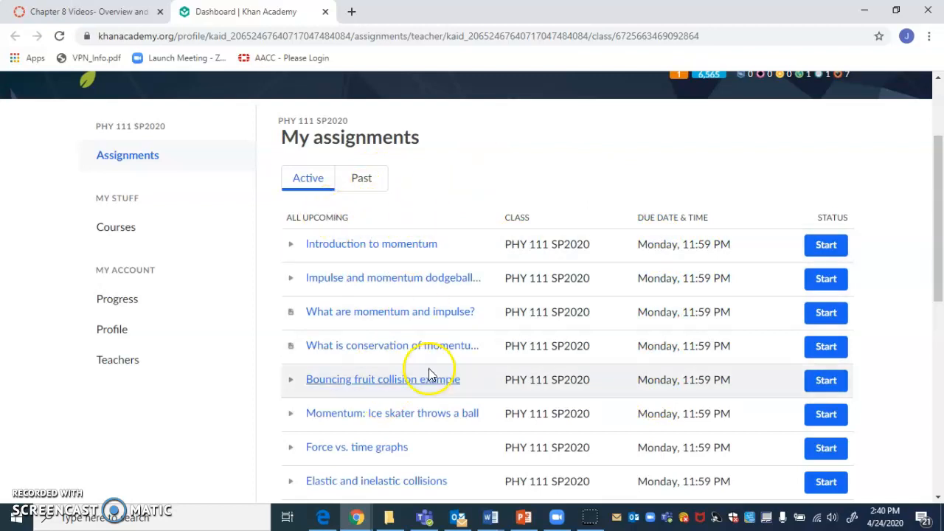
pyautogui.scroll(-3)
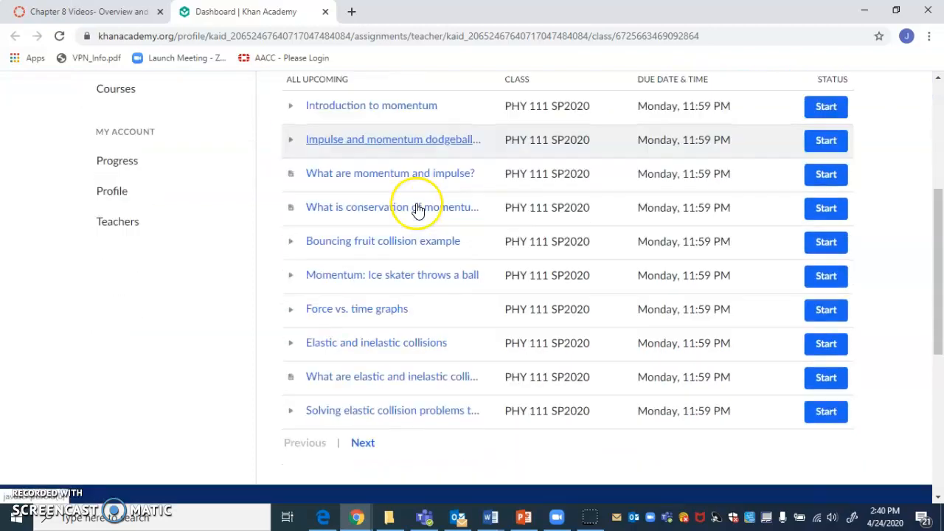
pyautogui.moveTo(363, 443)
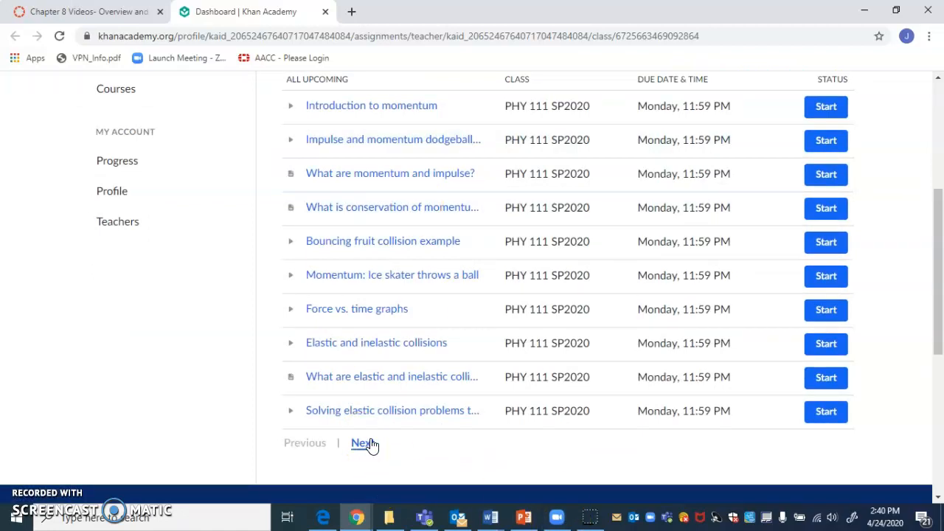
pyautogui.moveTo(413, 435)
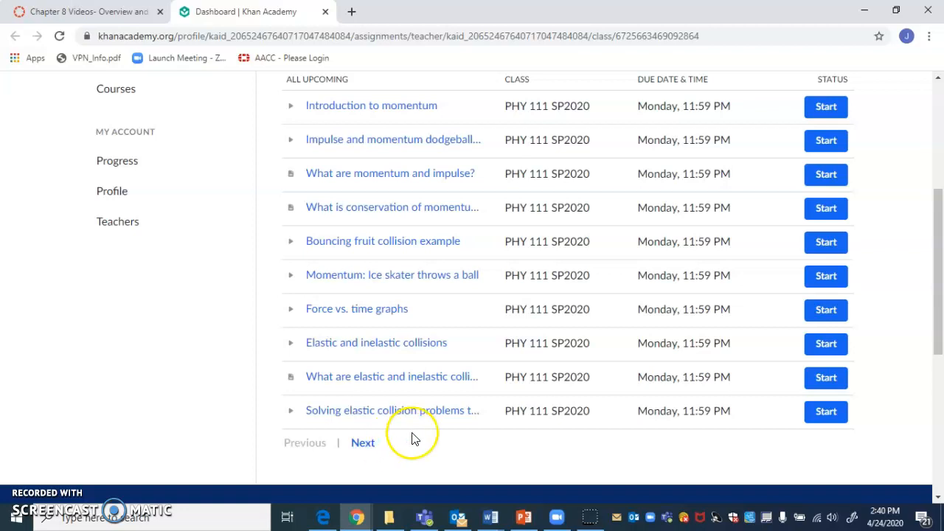
pyautogui.moveTo(485, 377)
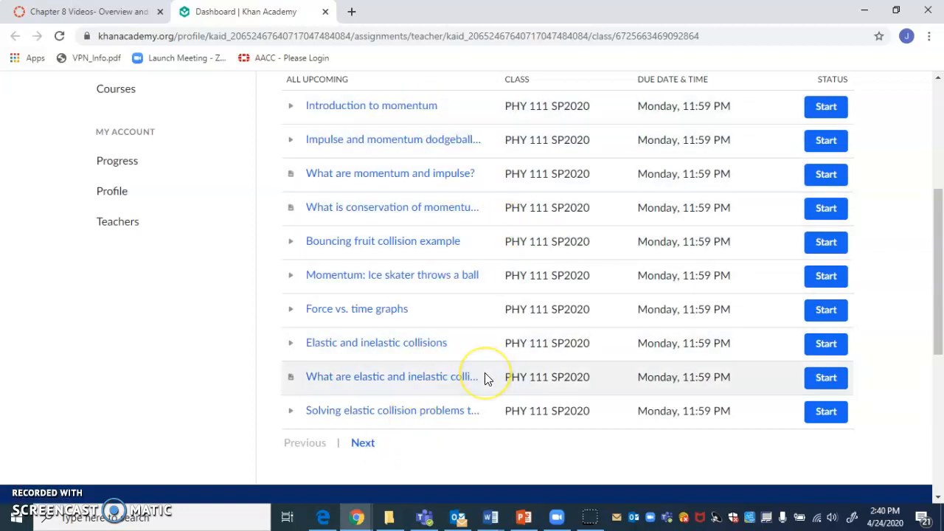
pyautogui.moveTo(499, 401)
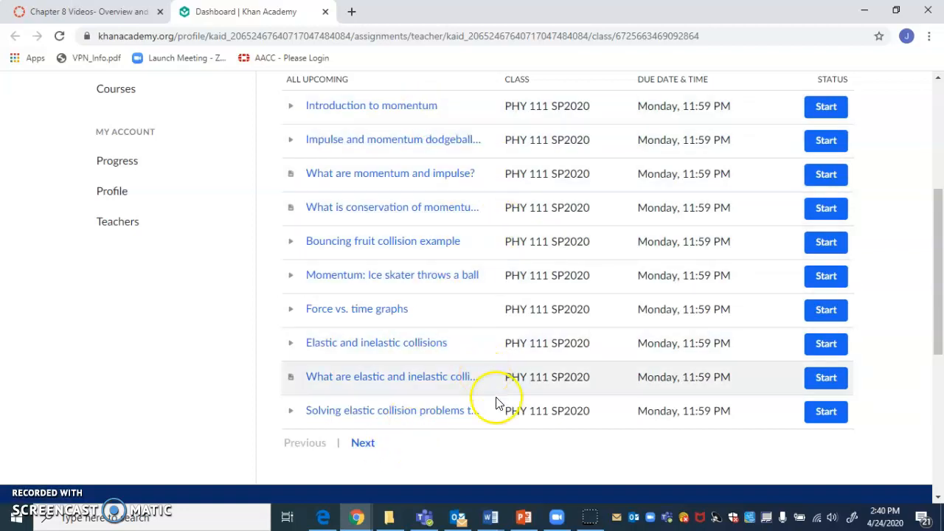
pyautogui.moveTo(501, 421)
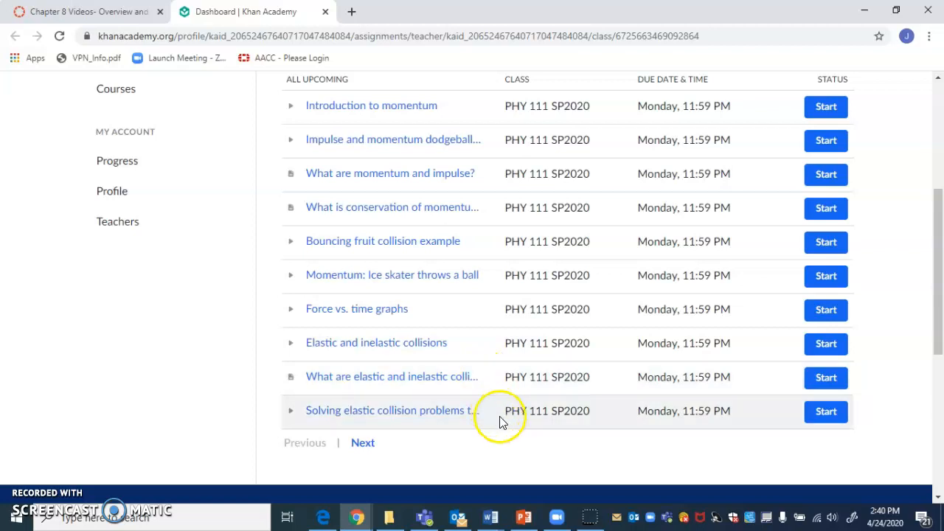
pyautogui.moveTo(487, 417)
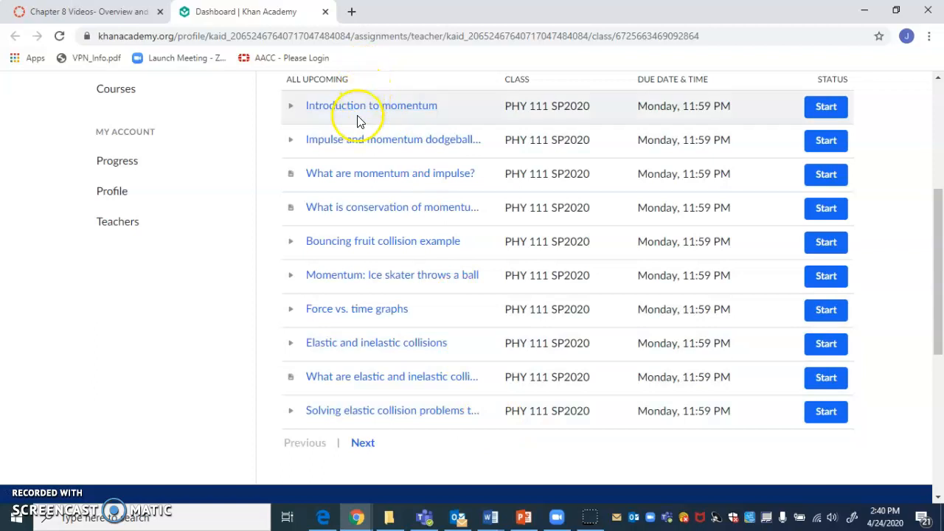
pyautogui.moveTo(392, 133)
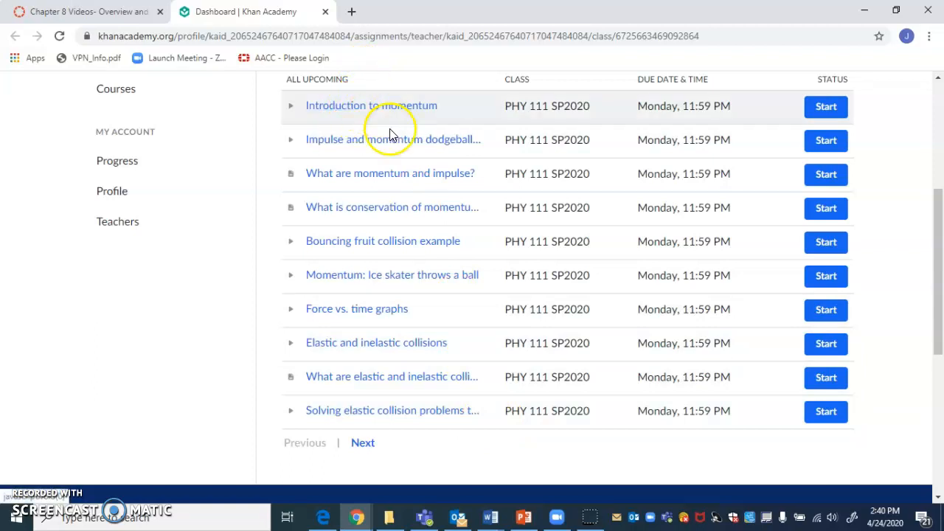
pyautogui.moveTo(202, 90)
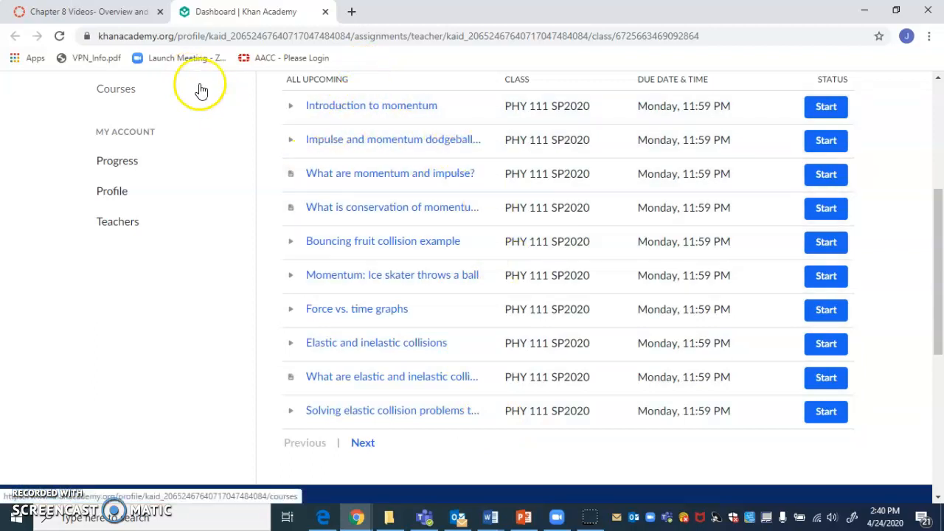
pyautogui.moveTo(85, 11)
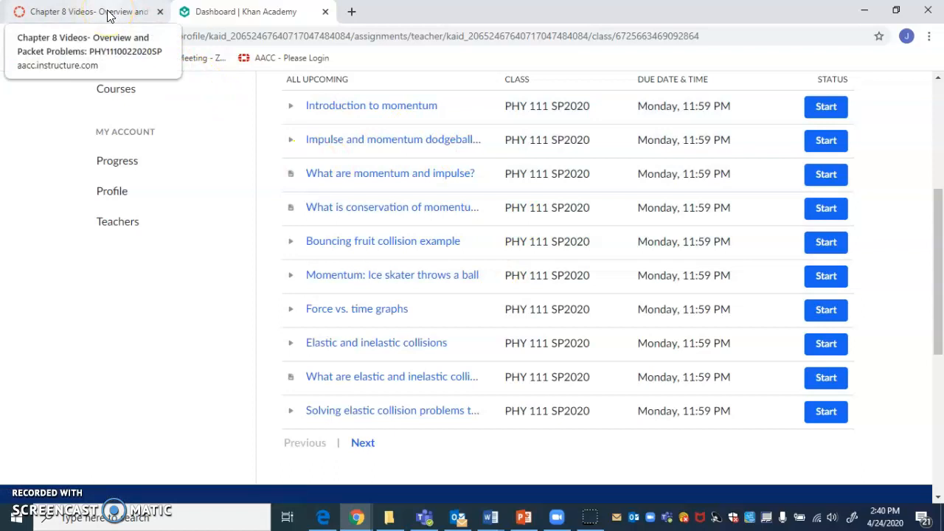
# Step: Return to the Canvas Chapter 8 Videos page and show its intro text, playlist link and embedded YouTube video
pyautogui.click(86, 12)
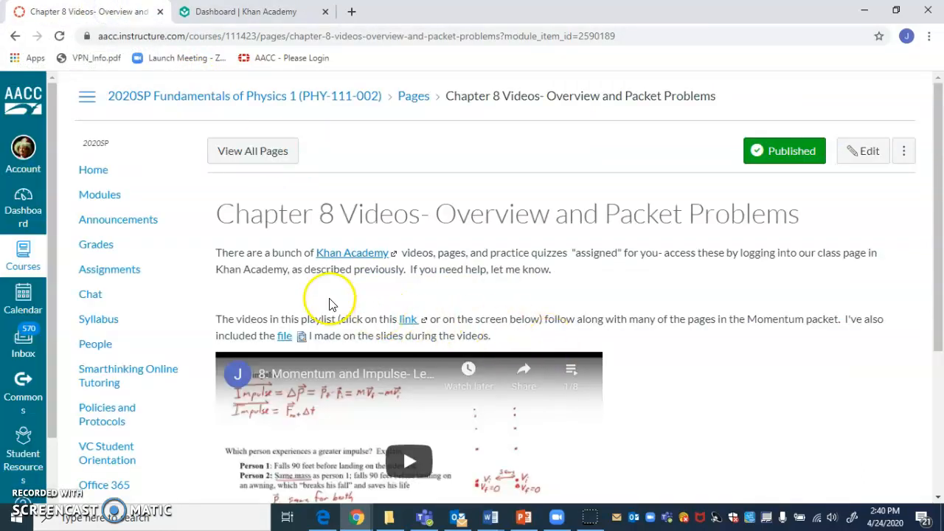
pyautogui.moveTo(376, 332)
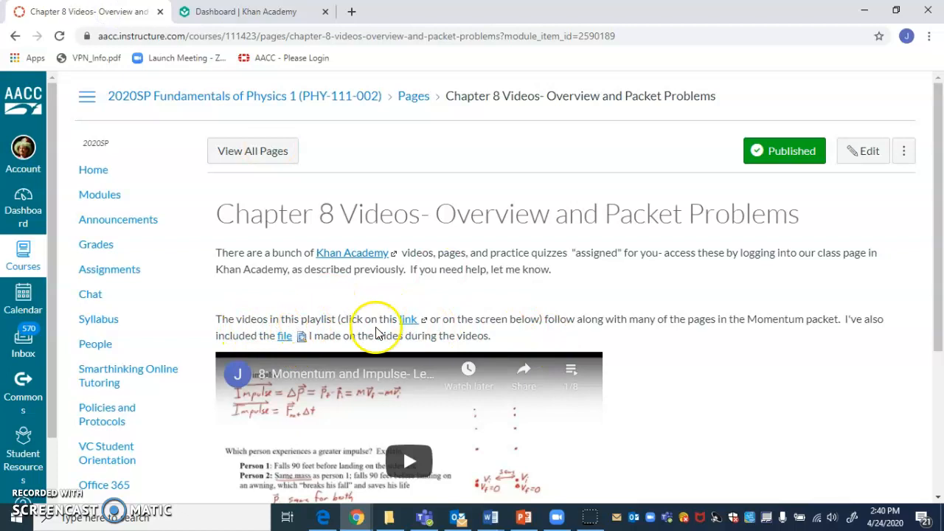
pyautogui.moveTo(410, 401)
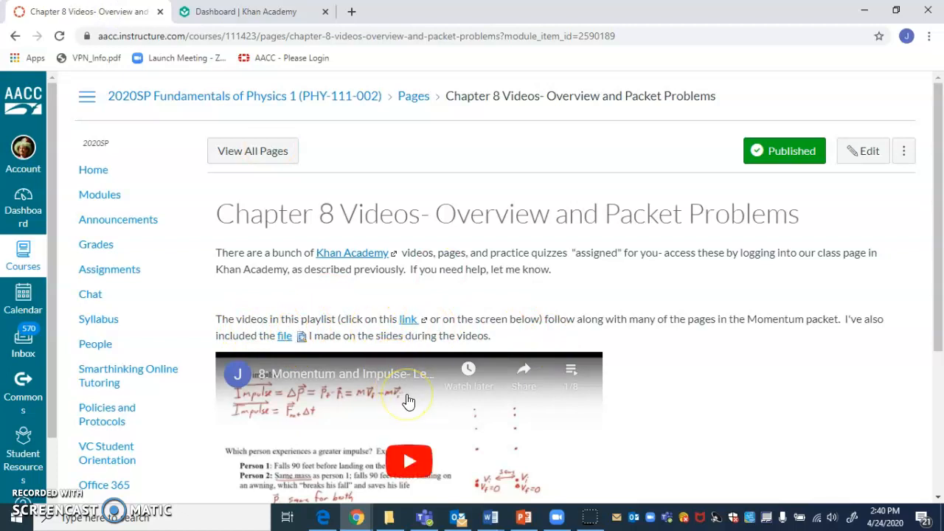
pyautogui.scroll(-3)
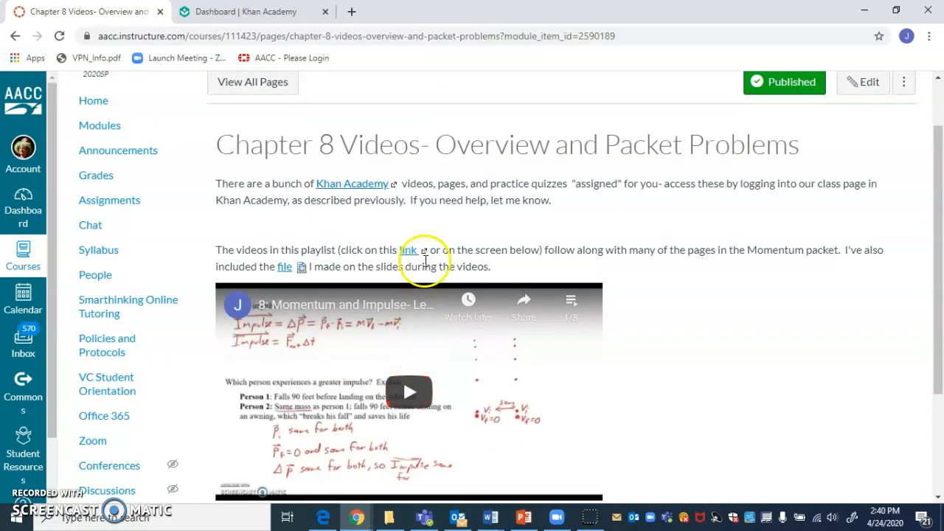
pyautogui.moveTo(425, 278)
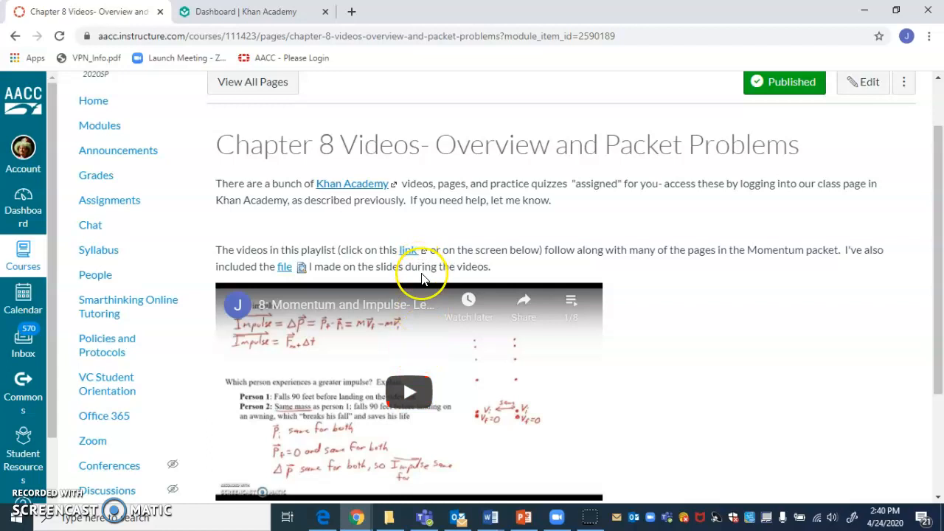
pyautogui.moveTo(430, 385)
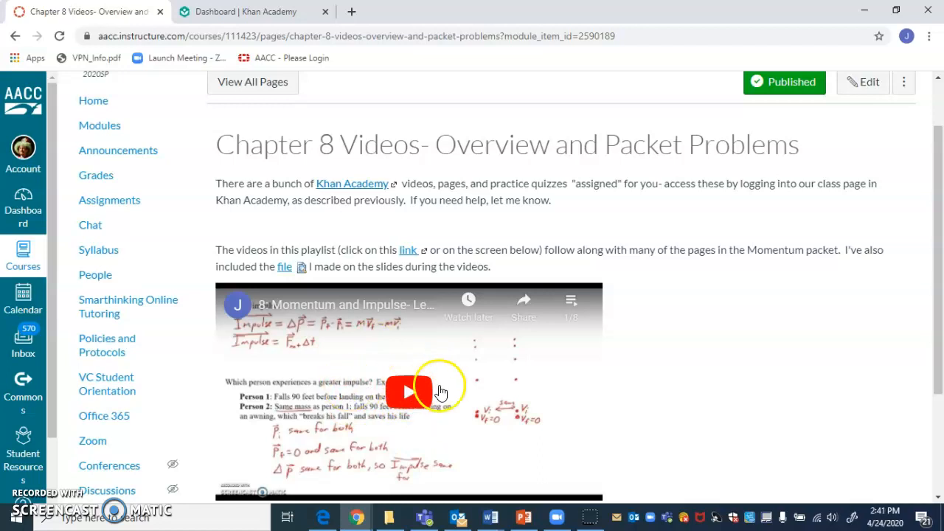
pyautogui.moveTo(372, 309)
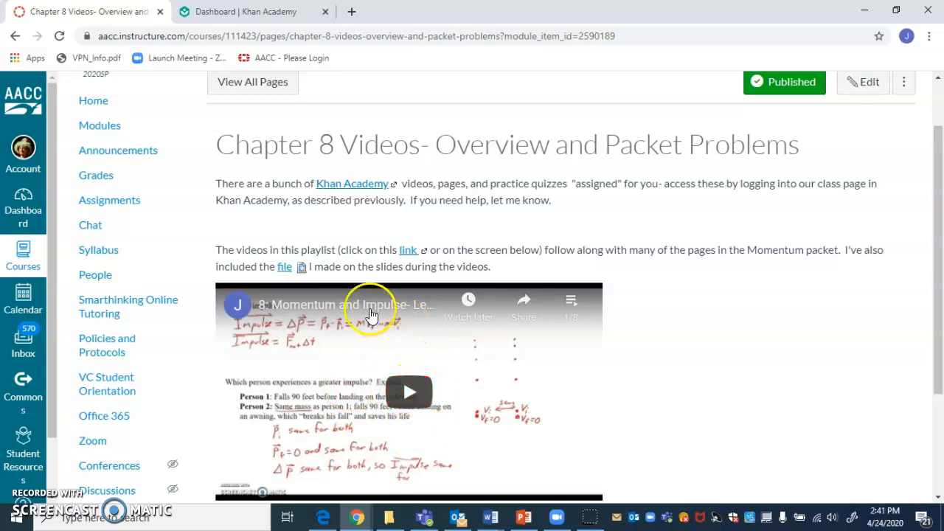
pyautogui.moveTo(285, 266)
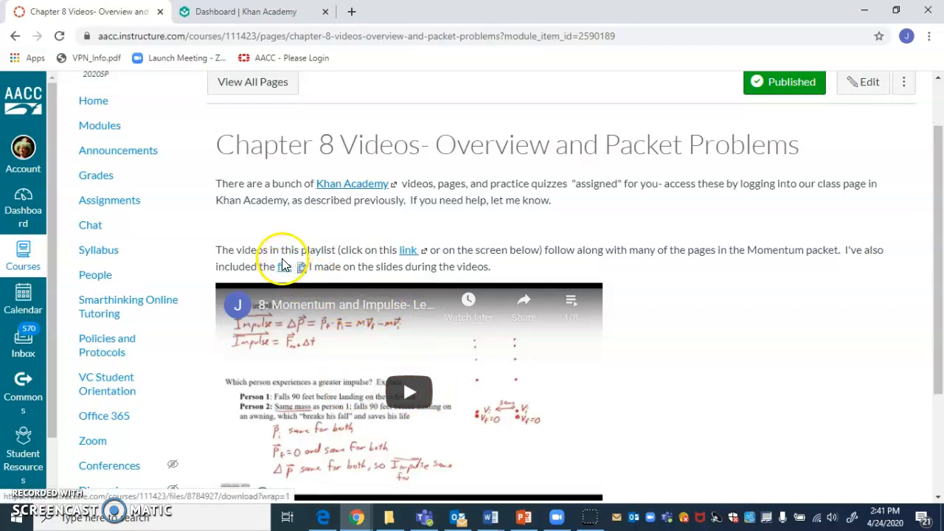
pyautogui.moveTo(351, 302)
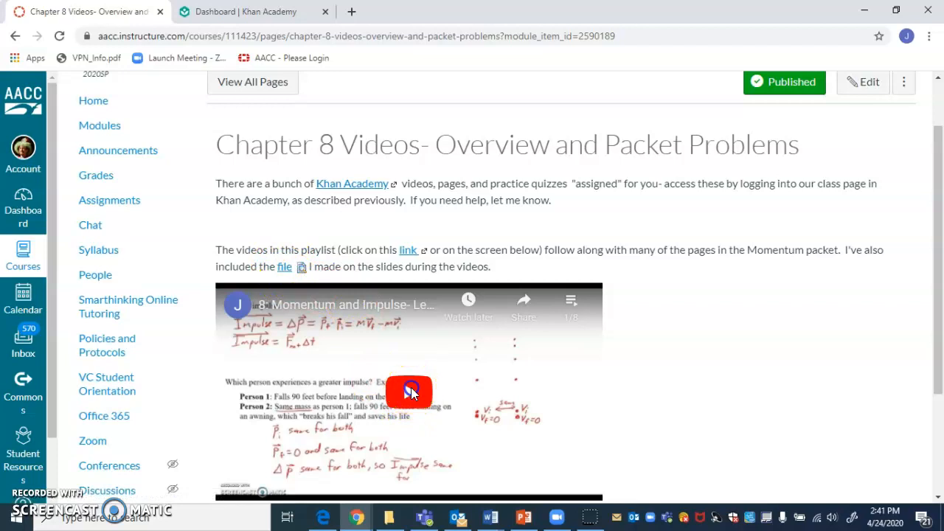
# Step: Play the embedded Momentum and Impulse video, view it full screen briefly, then continue down the page
pyautogui.click(410, 391)
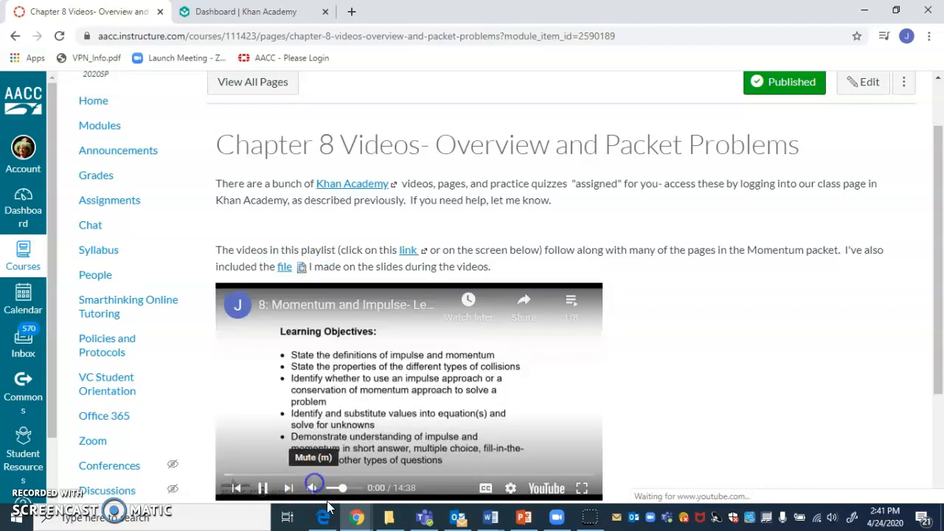
pyautogui.click(313, 487)
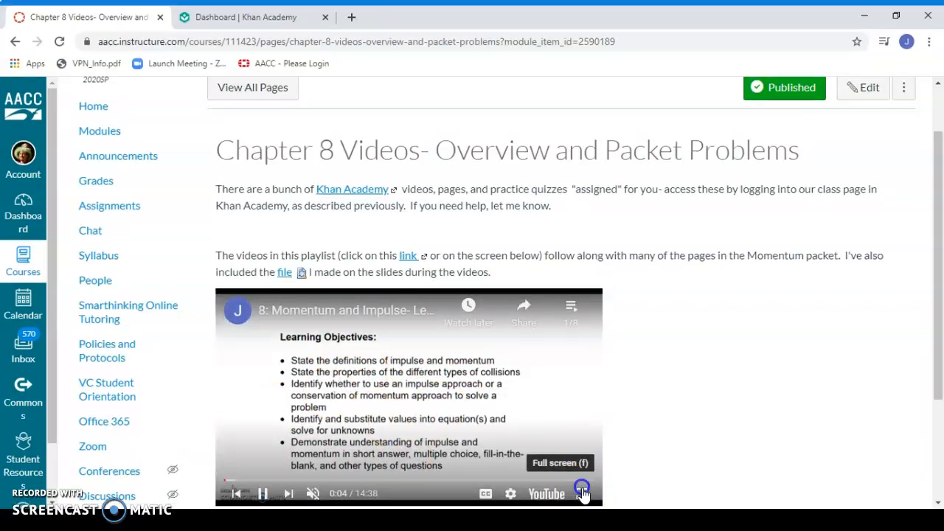
pyautogui.click(582, 489)
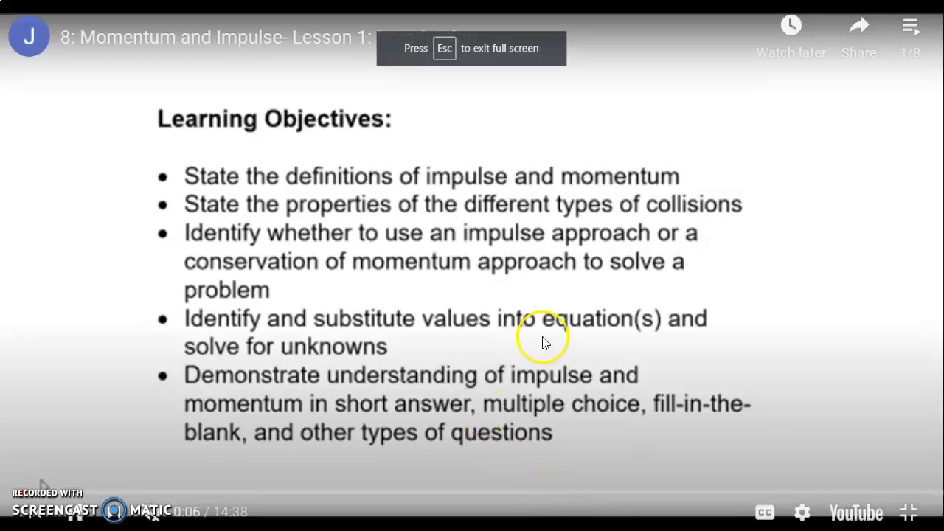
pyautogui.press('Escape')
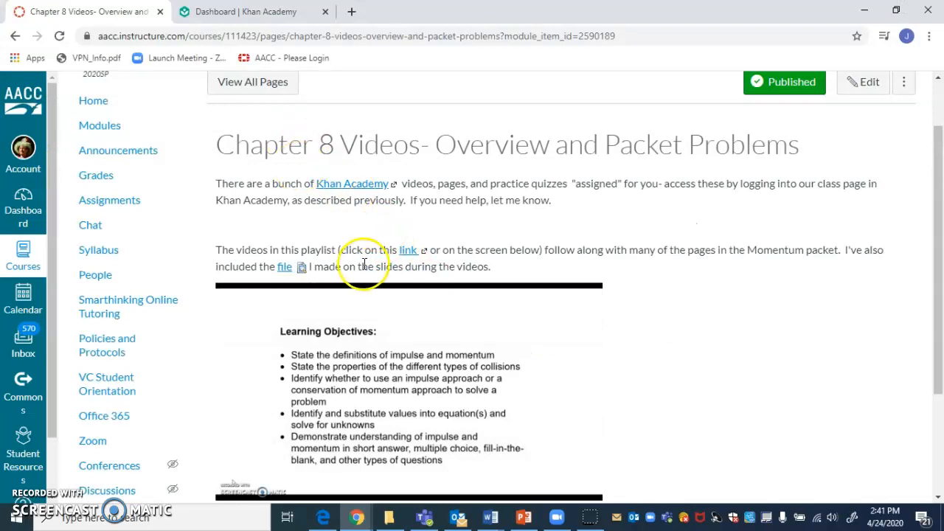
pyautogui.moveTo(410, 251)
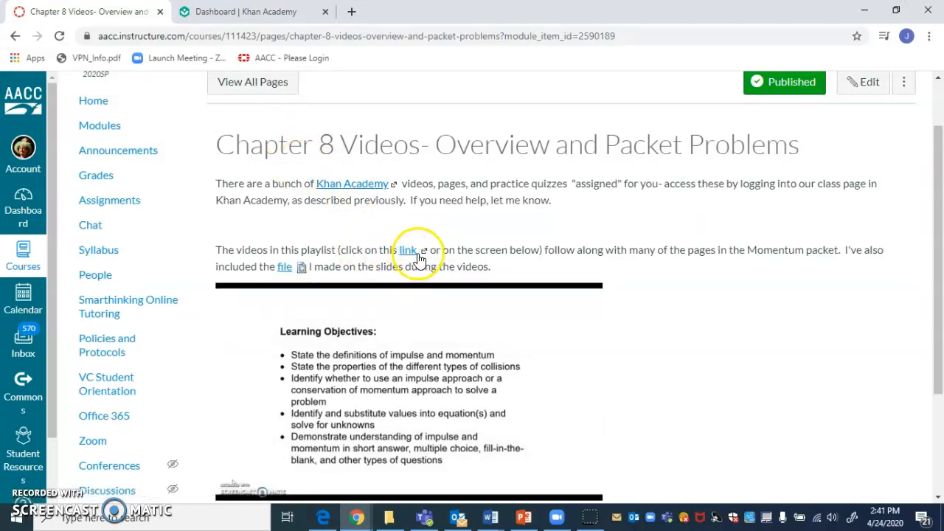
pyautogui.scroll(-3)
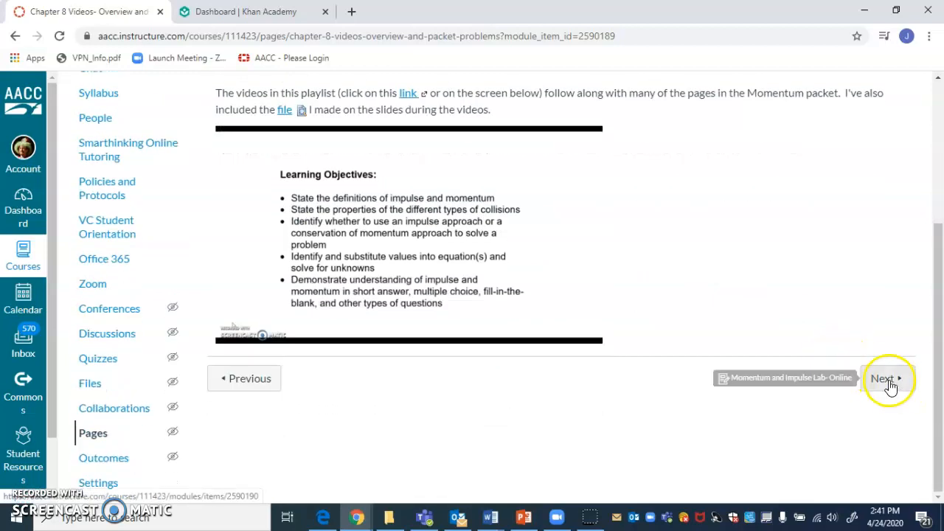
pyautogui.click(889, 378)
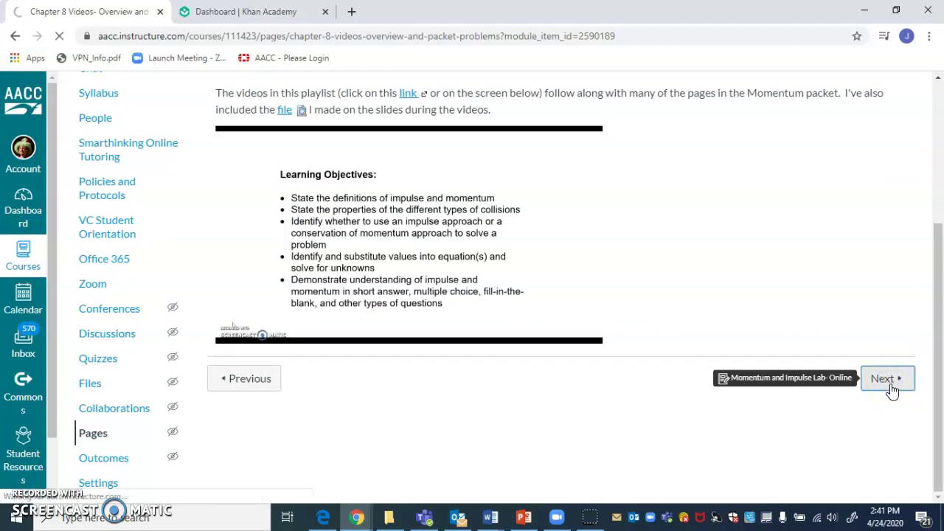
pyautogui.click(882, 378)
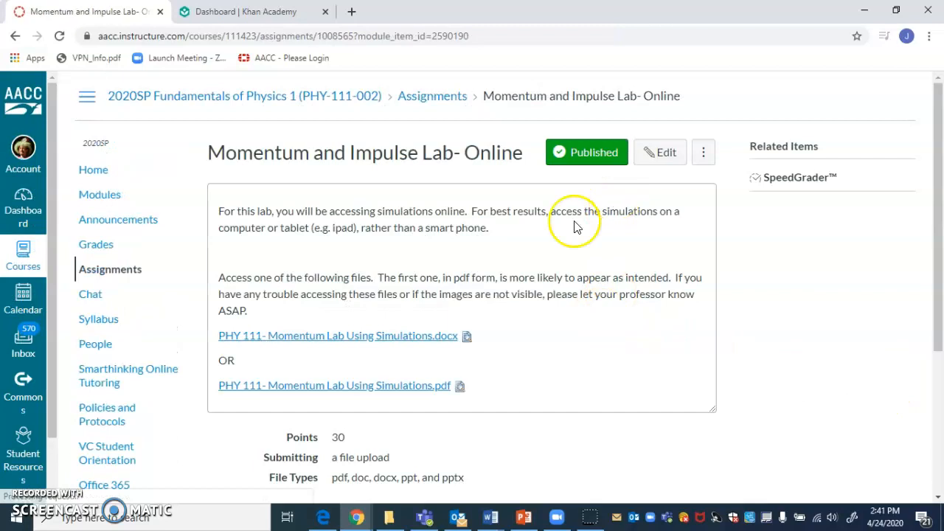
pyautogui.moveTo(325, 266)
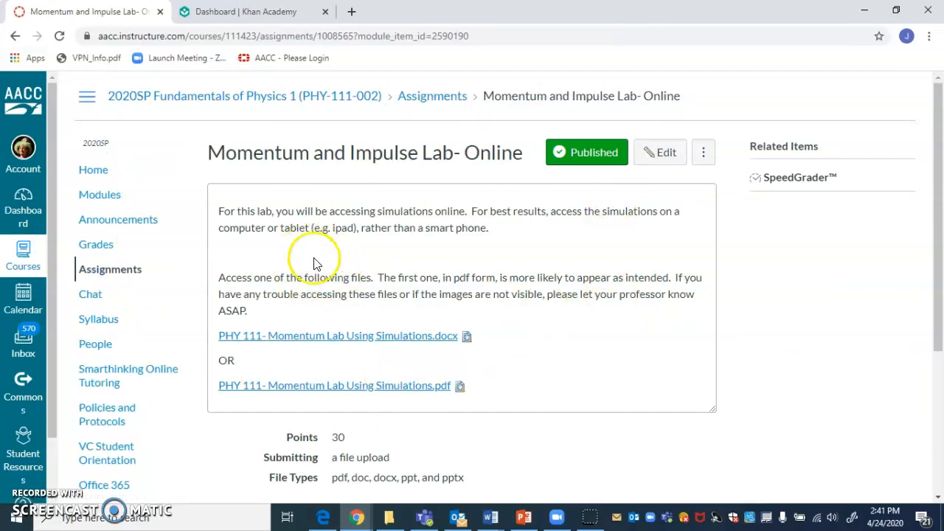
pyautogui.moveTo(331, 265)
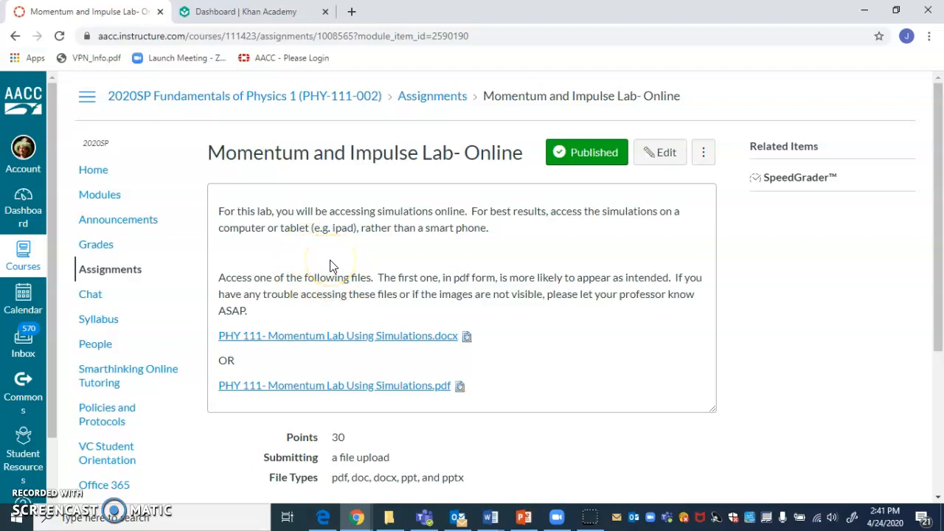
pyautogui.moveTo(472, 273)
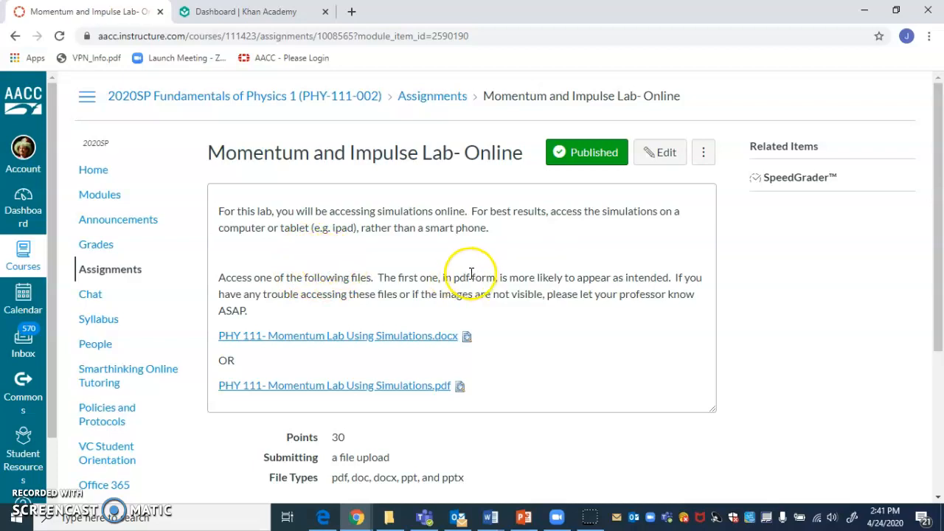
pyautogui.moveTo(530, 282)
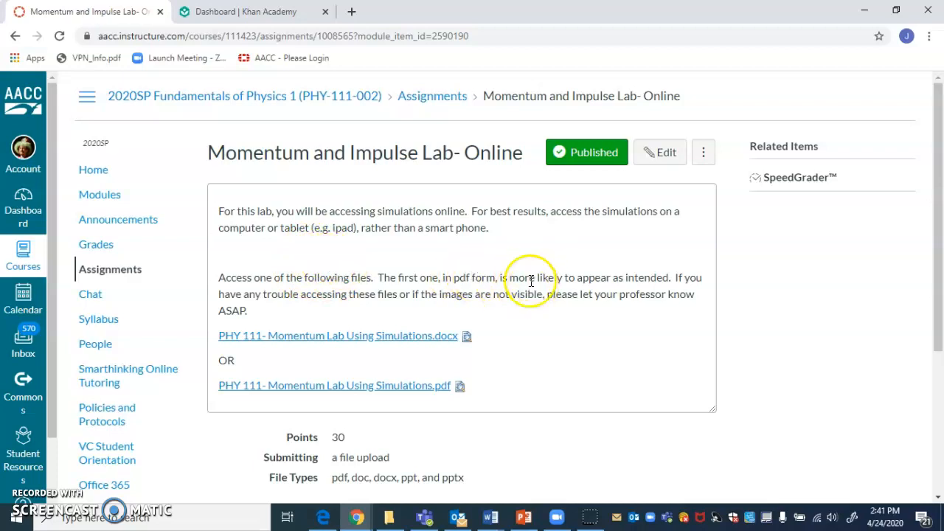
pyautogui.moveTo(540, 284)
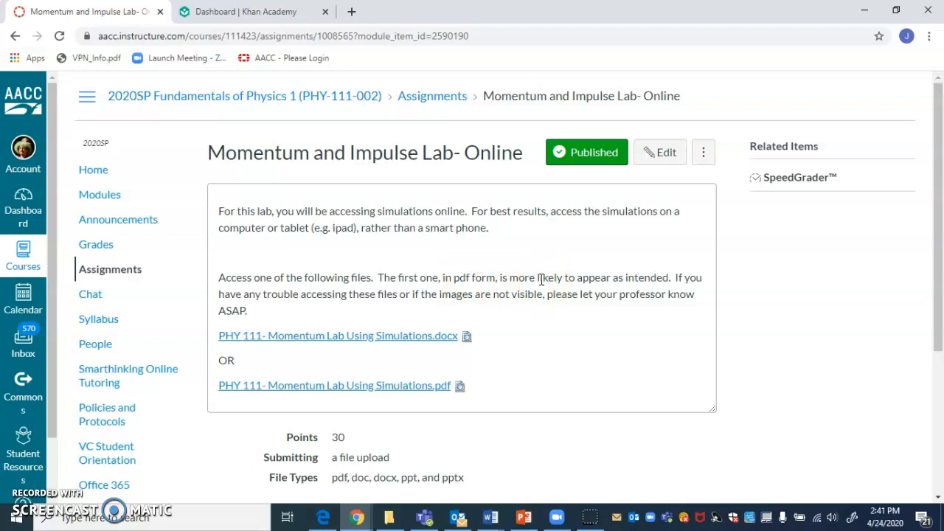
pyautogui.moveTo(458, 282)
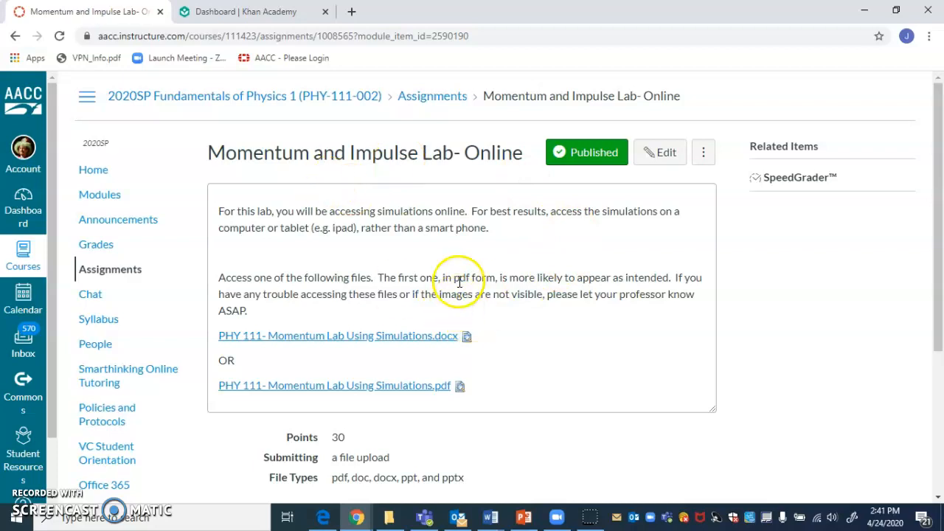
pyautogui.moveTo(413, 212)
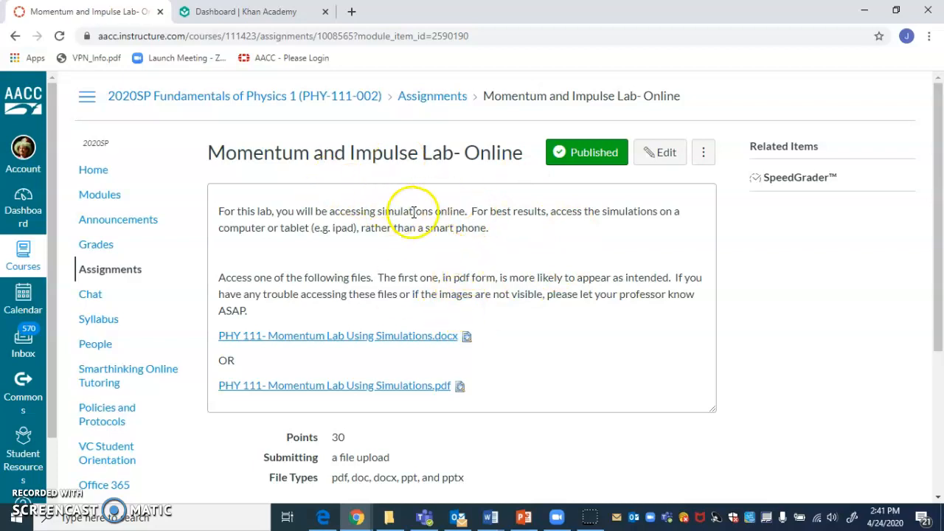
pyautogui.moveTo(596, 243)
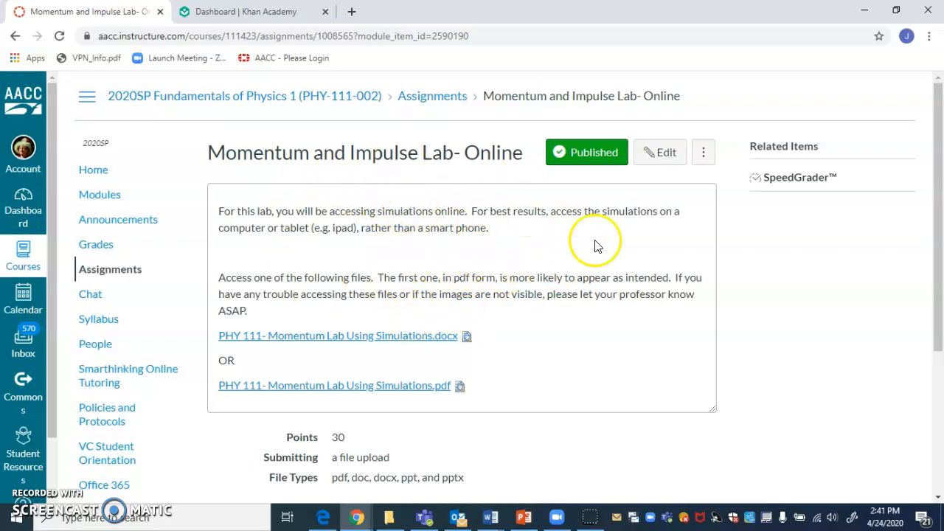
pyautogui.moveTo(549, 331)
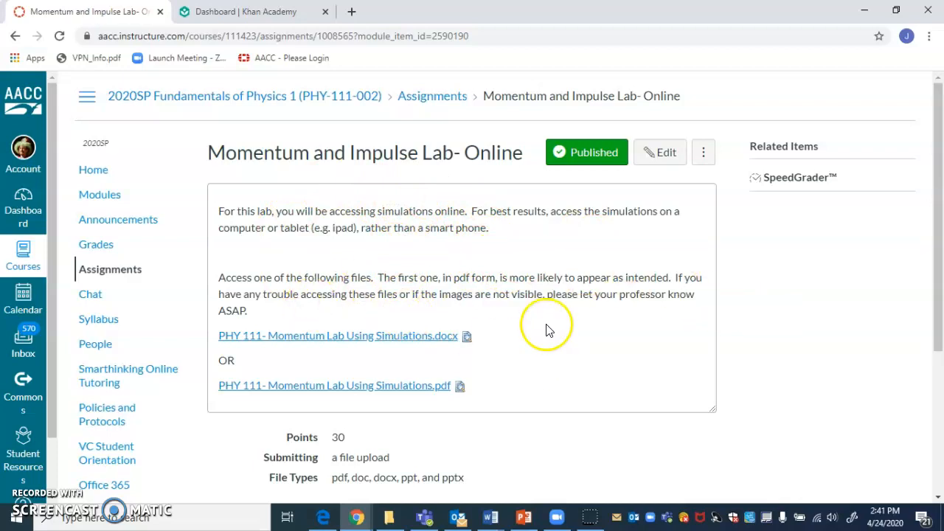
pyautogui.moveTo(632, 288)
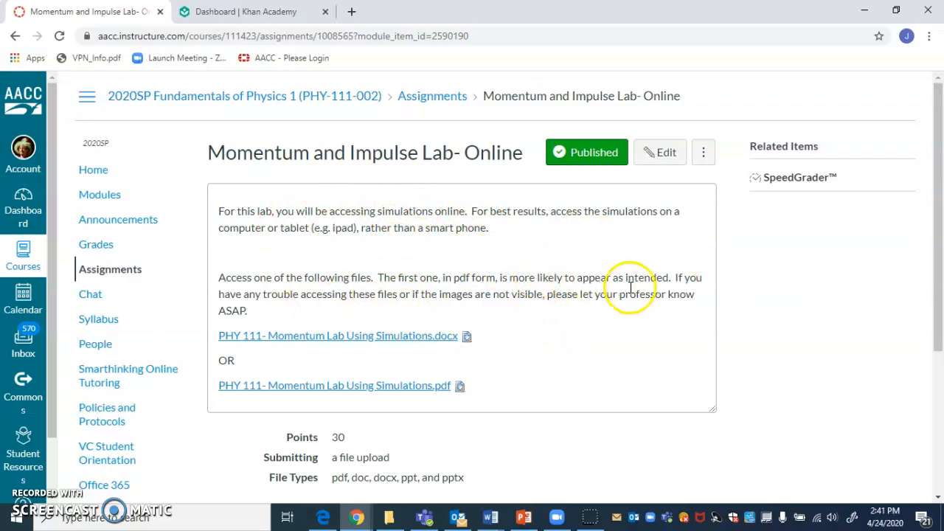
pyautogui.scroll(-3)
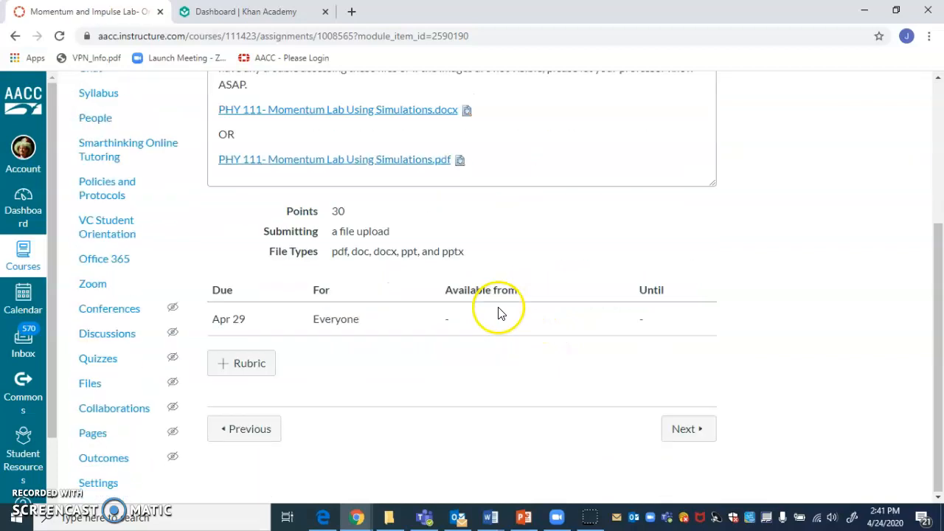
pyautogui.moveTo(691, 472)
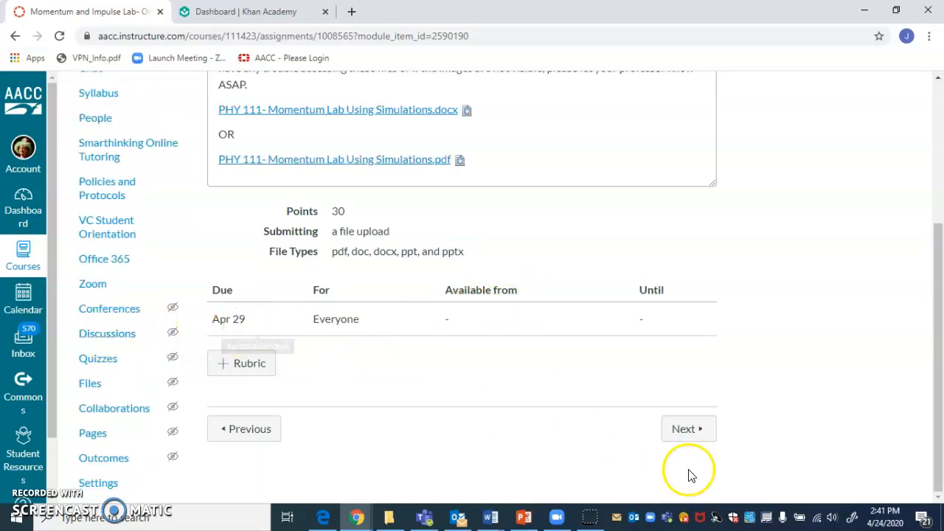
pyautogui.click(683, 428)
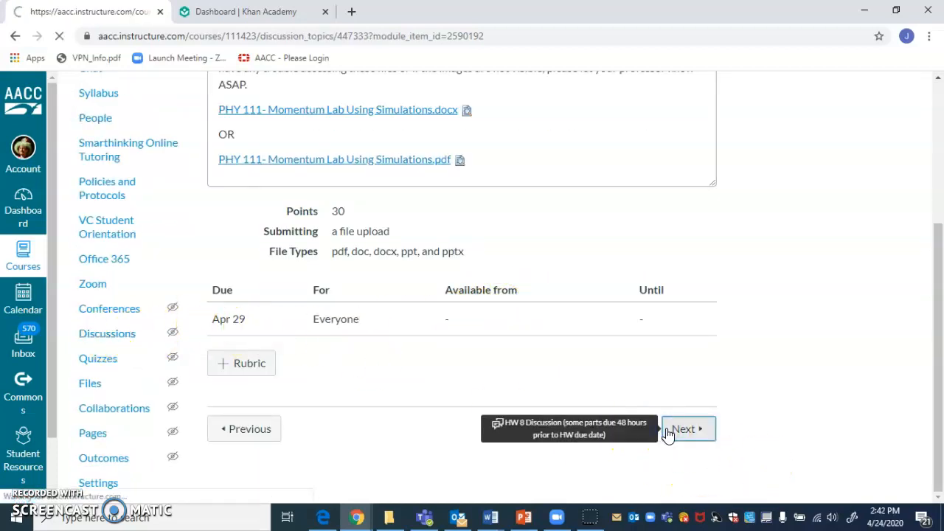
pyautogui.click(683, 428)
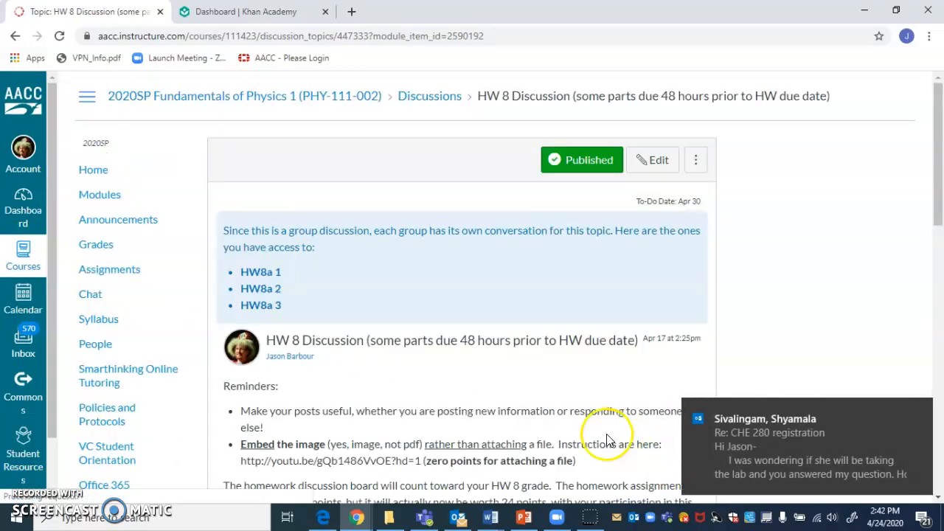
pyautogui.scroll(-3)
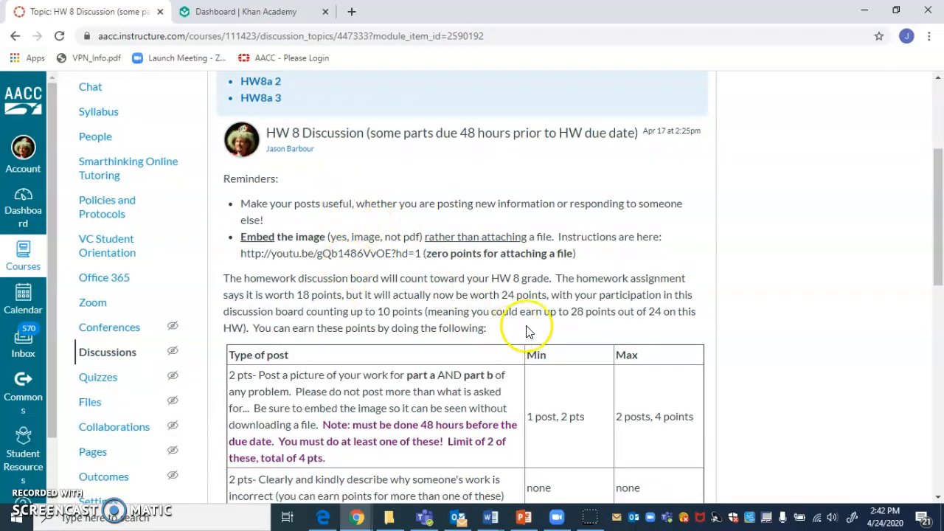
pyautogui.moveTo(458, 264)
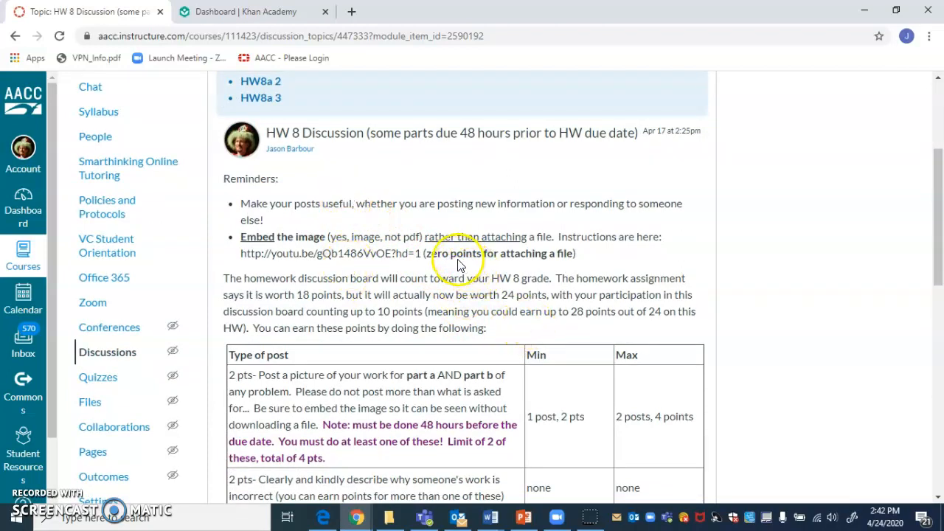
pyautogui.moveTo(375, 279)
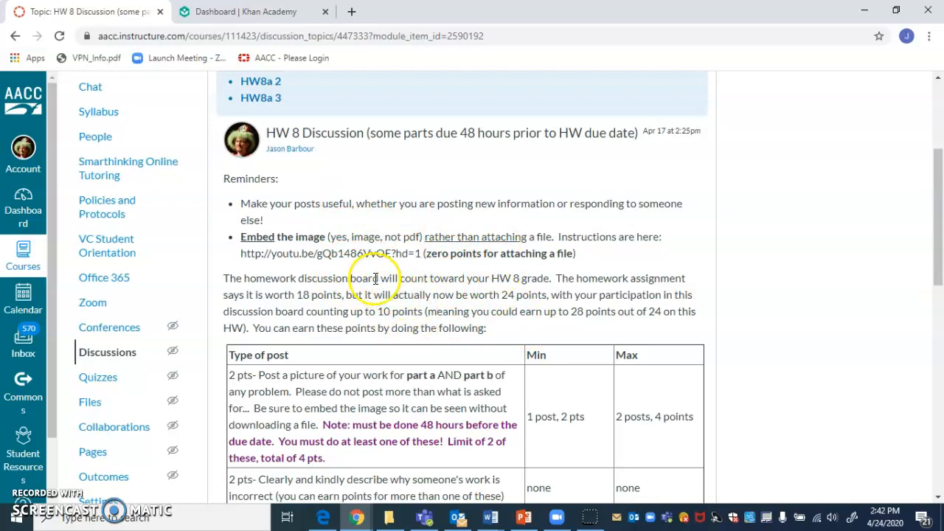
pyautogui.scroll(-3)
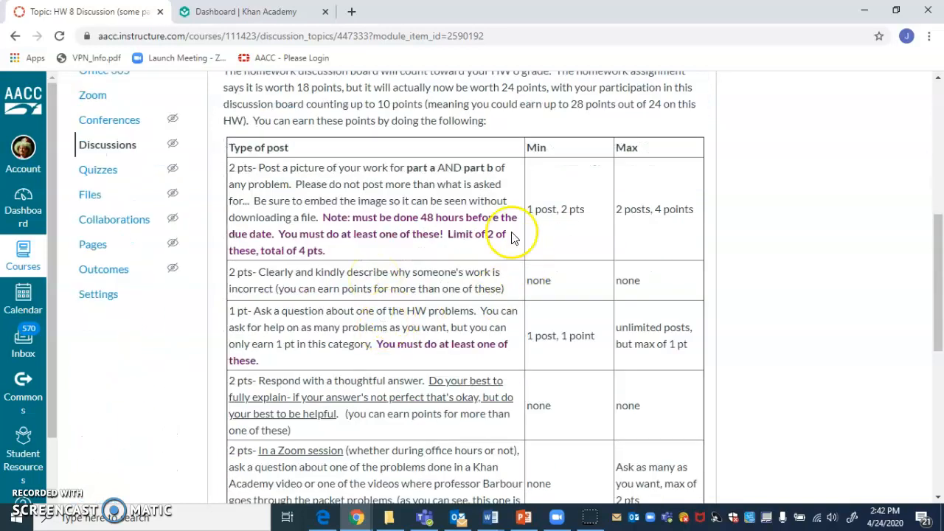
pyautogui.moveTo(504, 254)
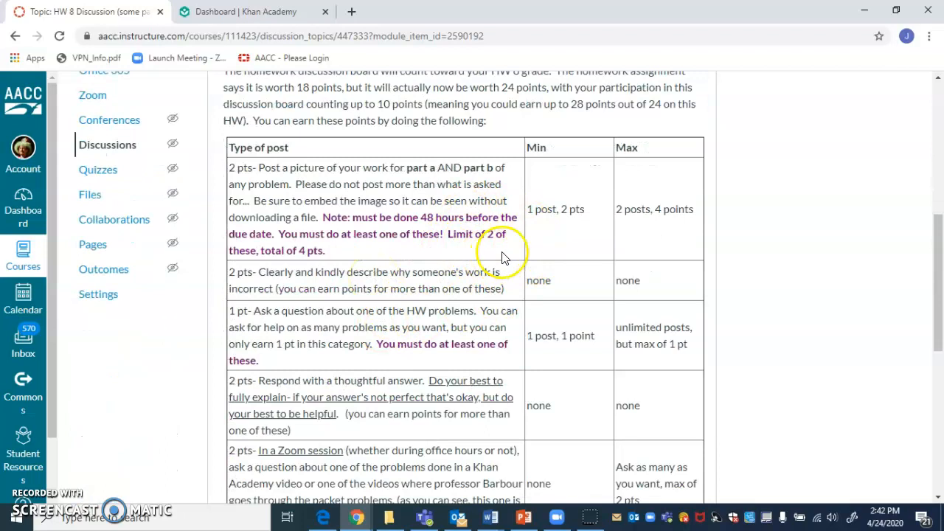
pyautogui.moveTo(440, 248)
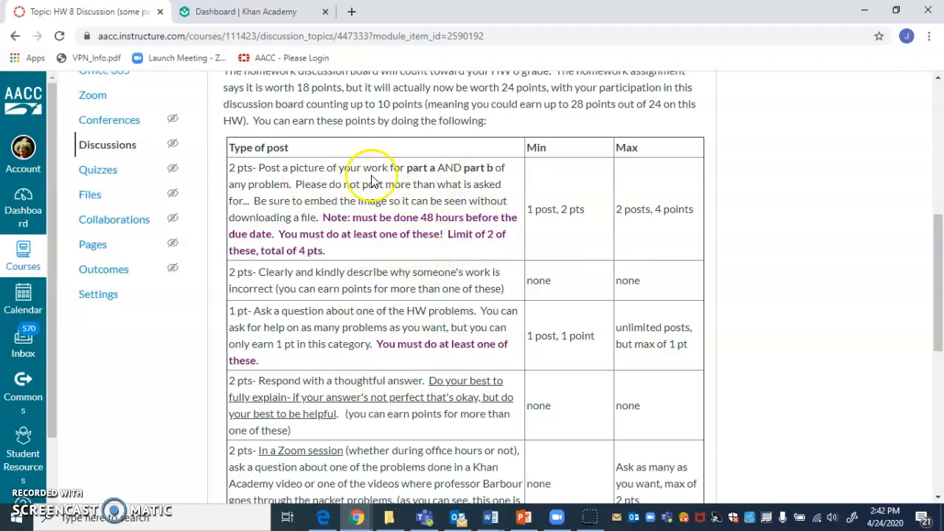
pyautogui.moveTo(494, 177)
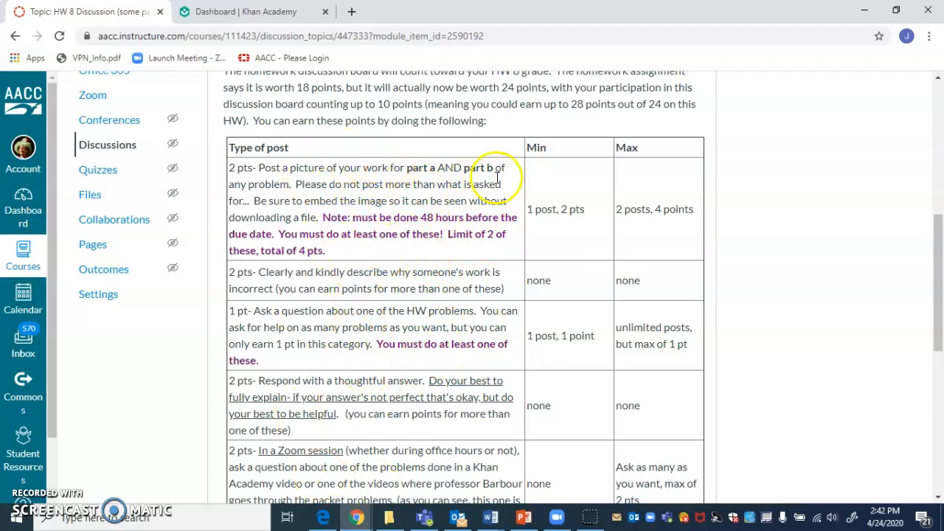
pyautogui.moveTo(587, 440)
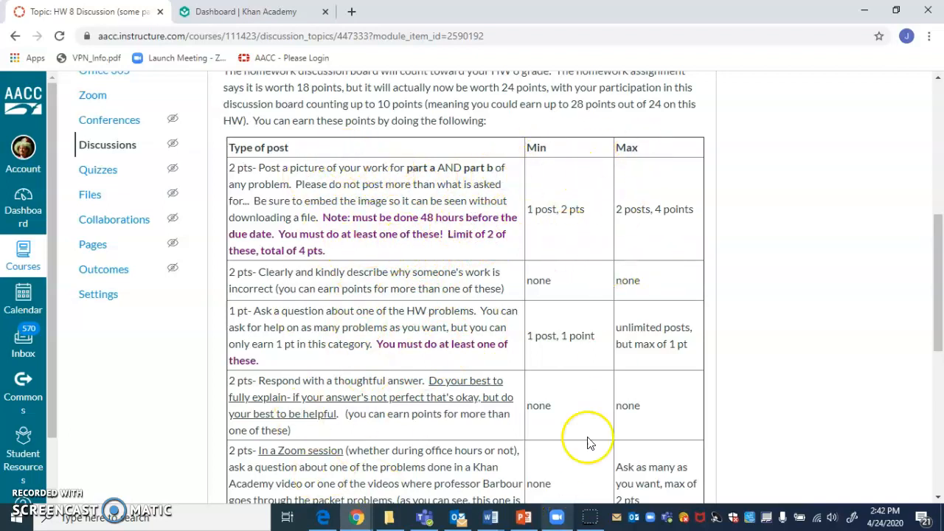
pyautogui.moveTo(384, 233)
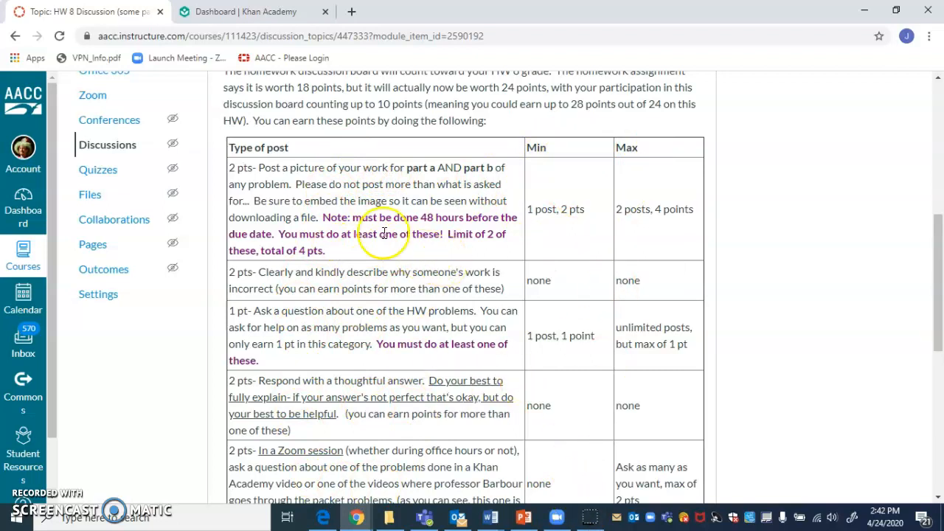
pyautogui.moveTo(327, 201)
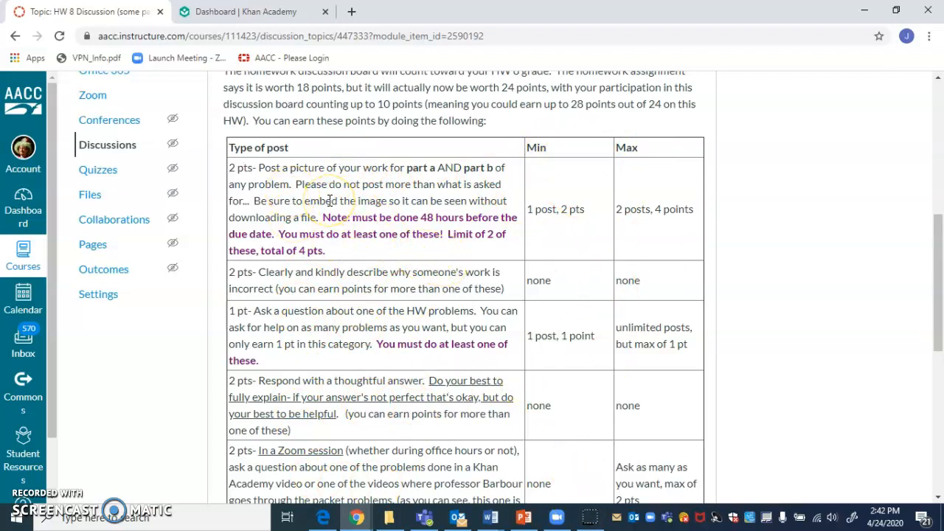
pyautogui.moveTo(338, 212)
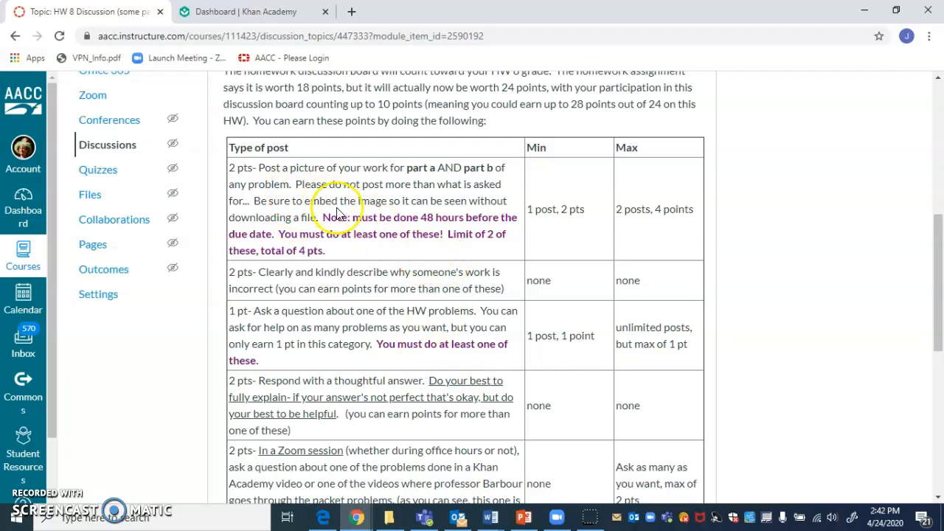
pyautogui.moveTo(372, 164)
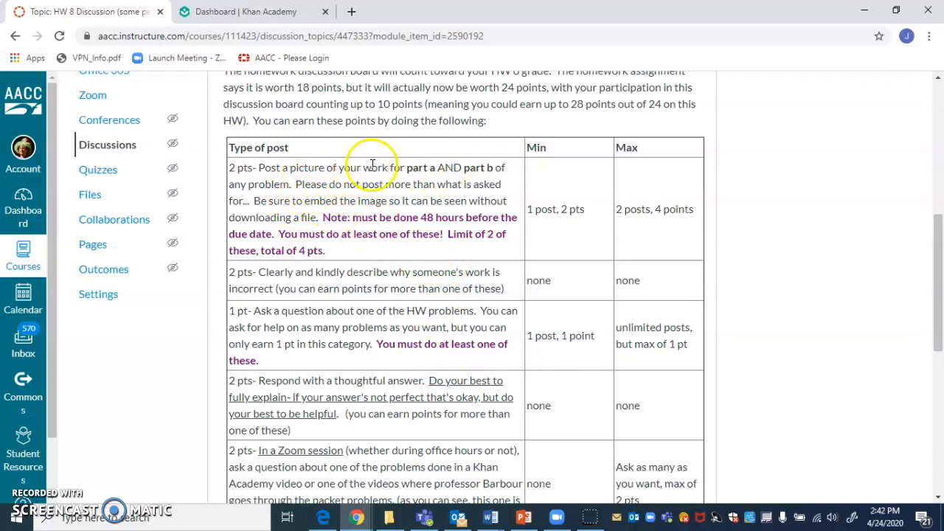
pyautogui.moveTo(413, 183)
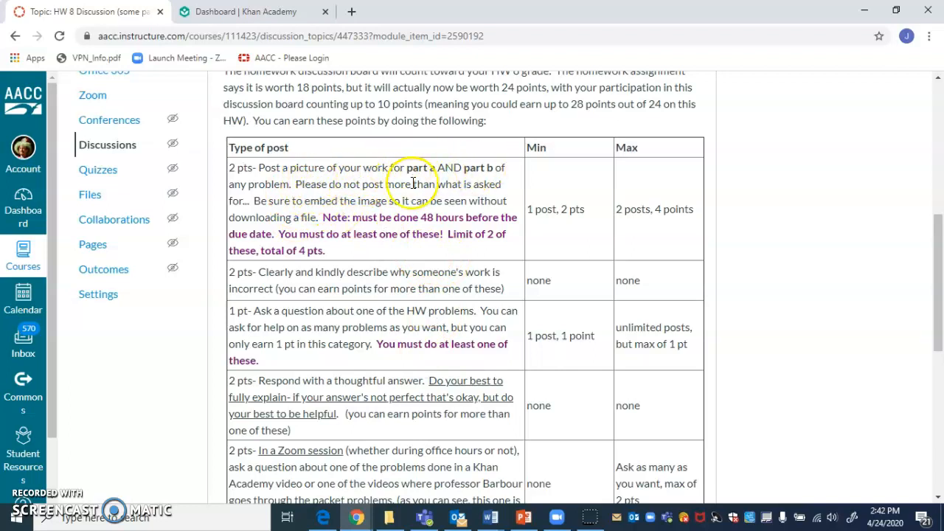
pyautogui.moveTo(437, 243)
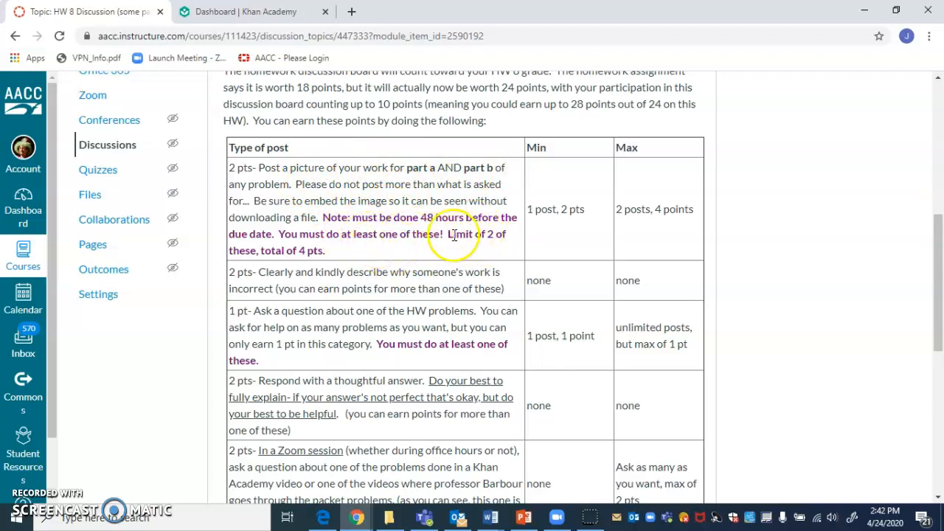
pyautogui.moveTo(376, 229)
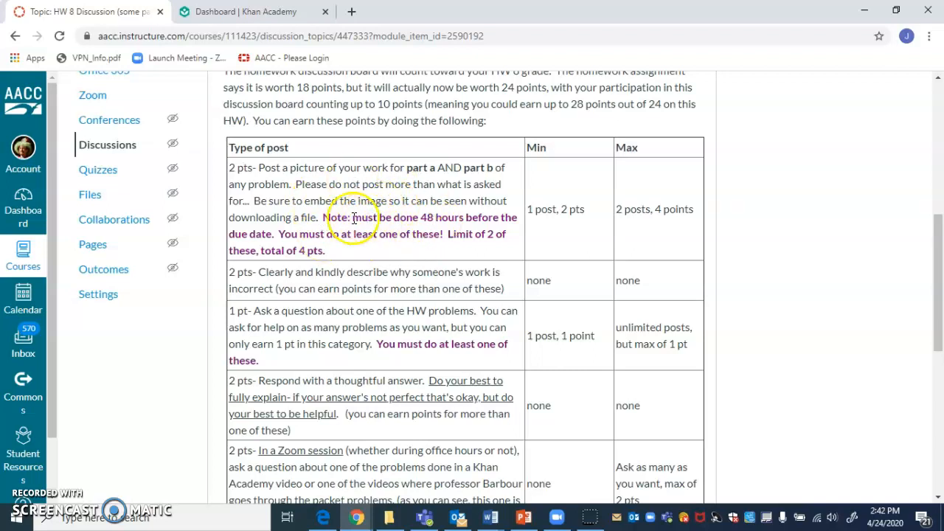
pyautogui.moveTo(308, 214)
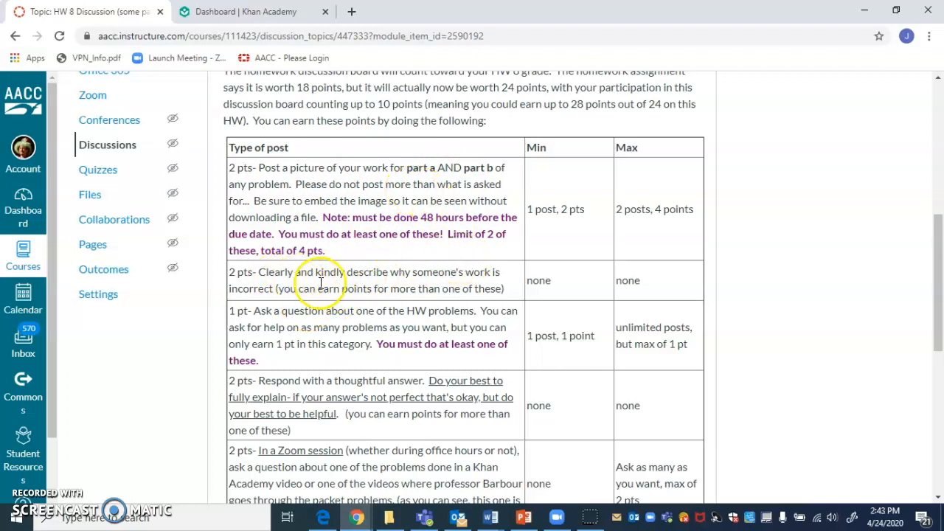
pyautogui.moveTo(338, 279)
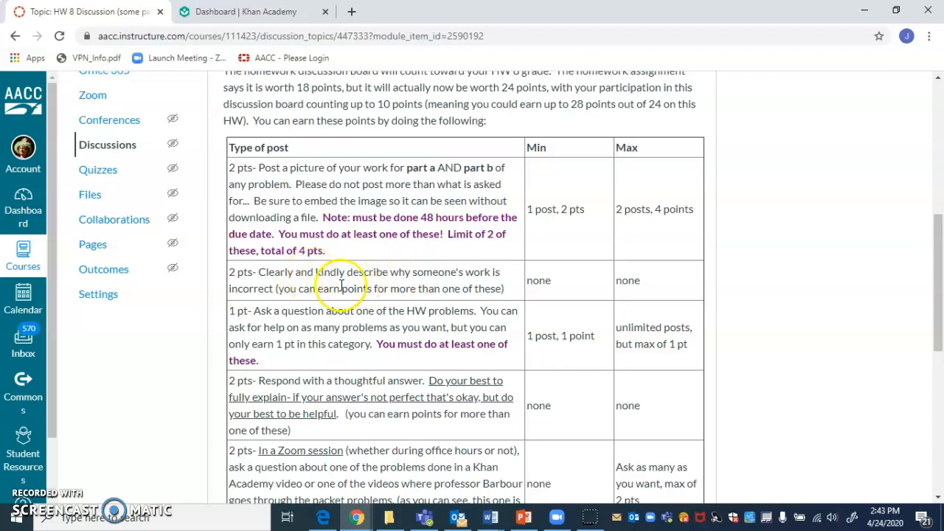
pyautogui.moveTo(378, 268)
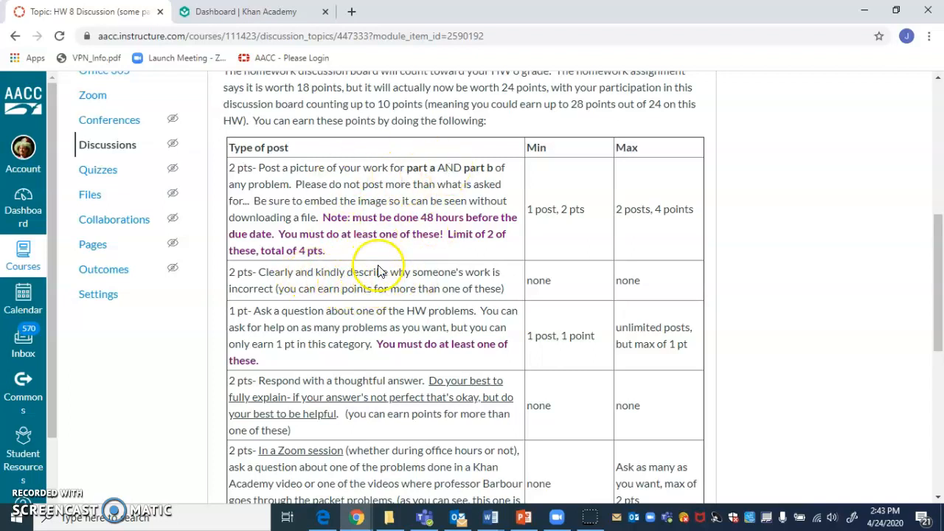
pyautogui.moveTo(395, 205)
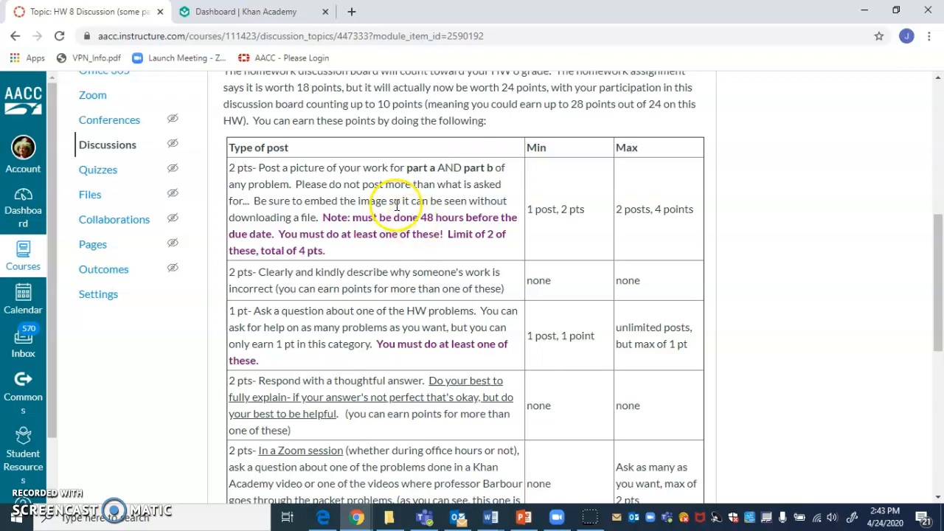
pyautogui.moveTo(391, 159)
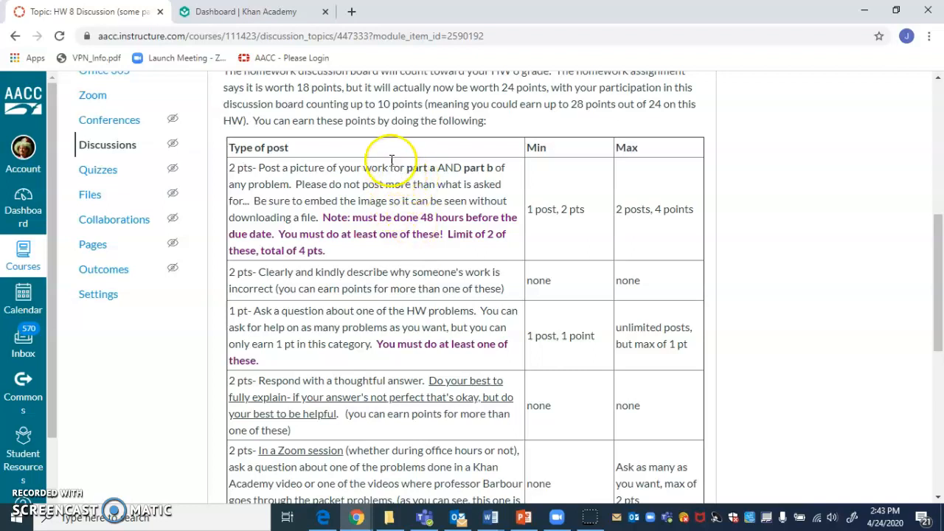
pyautogui.moveTo(437, 239)
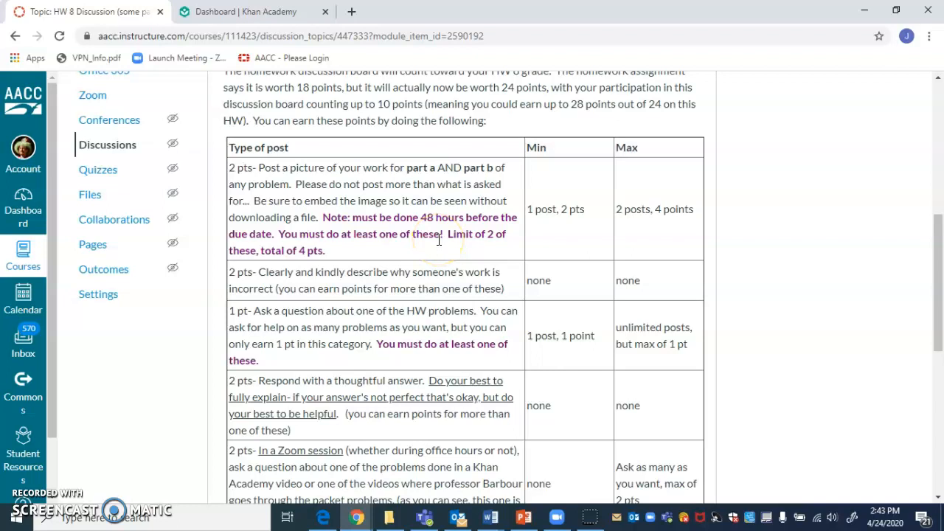
pyautogui.moveTo(463, 272)
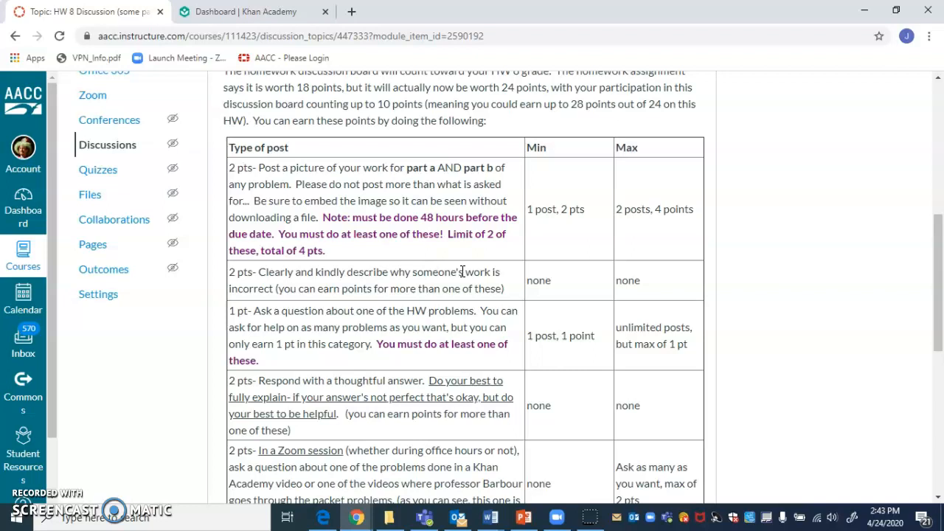
pyautogui.moveTo(443, 268)
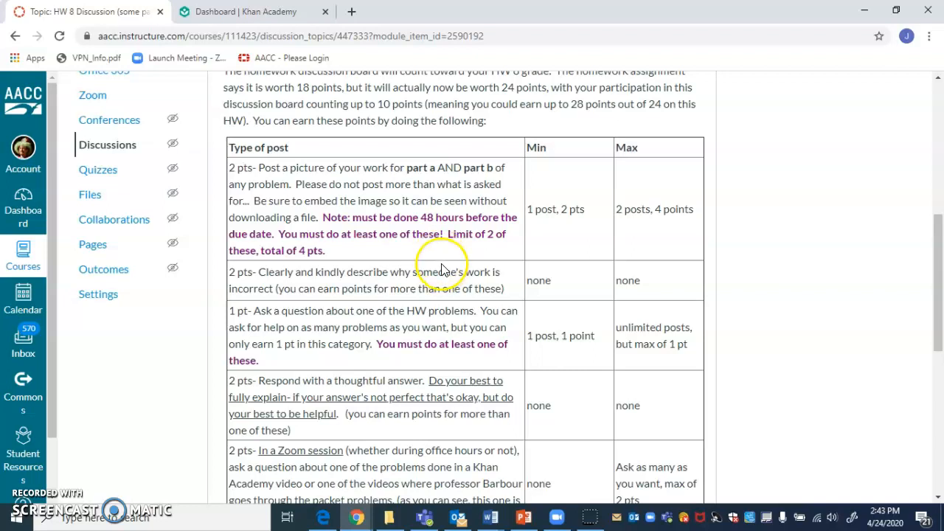
pyautogui.scroll(-3)
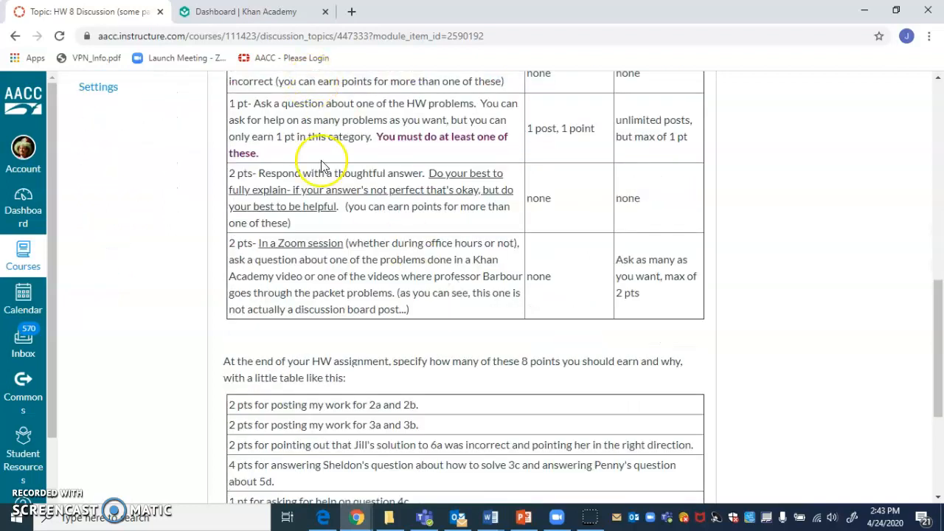
pyautogui.moveTo(351, 131)
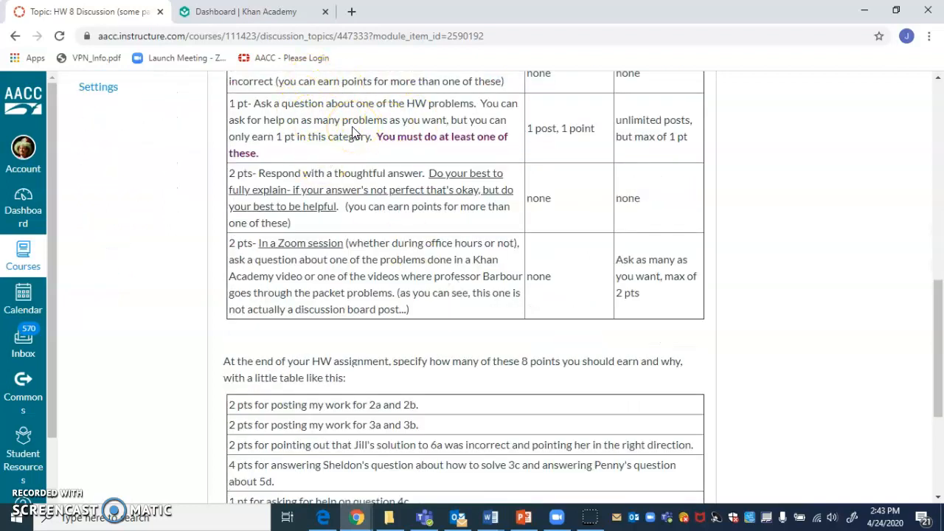
# Step: Review the HW 8 discussion down to its 10-point self-scoring example table, then advance to HW Problem Set 8
pyautogui.scroll(3)
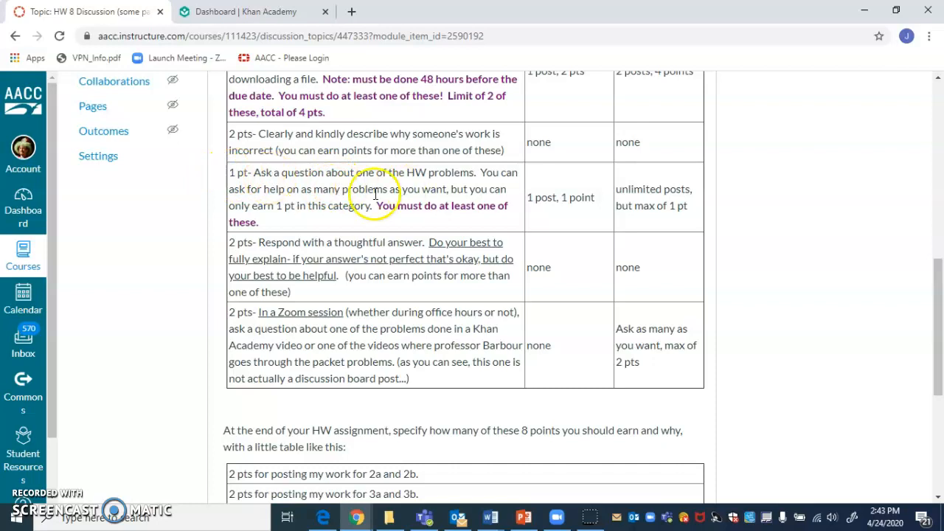
pyautogui.moveTo(398, 201)
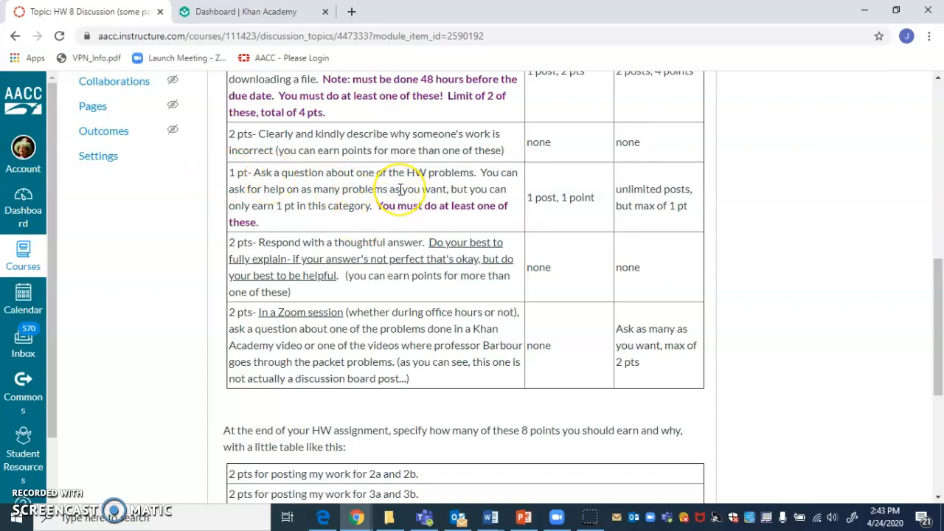
pyautogui.moveTo(435, 221)
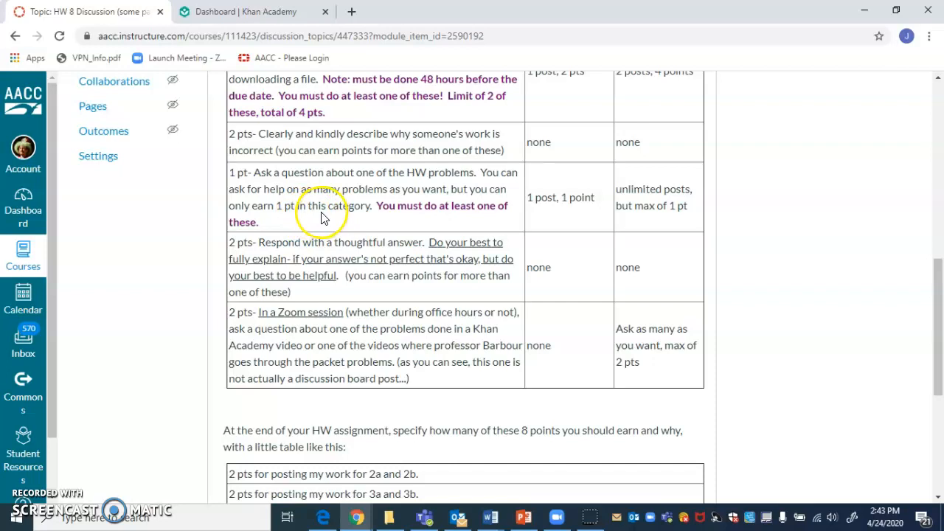
pyautogui.moveTo(353, 186)
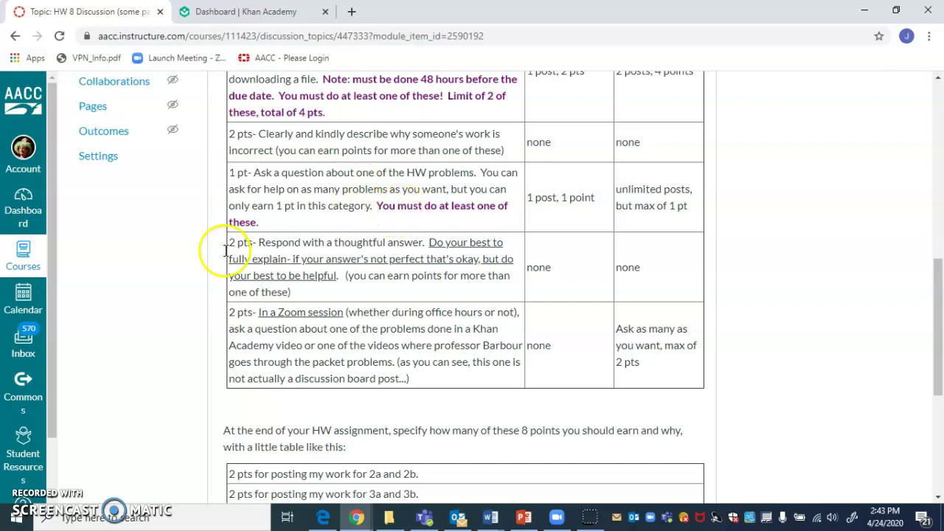
pyautogui.moveTo(329, 280)
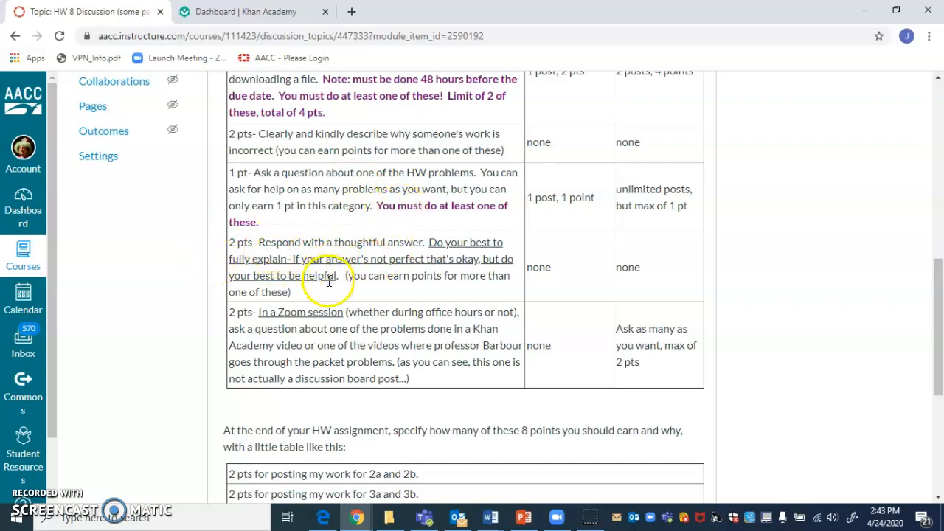
pyautogui.moveTo(258, 254)
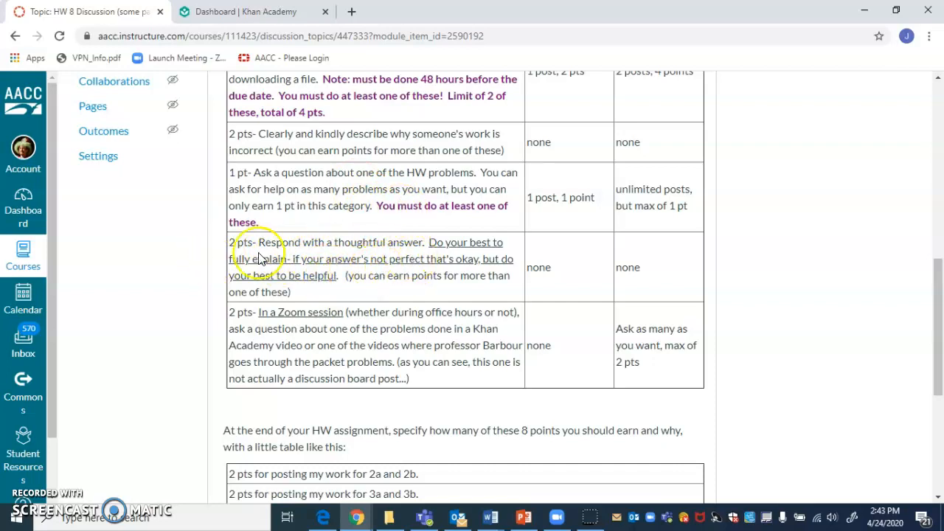
pyautogui.moveTo(402, 253)
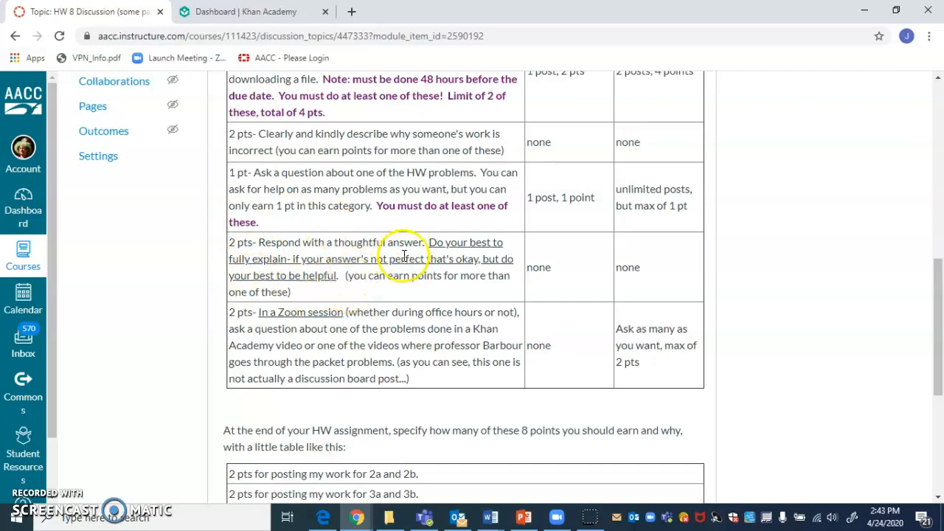
pyautogui.moveTo(391, 287)
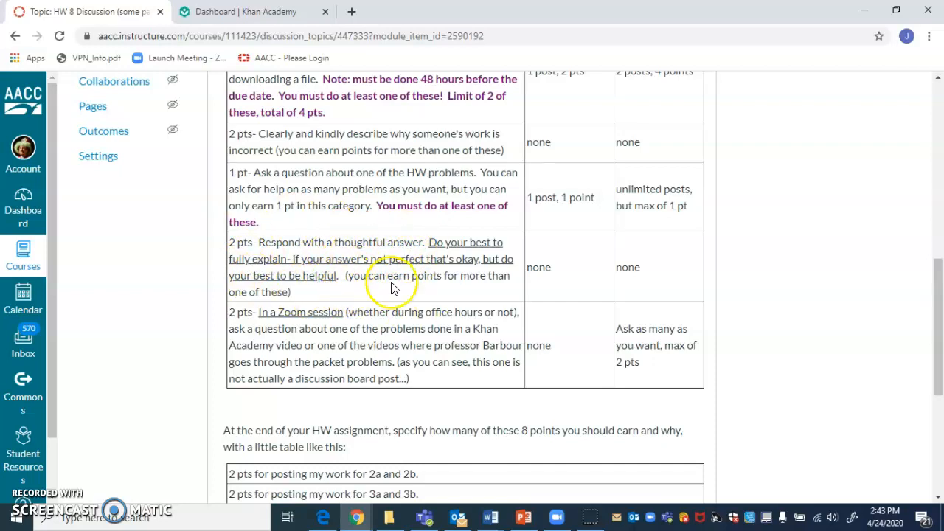
pyautogui.moveTo(397, 257)
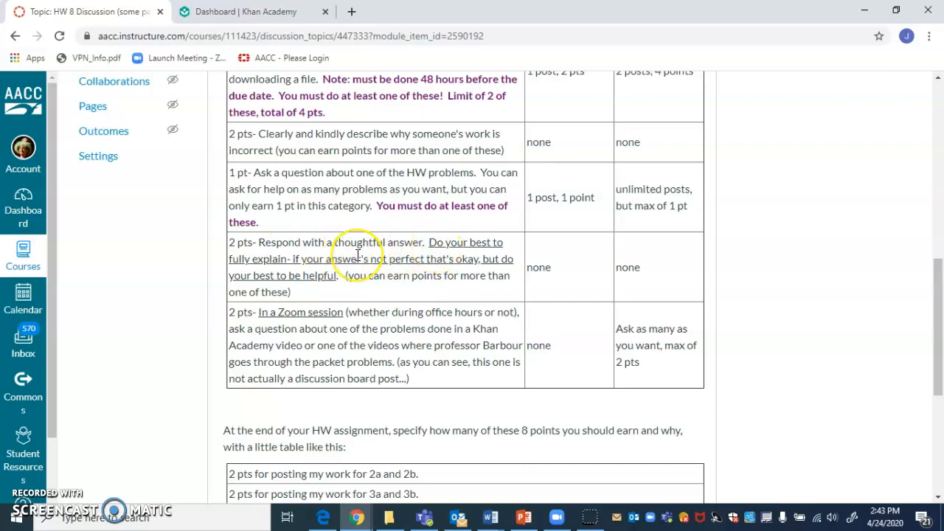
pyautogui.scroll(3)
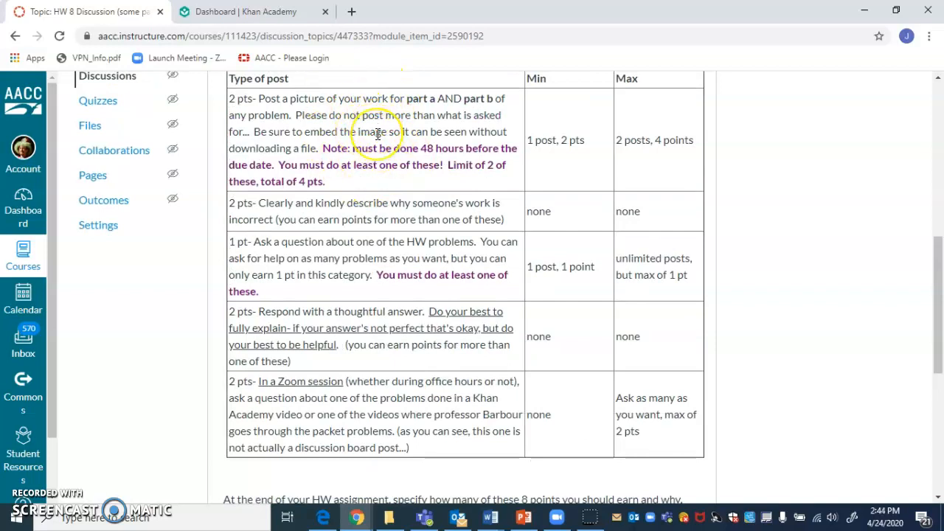
pyautogui.moveTo(354, 276)
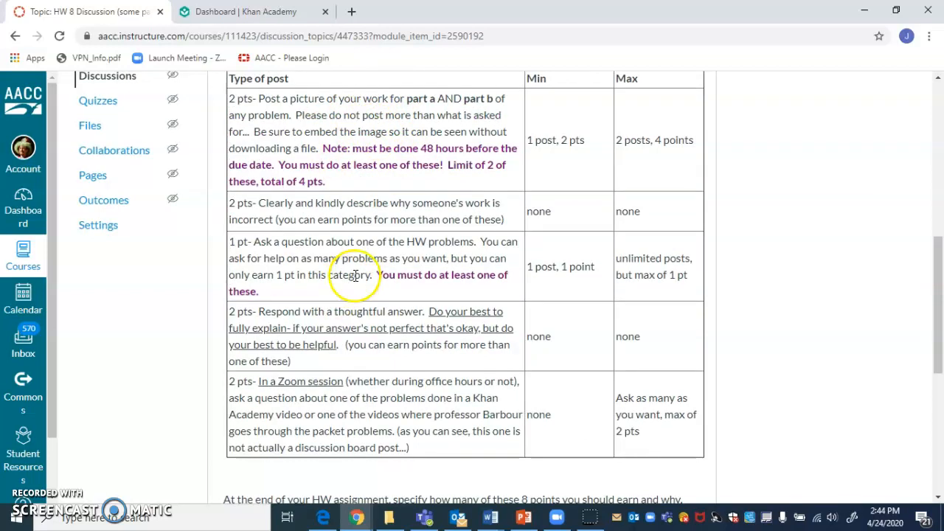
pyautogui.scroll(-3)
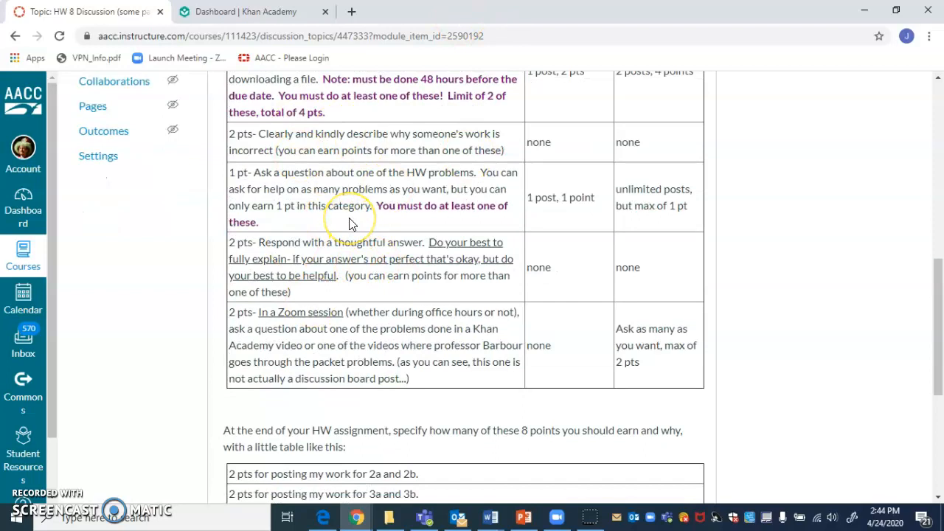
pyautogui.moveTo(391, 248)
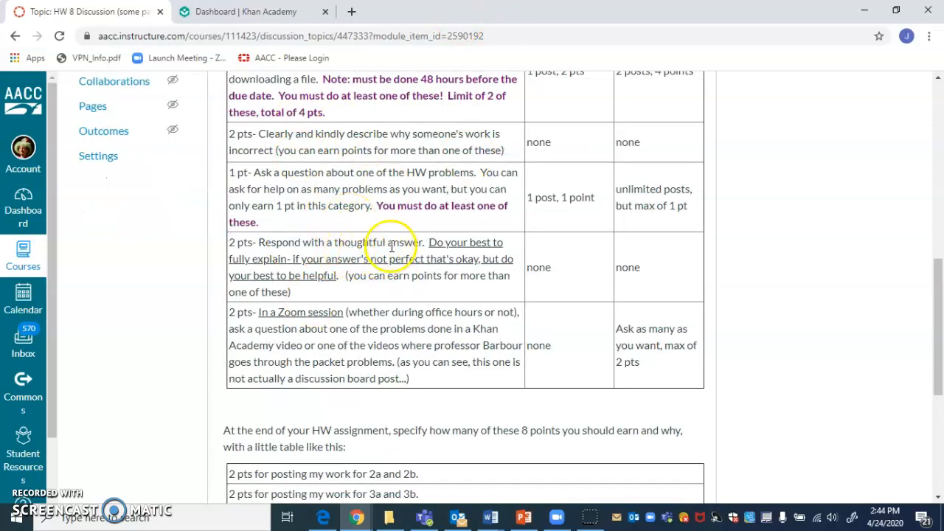
pyautogui.moveTo(431, 276)
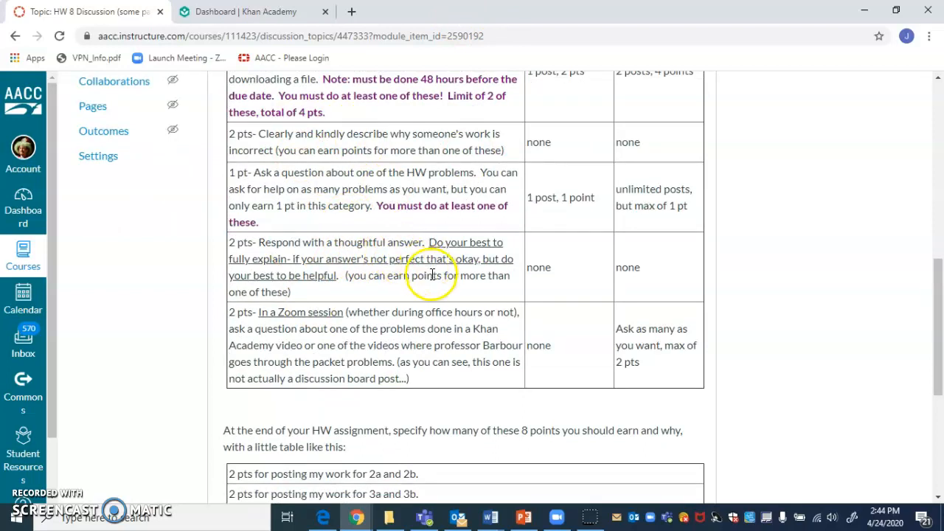
pyautogui.moveTo(445, 281)
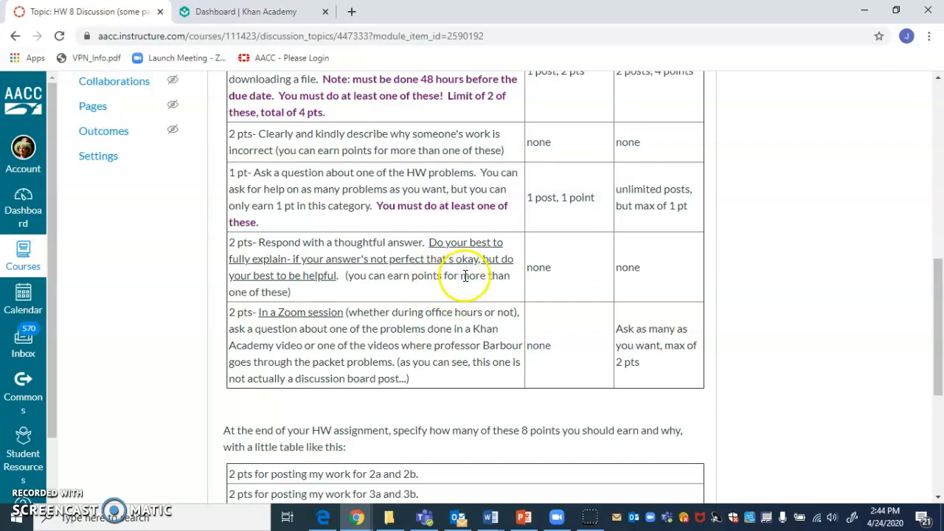
pyautogui.moveTo(558, 253)
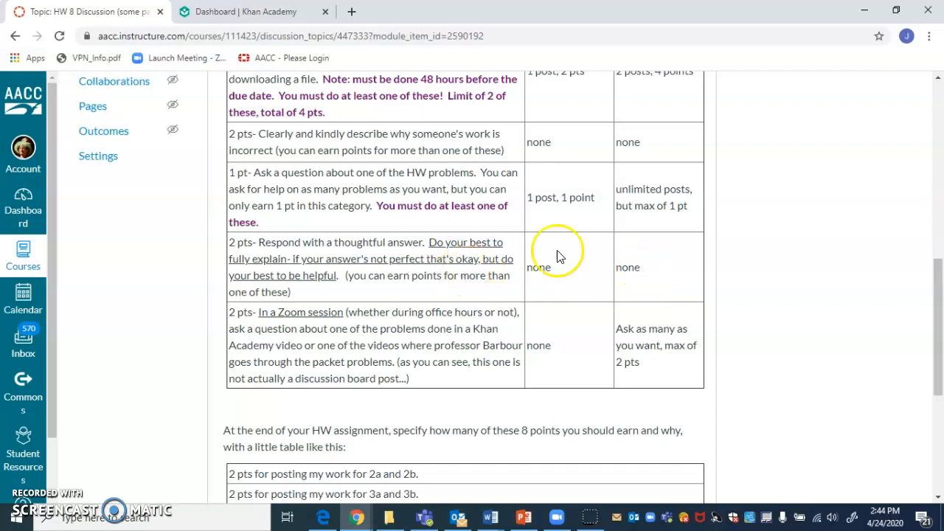
pyautogui.moveTo(327, 347)
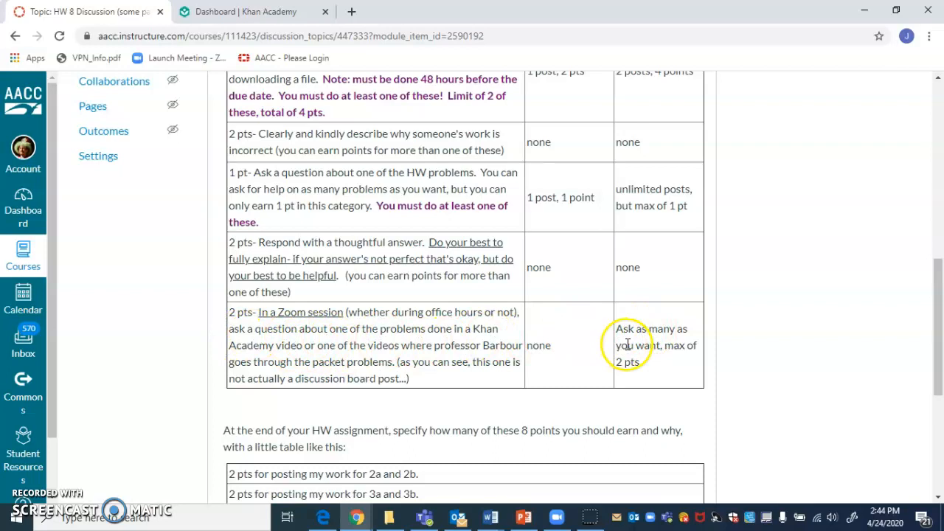
pyautogui.moveTo(496, 387)
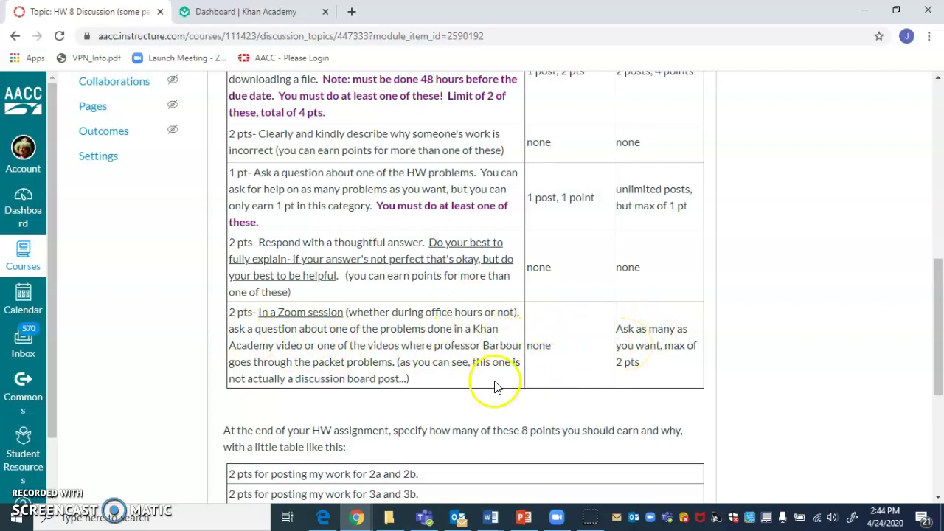
pyautogui.moveTo(284, 325)
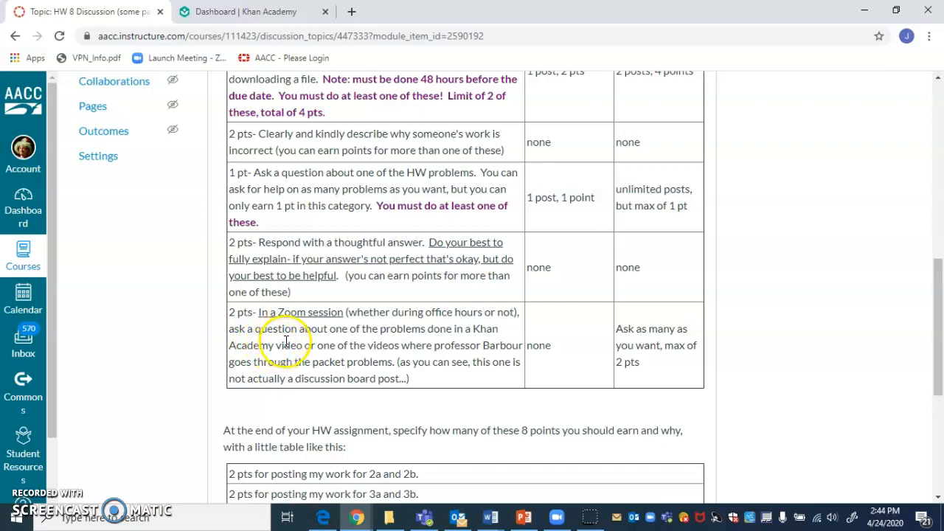
pyautogui.moveTo(339, 358)
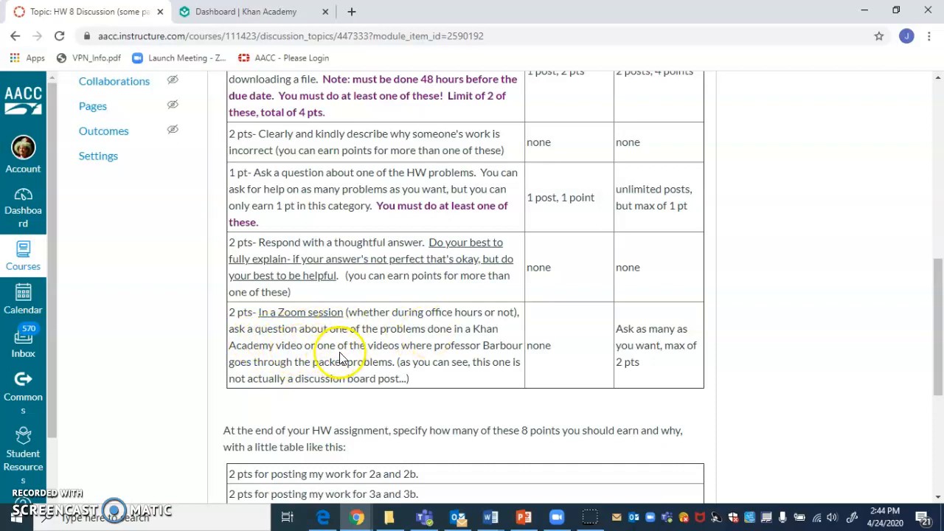
pyautogui.scroll(-3)
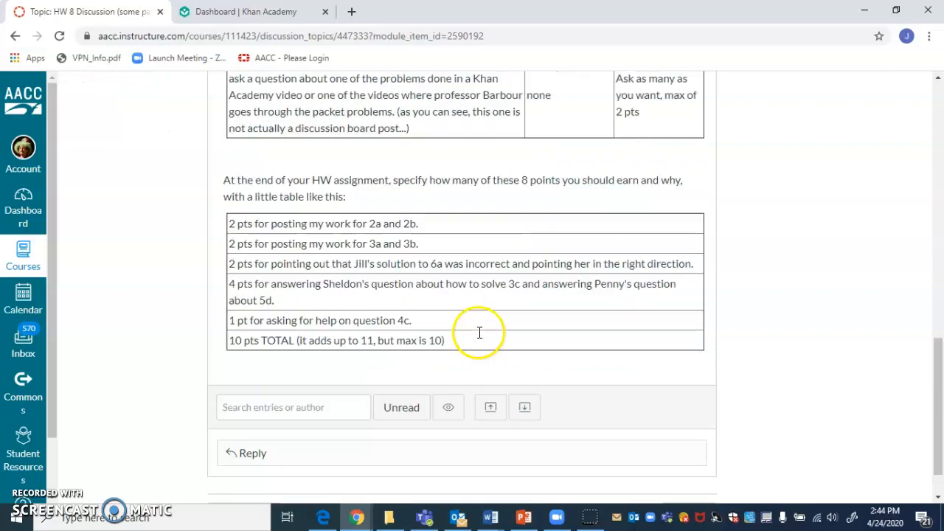
pyautogui.scroll(-3)
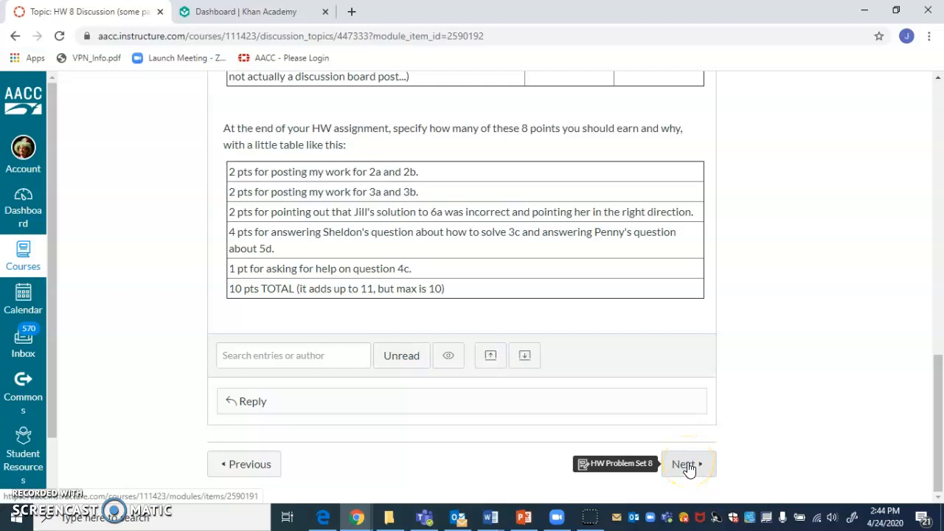
pyautogui.click(685, 463)
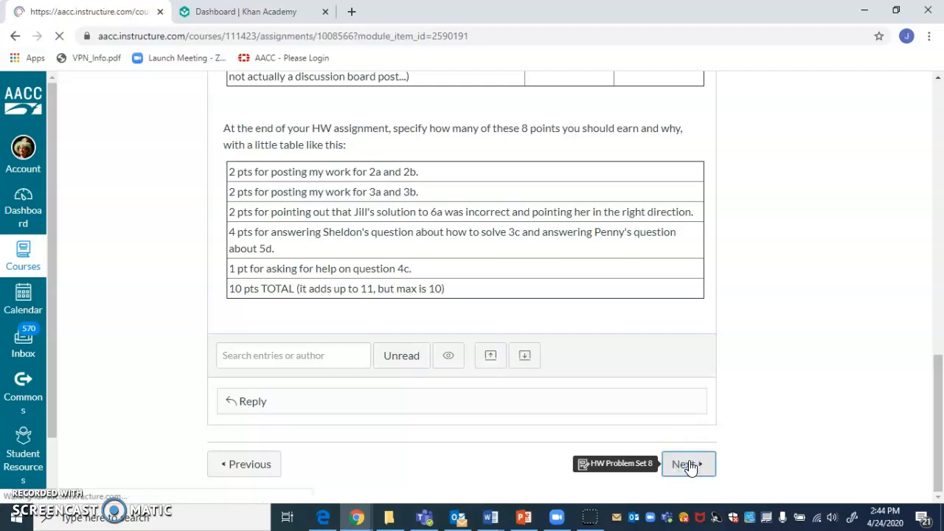
# Step: Review HW Problem Set 8 and its 28-point rubric, then advance to the Momentum and Impulse Quiz Preparation page
pyautogui.click(685, 463)
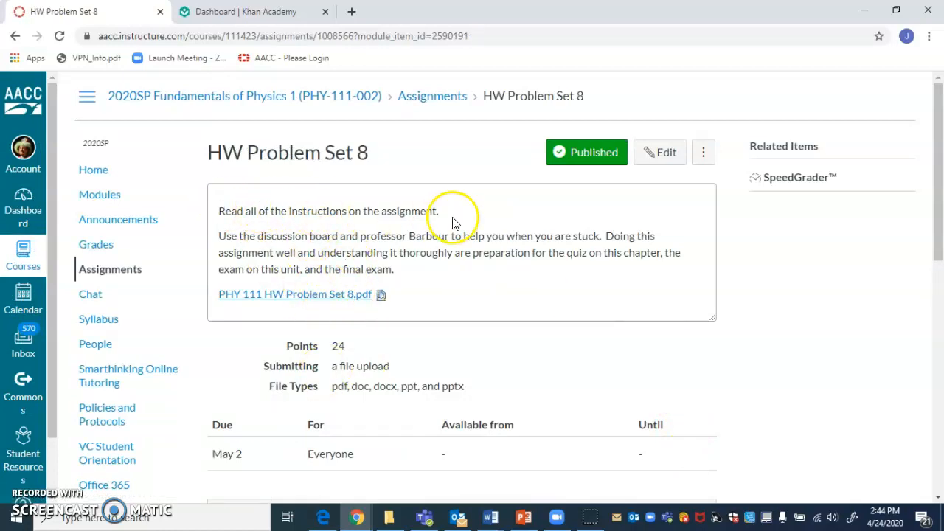
pyautogui.moveTo(641, 386)
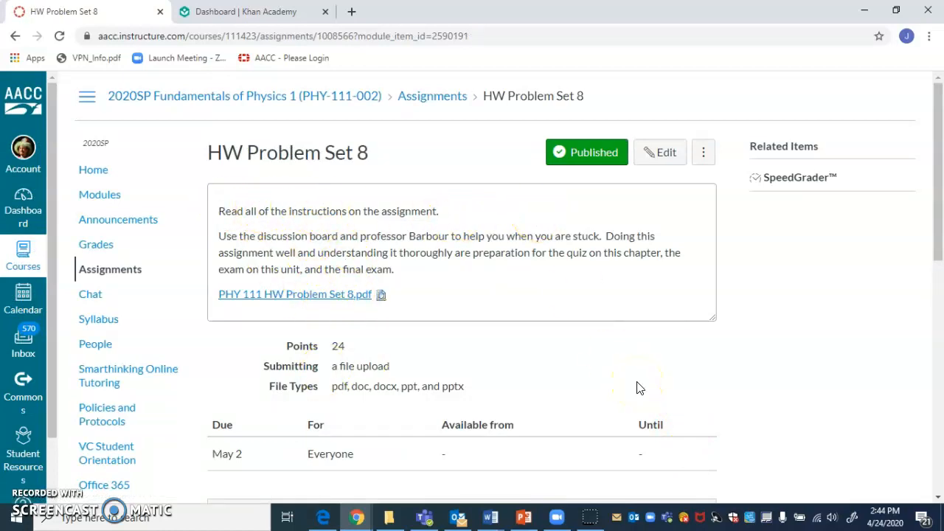
pyautogui.scroll(-3)
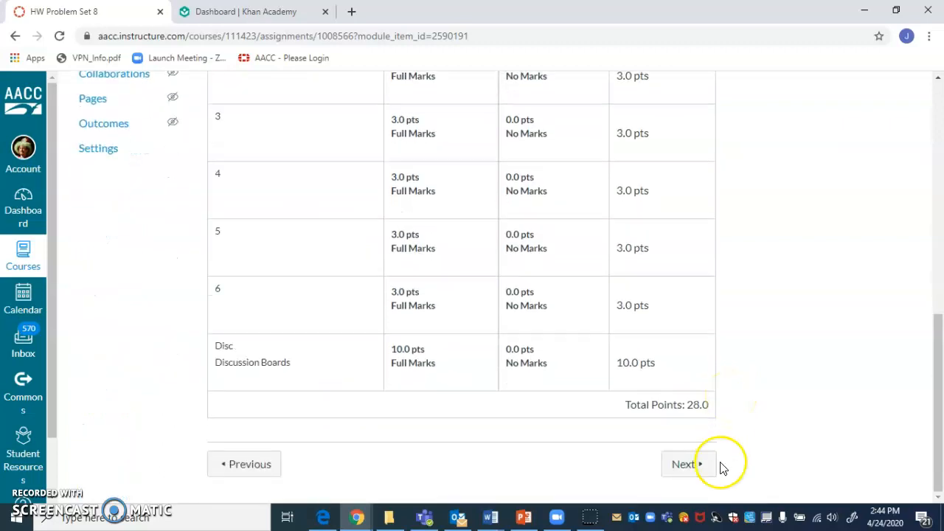
pyautogui.click(685, 463)
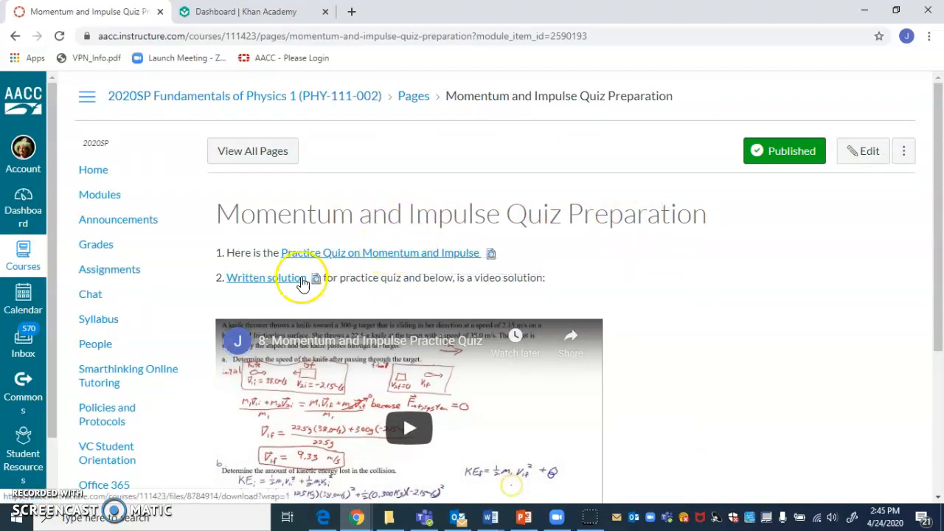
pyautogui.moveTo(266, 277)
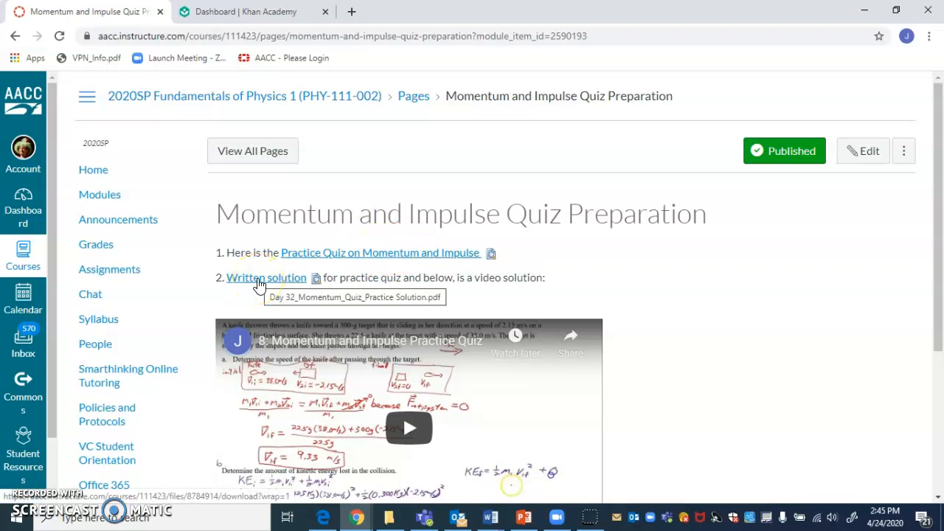
# Step: Move past the quiz preparation material to the Quiz- Chapter 8: Momentum and Impulse page with its 35-minute limit
pyautogui.scroll(-3)
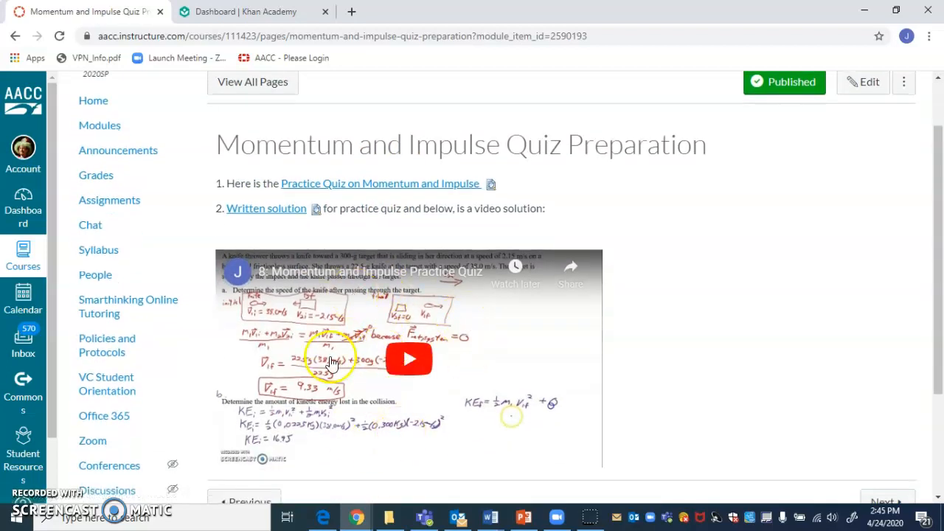
pyautogui.moveTo(487, 366)
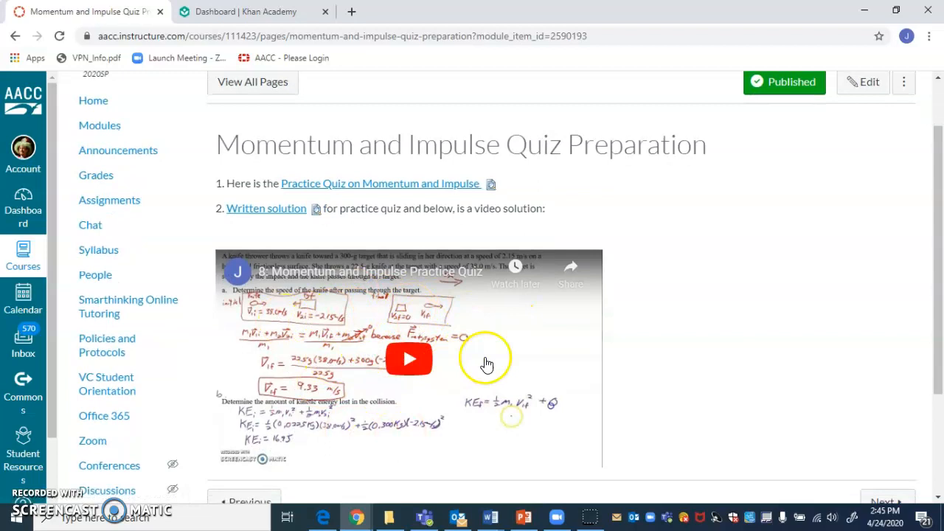
pyautogui.scroll(-3)
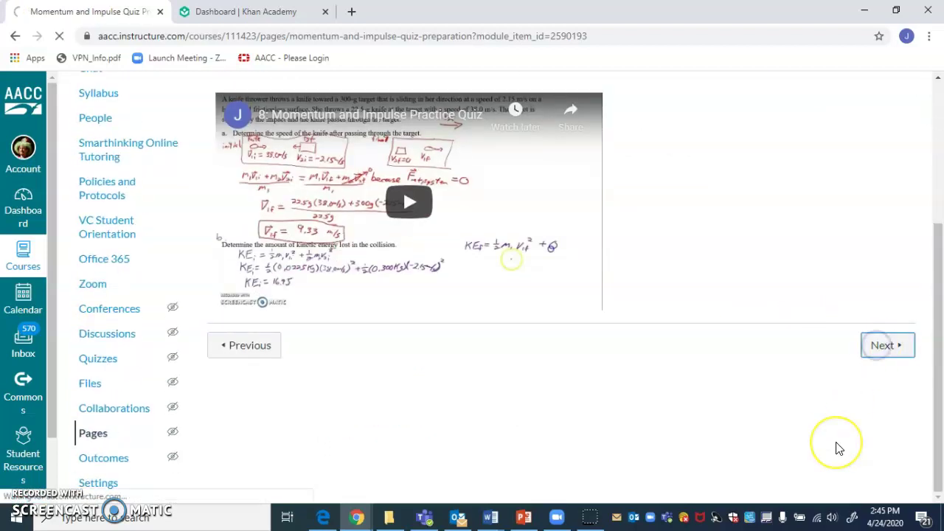
pyautogui.click(889, 345)
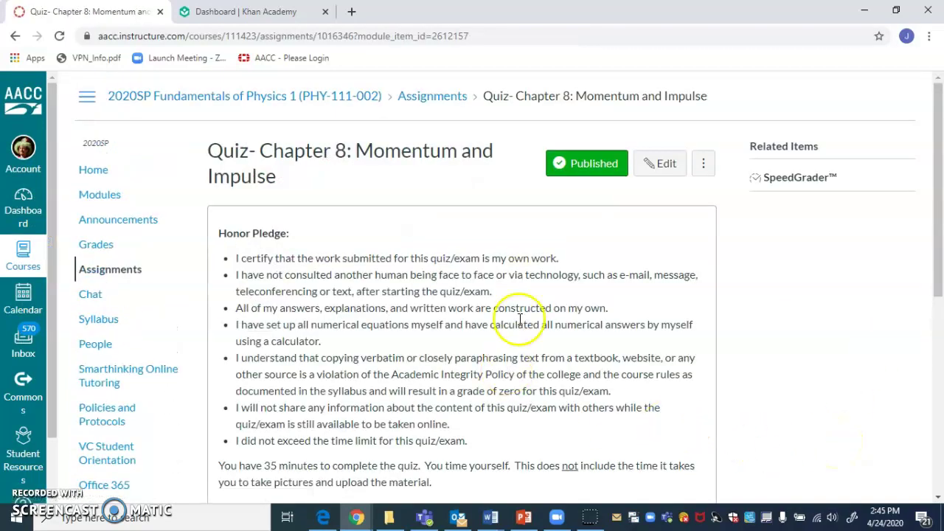
pyautogui.moveTo(735, 350)
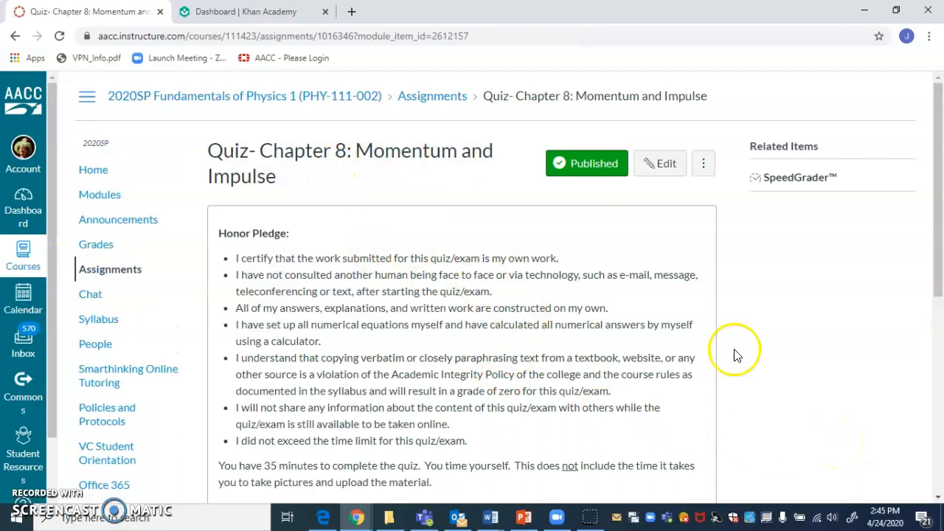
pyautogui.moveTo(376, 298)
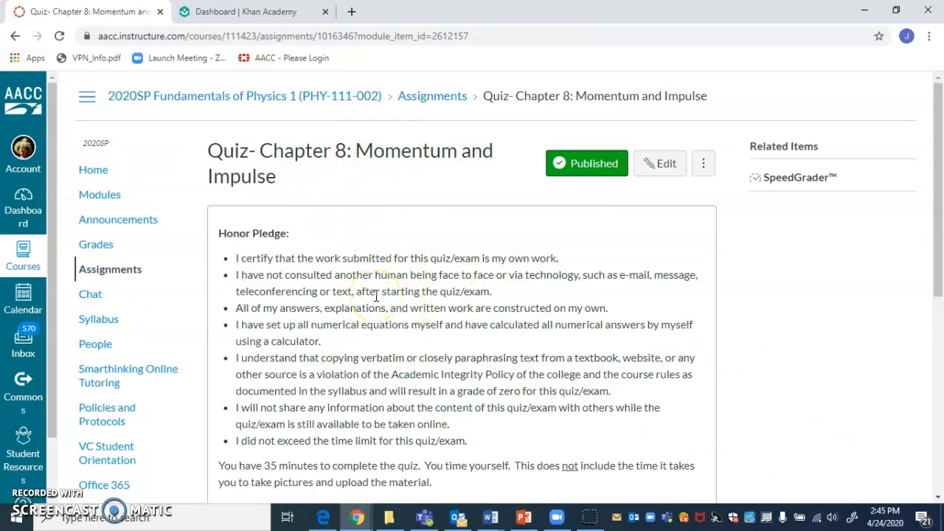
pyautogui.scroll(-3)
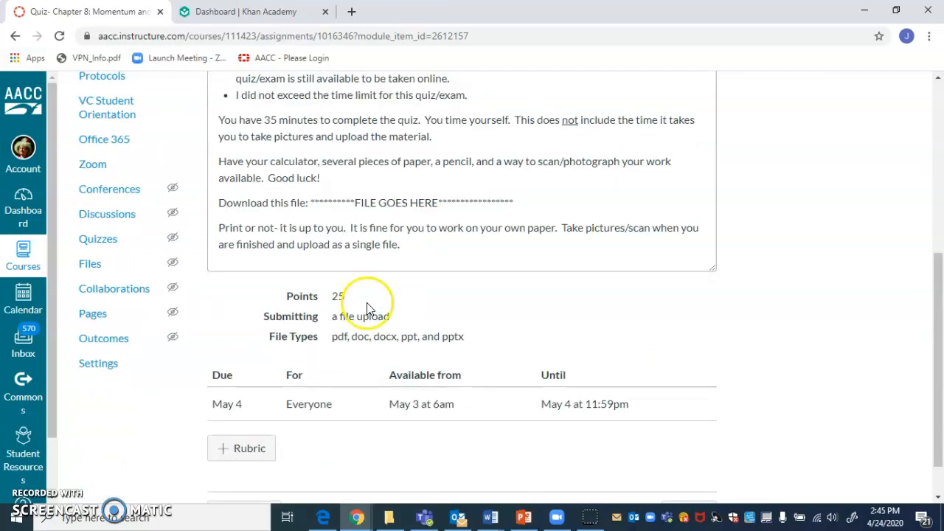
pyautogui.moveTo(505, 372)
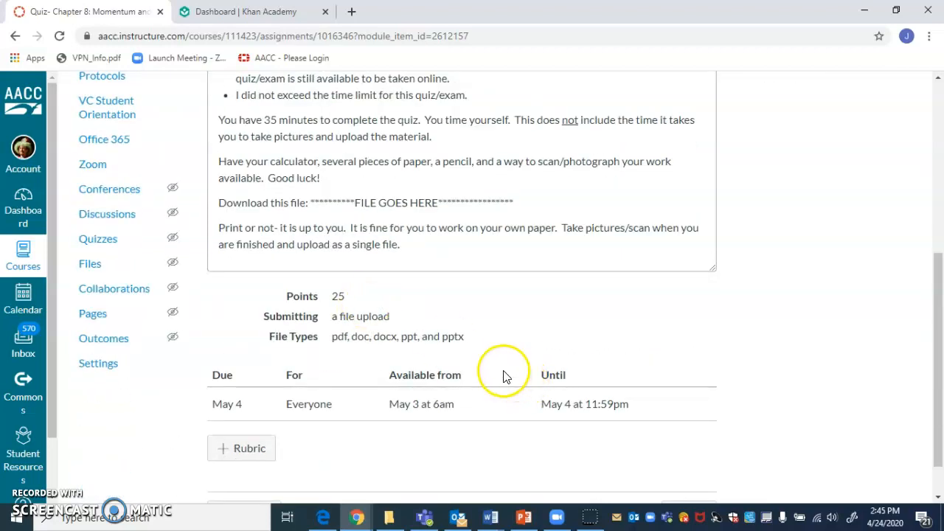
pyautogui.moveTo(431, 435)
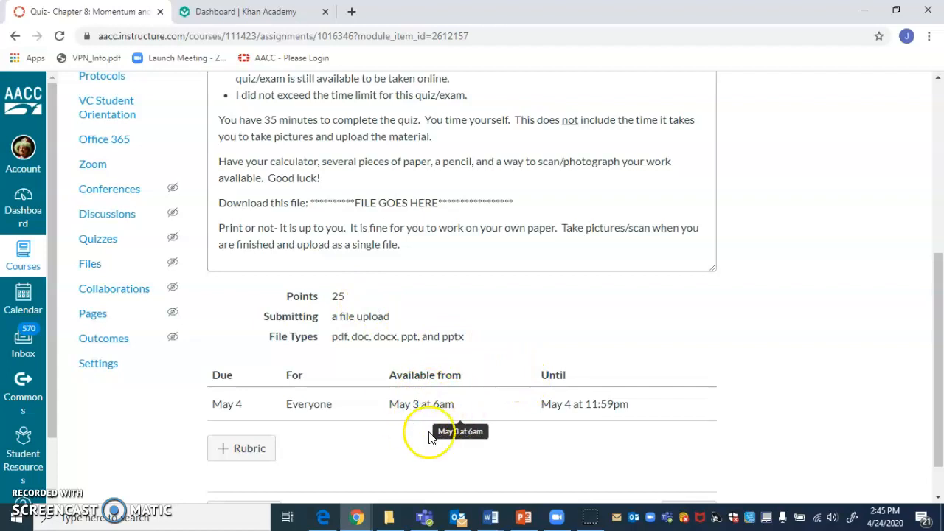
pyautogui.moveTo(602, 404)
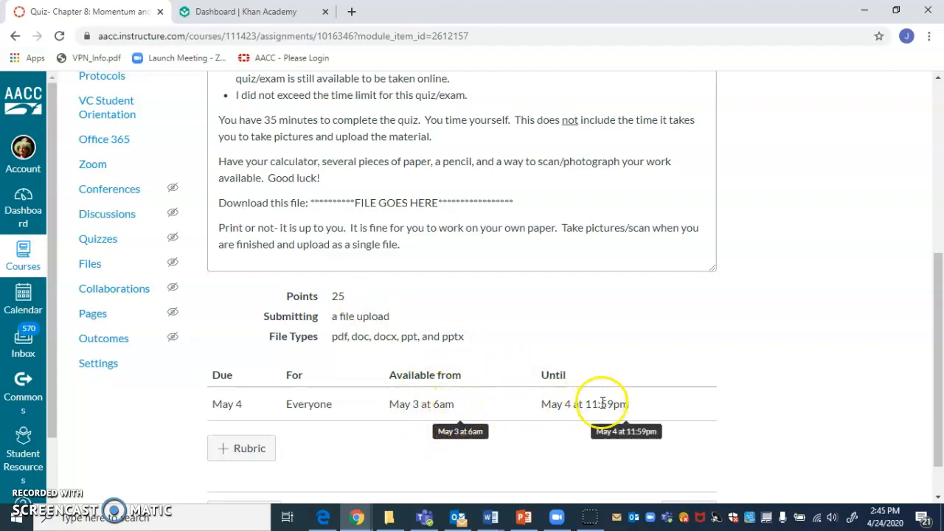
pyautogui.moveTo(590, 381)
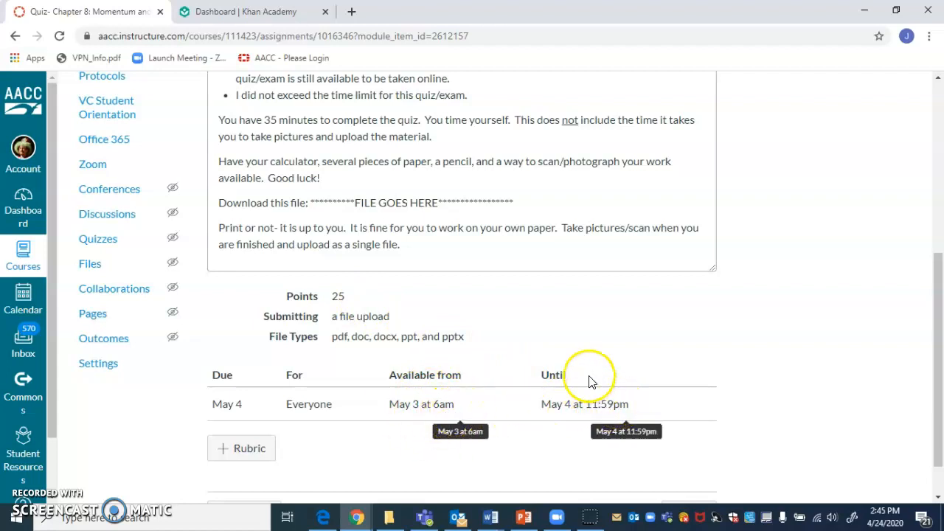
pyautogui.scroll(3)
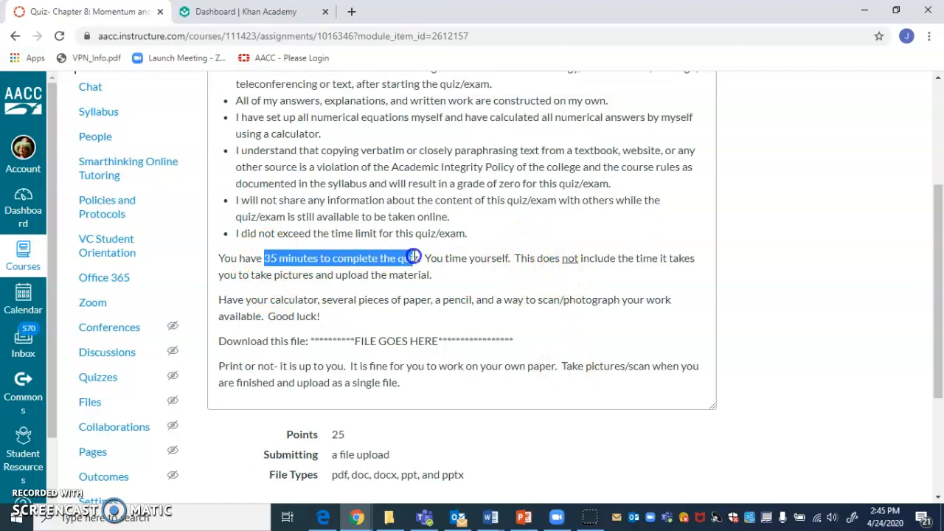
pyautogui.moveTo(436, 332)
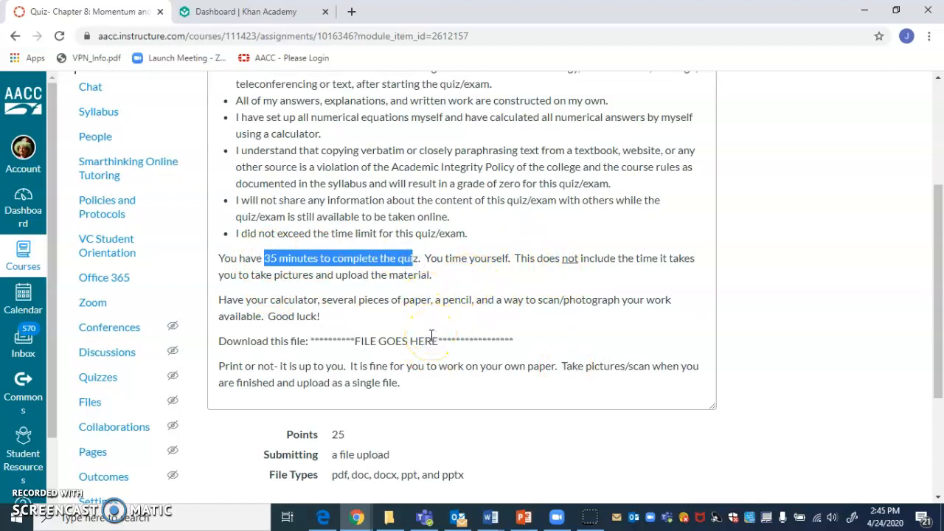
pyautogui.scroll(-3)
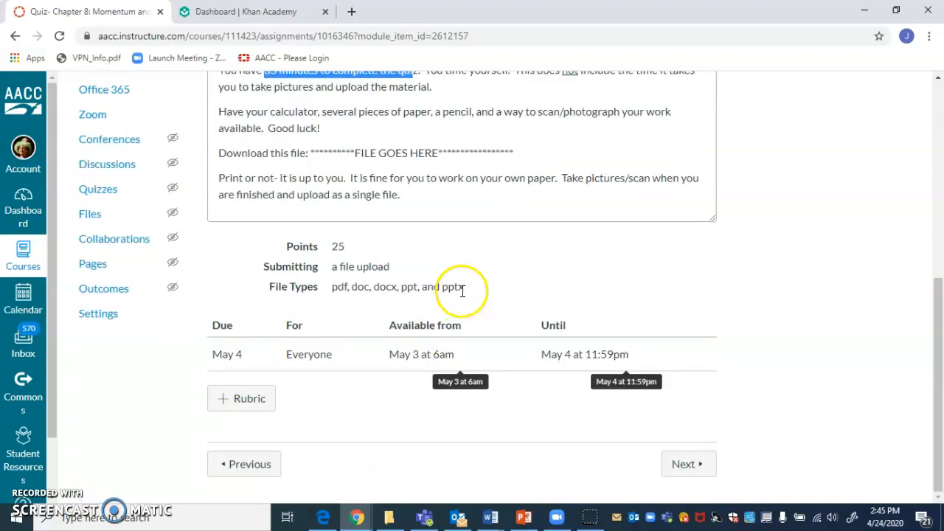
pyautogui.moveTo(376, 174)
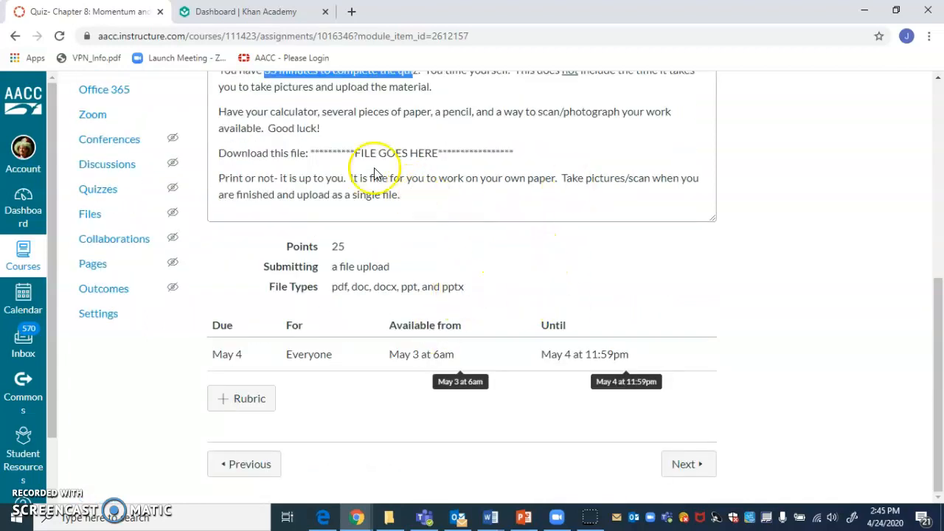
pyautogui.moveTo(313, 152); pyautogui.dragTo(513, 152)
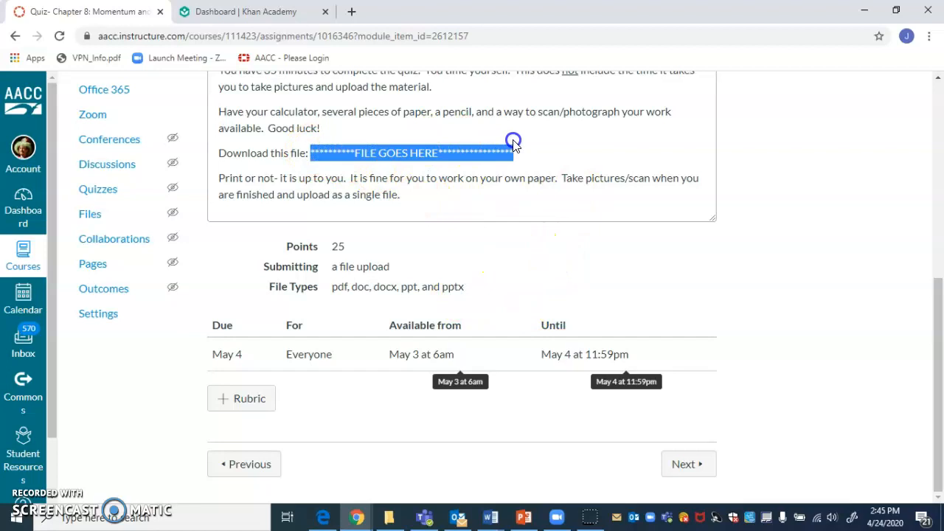
pyautogui.moveTo(455, 324)
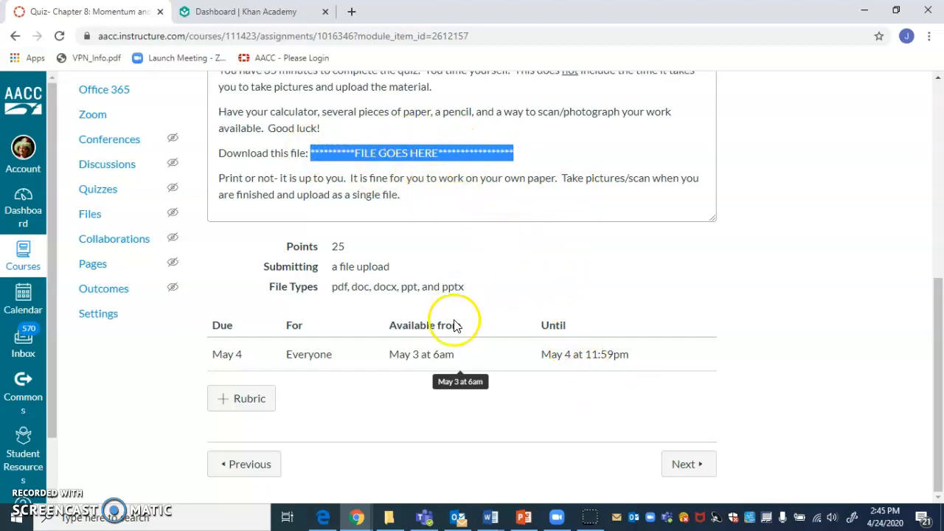
pyautogui.moveTo(558, 428)
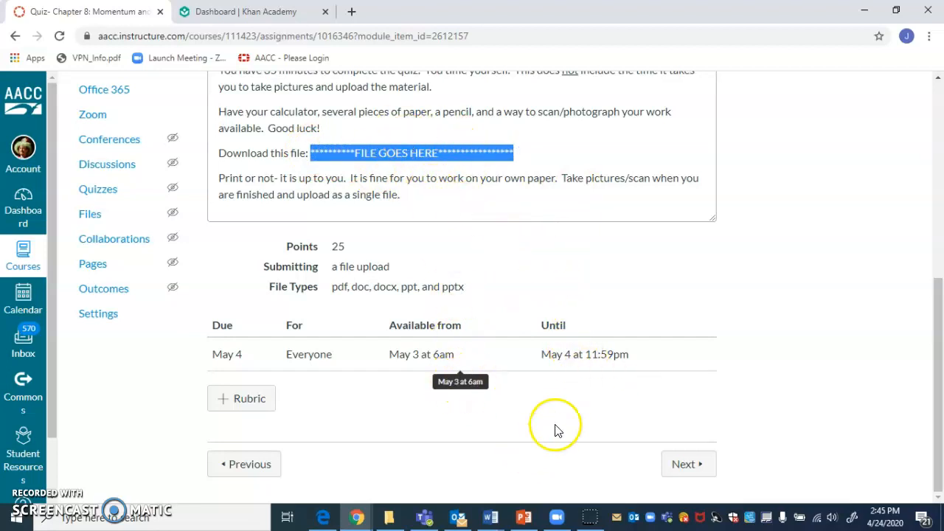
pyautogui.moveTo(587, 295)
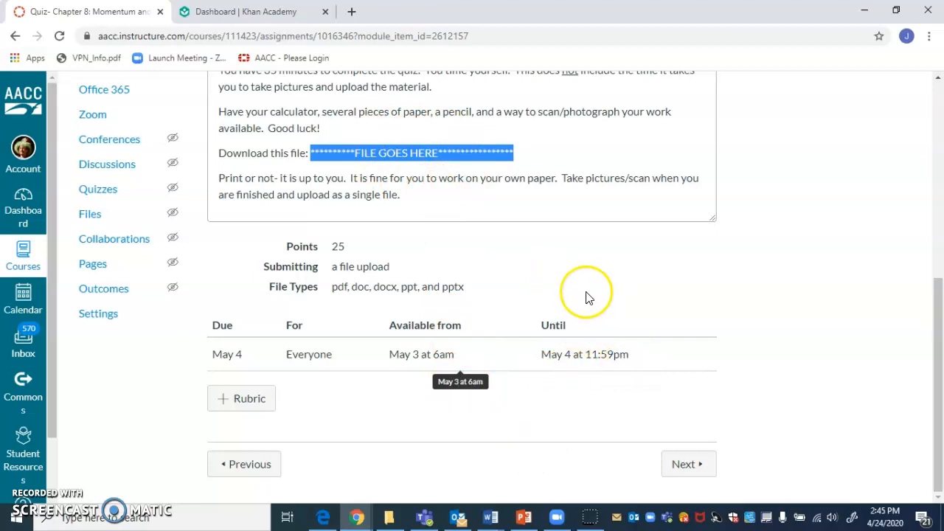
pyautogui.moveTo(590, 265)
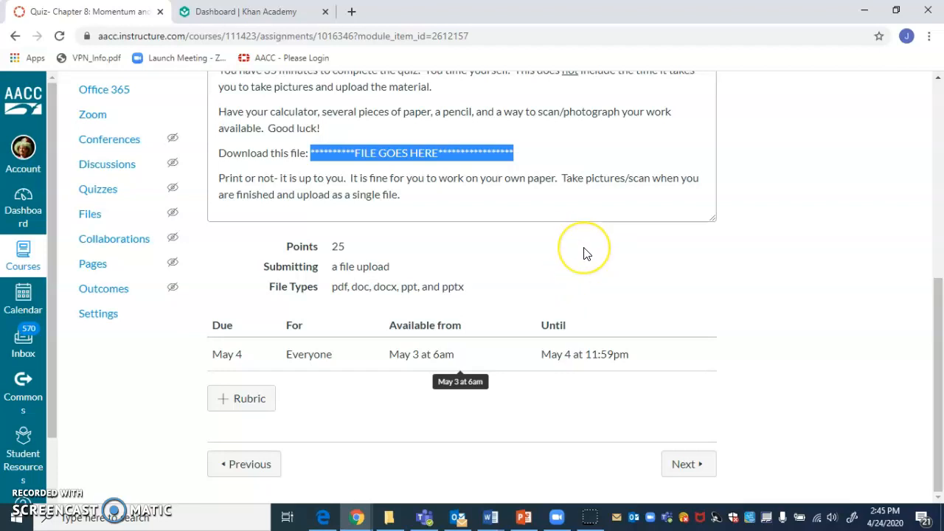
pyautogui.moveTo(548, 236)
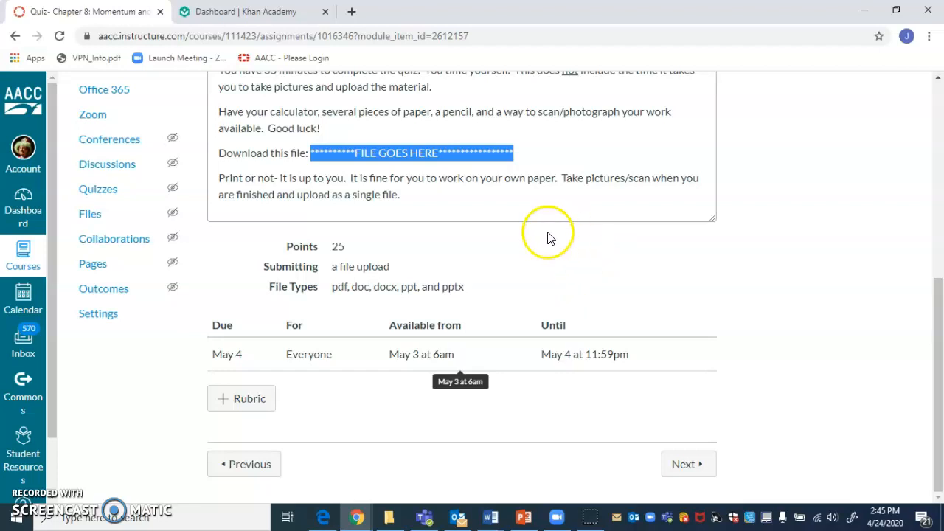
pyautogui.moveTo(534, 428)
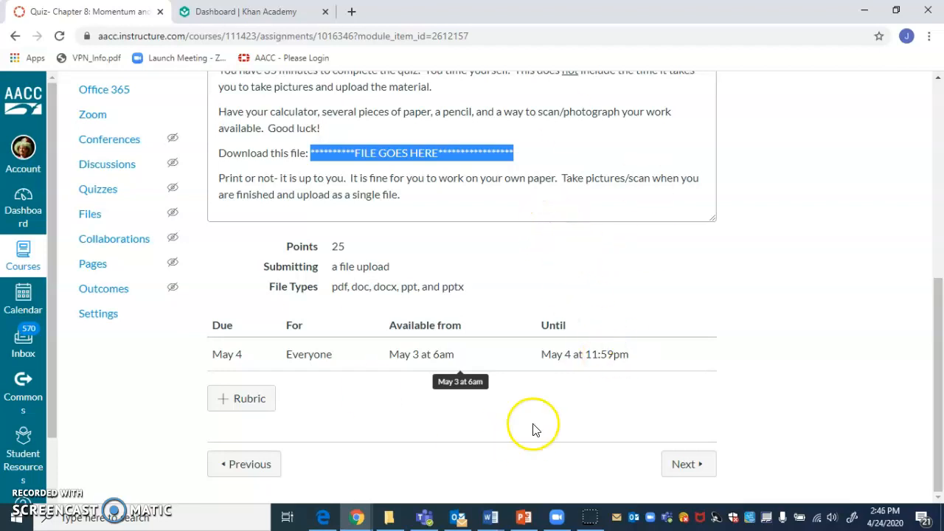
pyautogui.moveTo(681, 463)
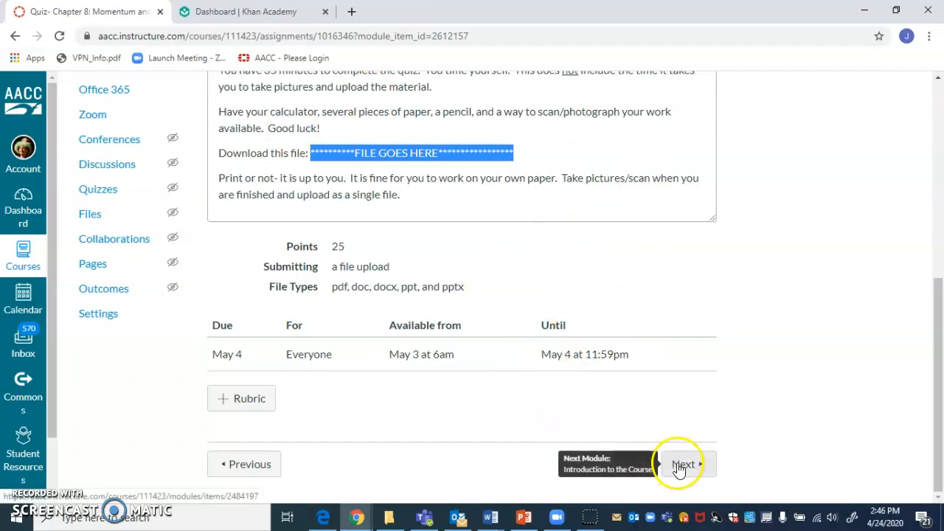
pyautogui.moveTo(619, 230)
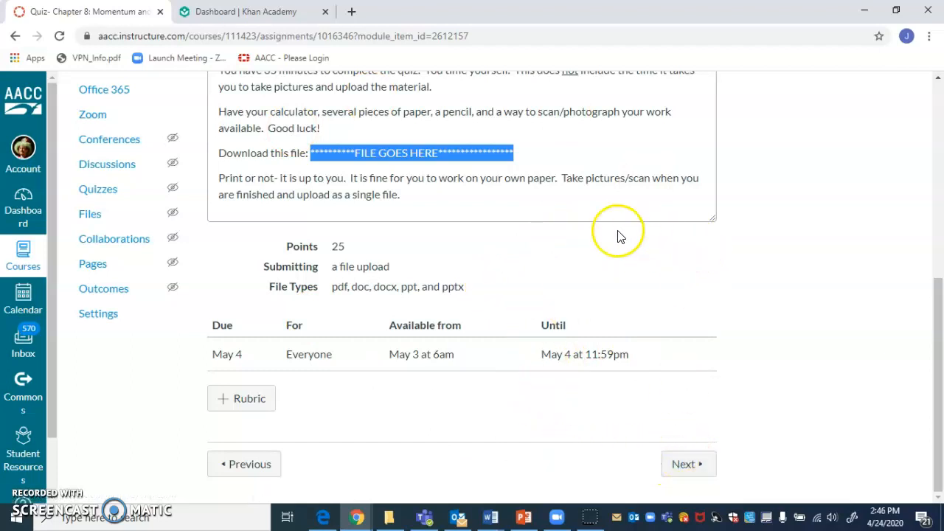
pyautogui.moveTo(598, 235)
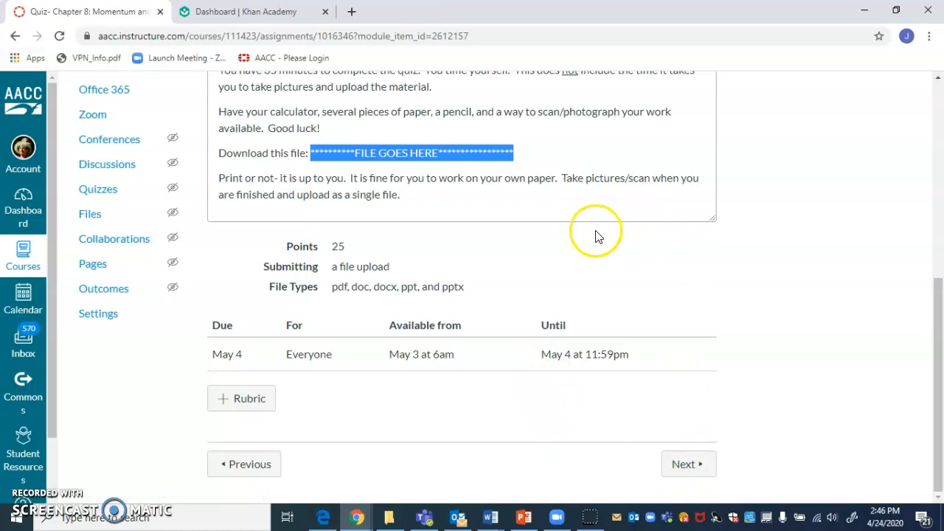
pyautogui.moveTo(591, 304)
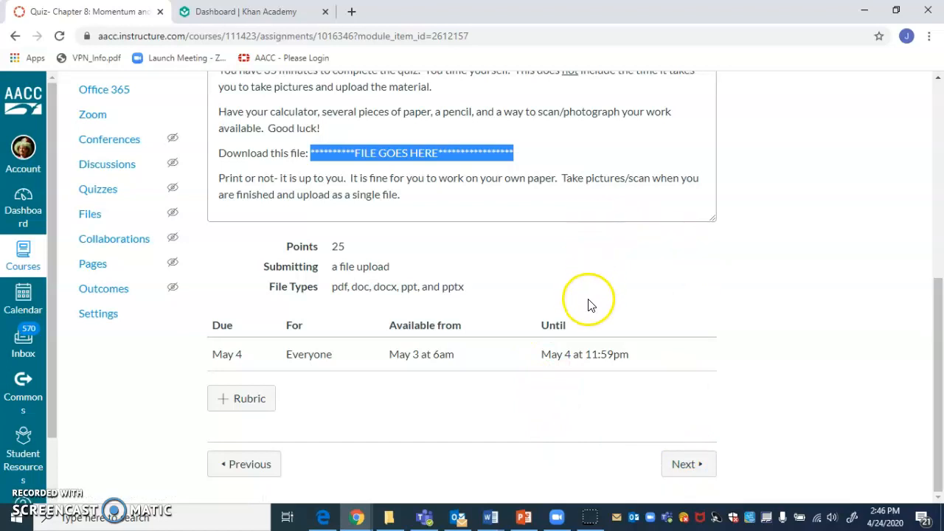